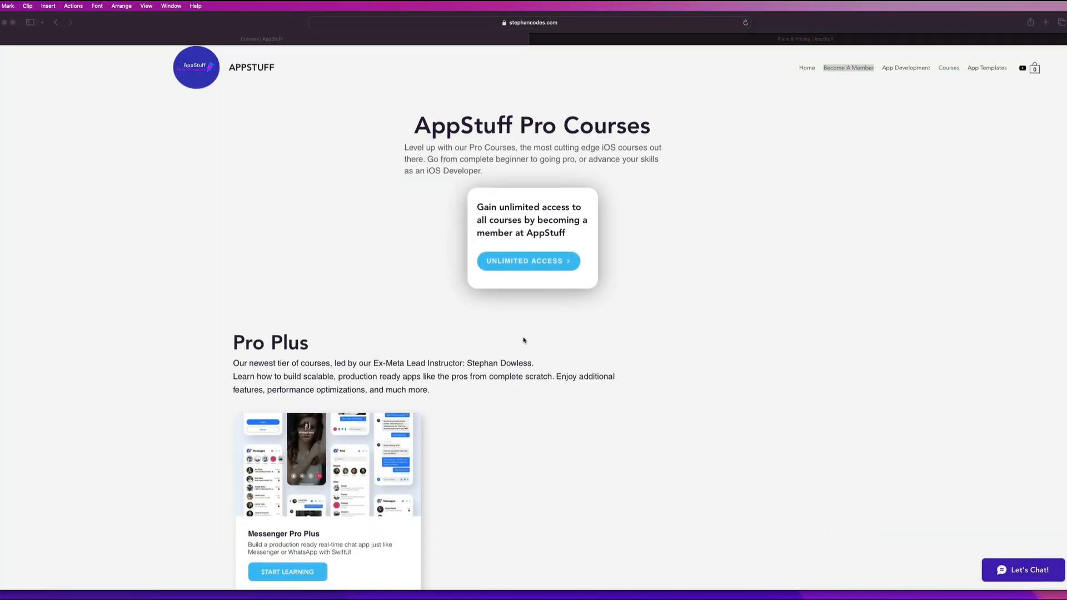
Browse the AppStuff site and go to the App Templates catalogue
scroll("down", 3)
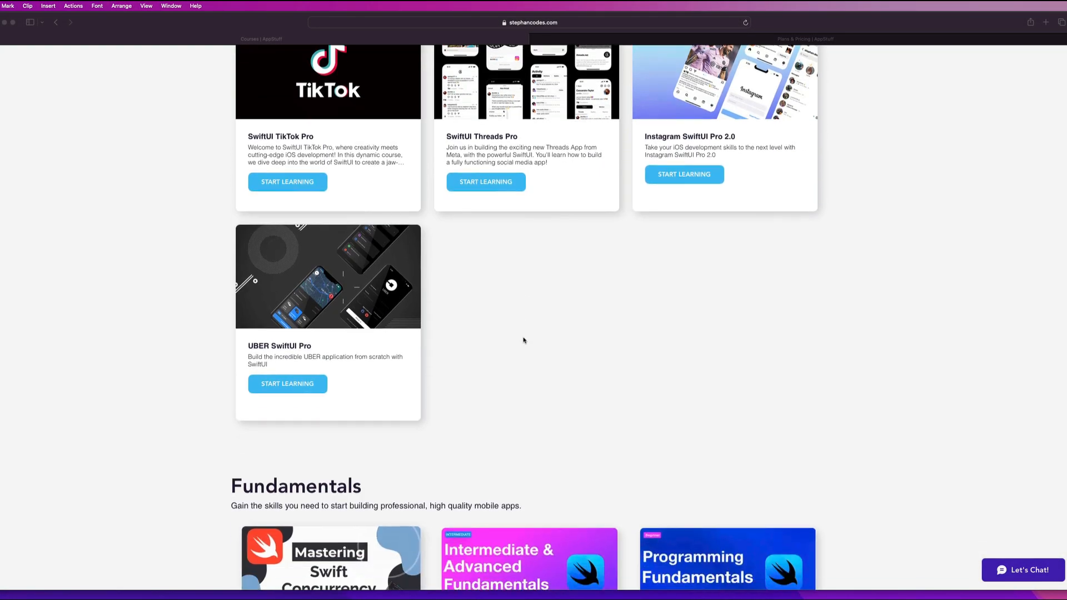
scroll("down", 3)
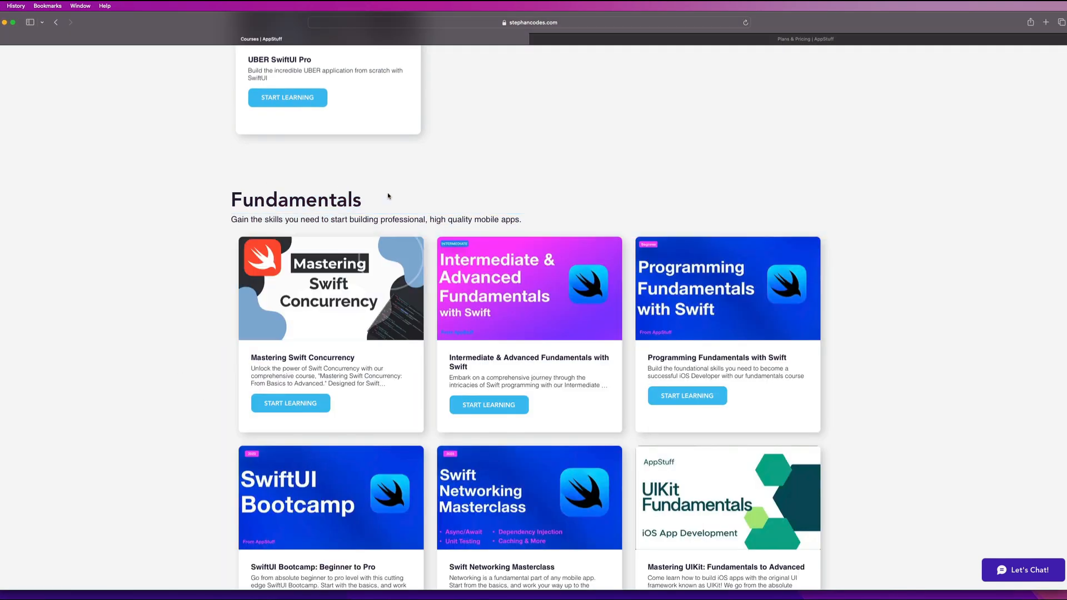
mouse_move(344, 291)
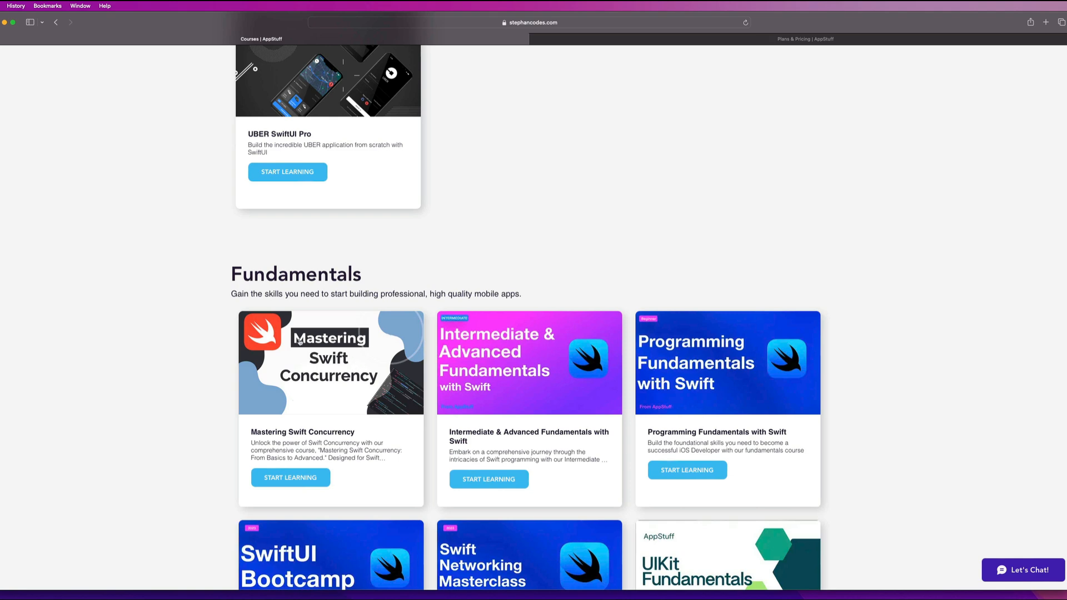
scroll("up", 3)
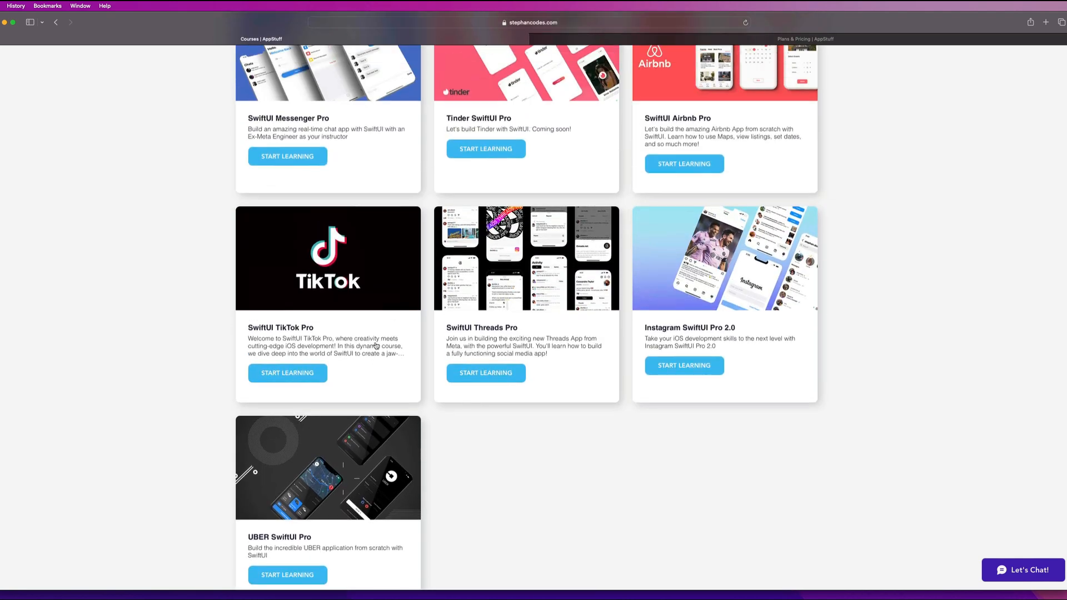
scroll("up", 3)
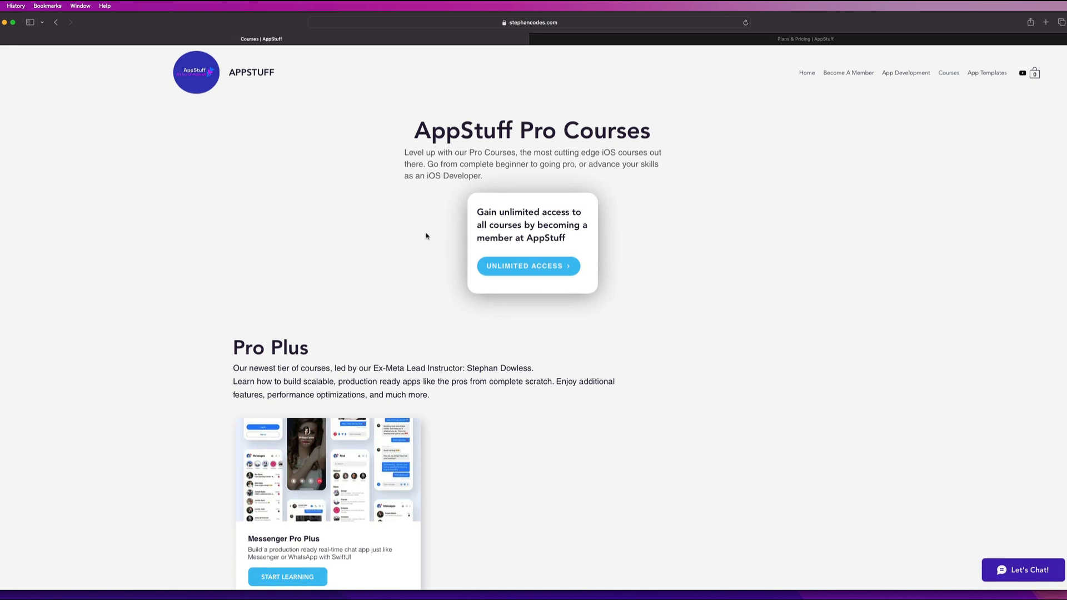
mouse_move(843, 128)
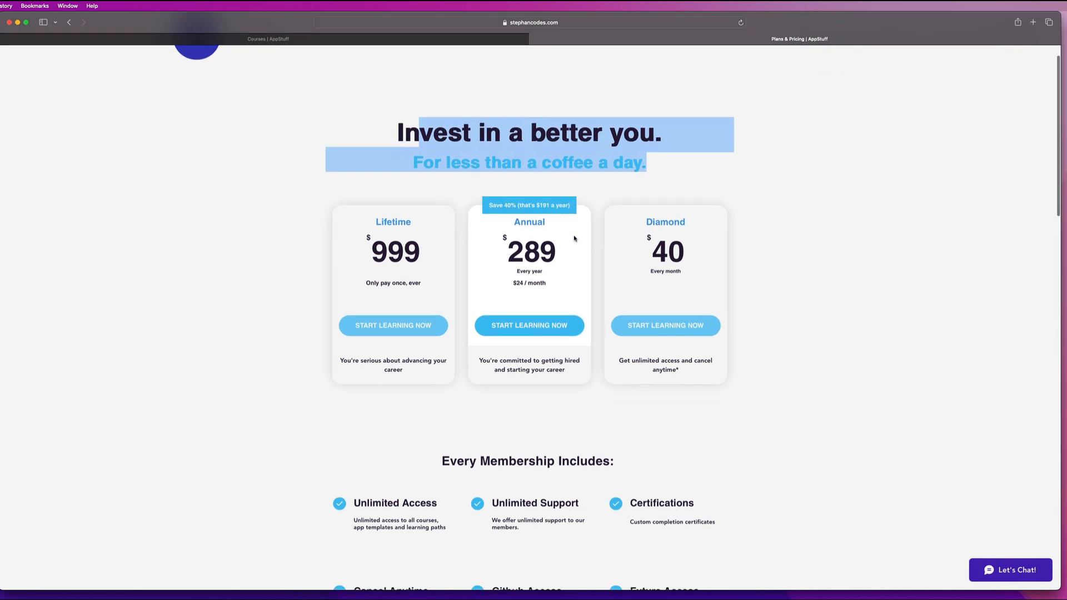
scroll("down", 3)
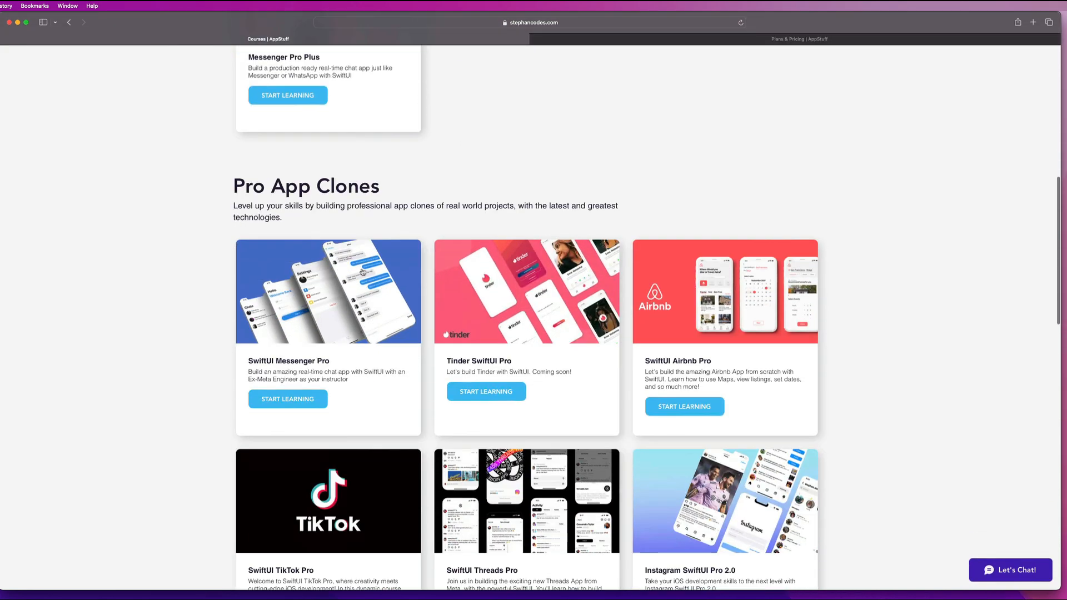
scroll("down", 3)
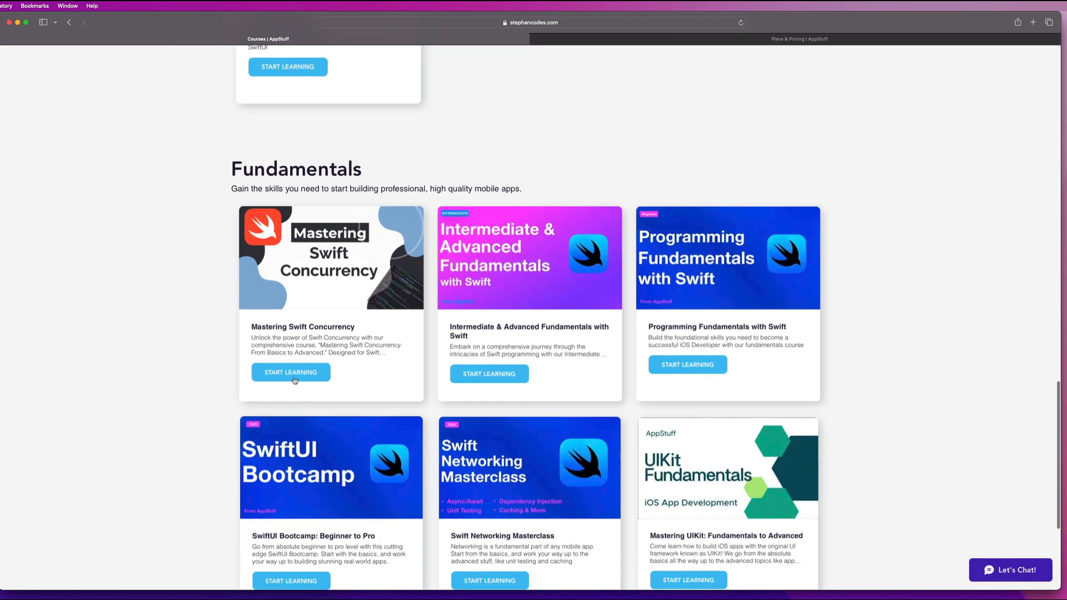
scroll("up", 3)
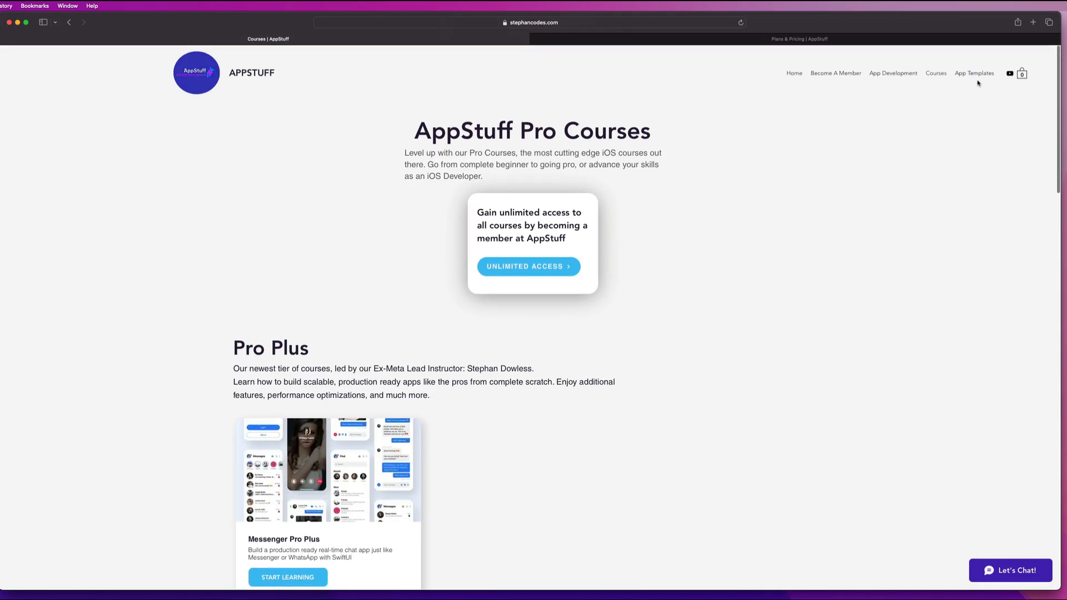
left_click(974, 73)
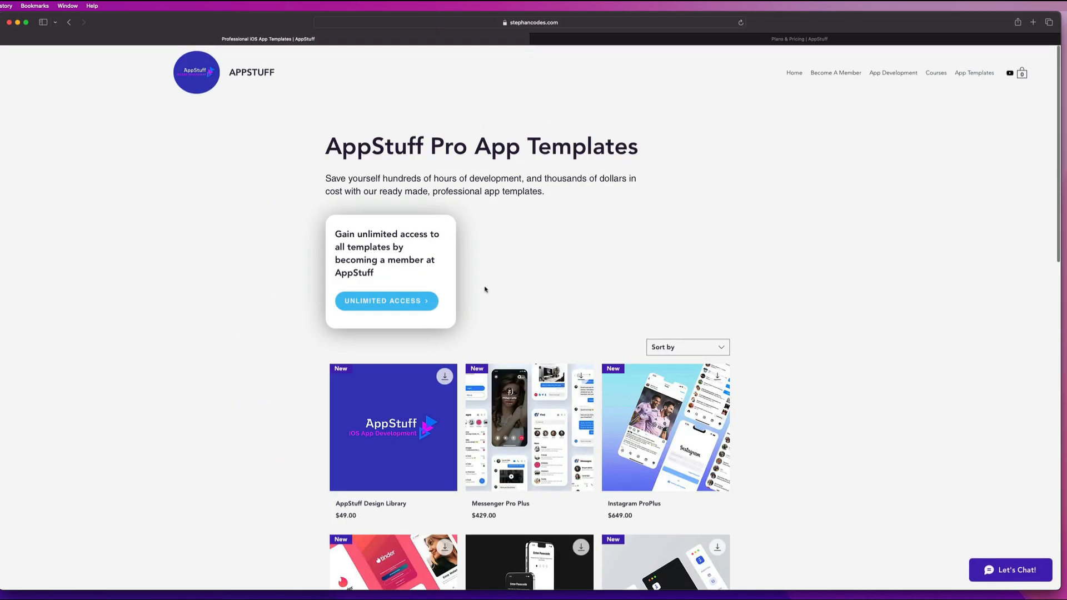
Scroll through the app templates and their prices, then return to Plans & Pricing
scroll("down", 3)
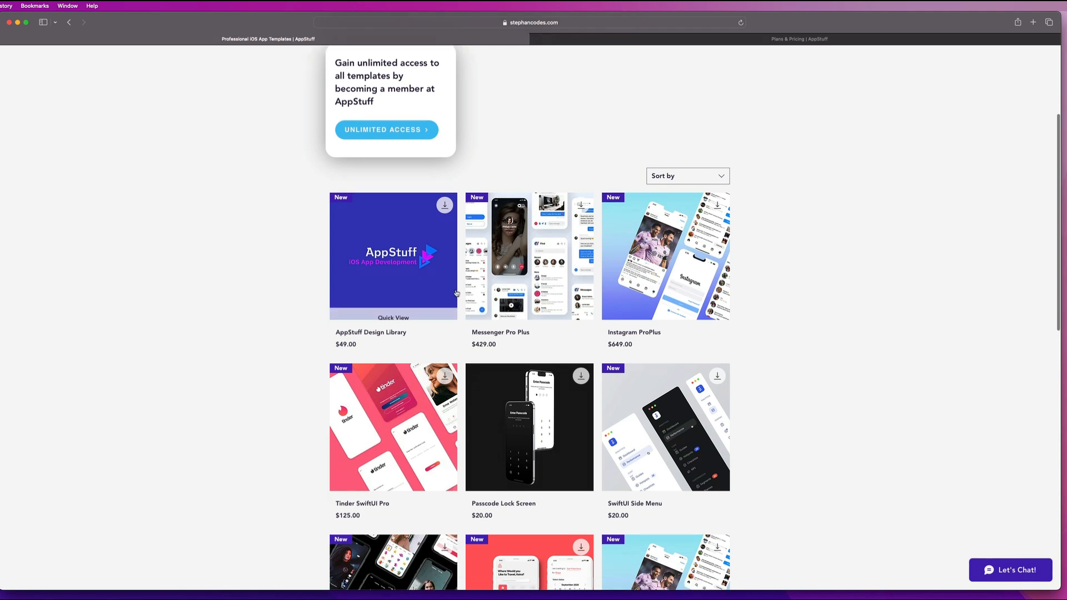
scroll("down", 3)
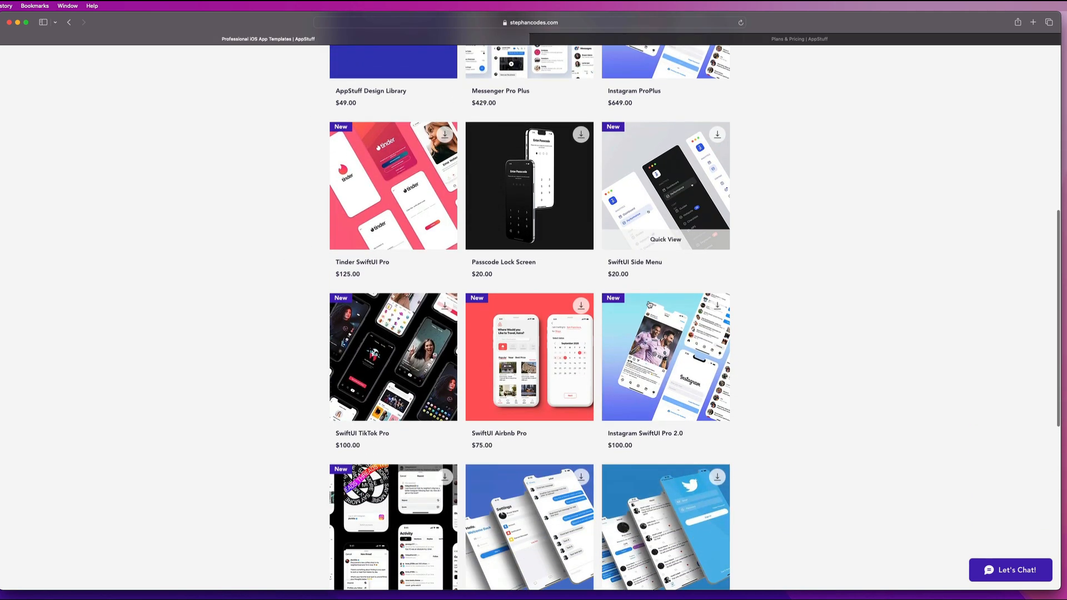
scroll("down", 3)
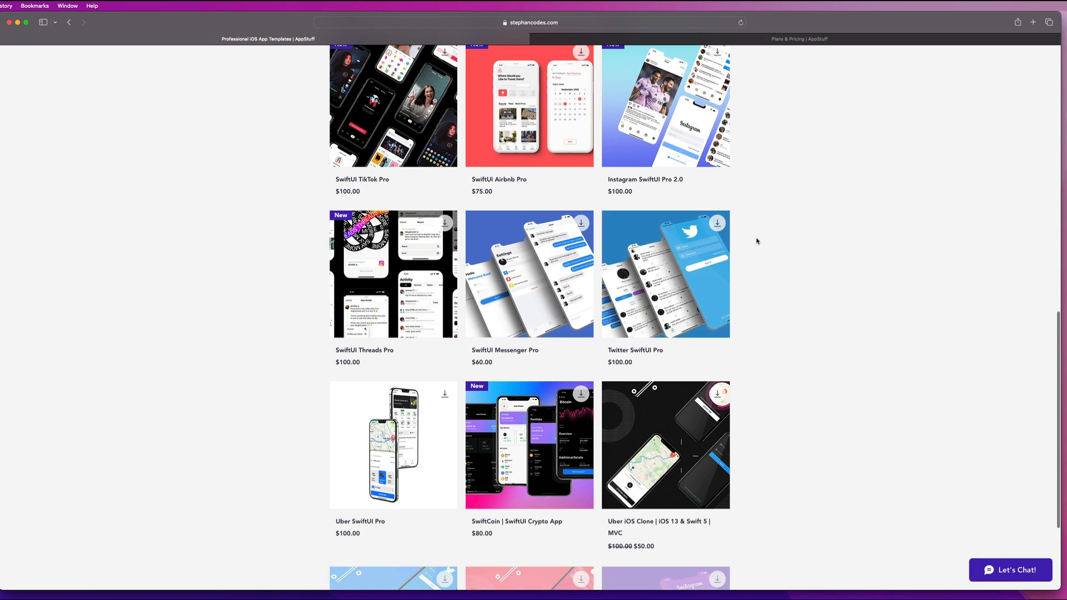
scroll("up", 3)
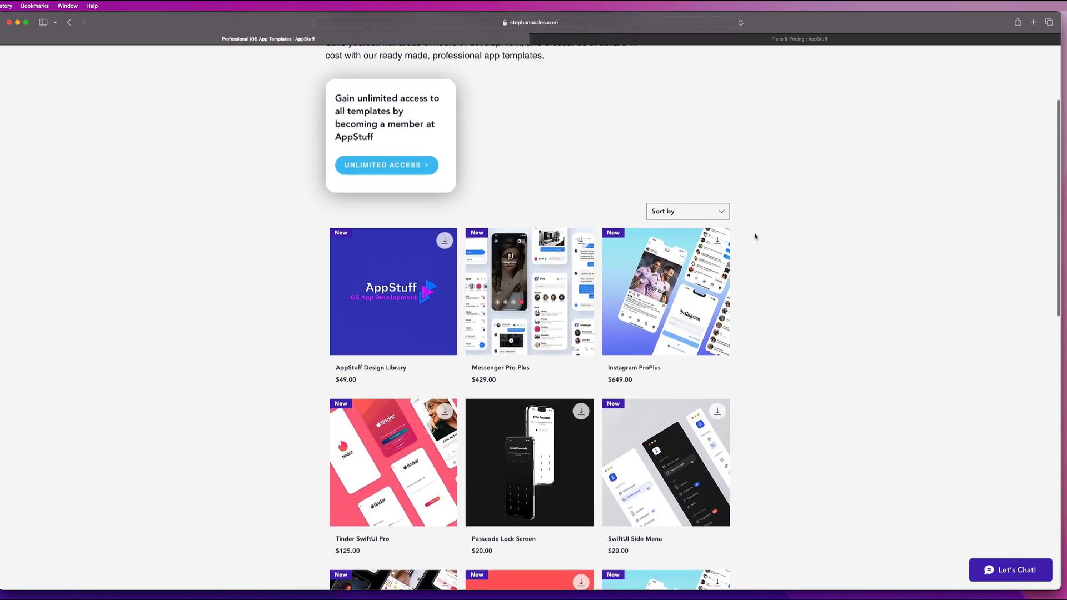
scroll("up", 3)
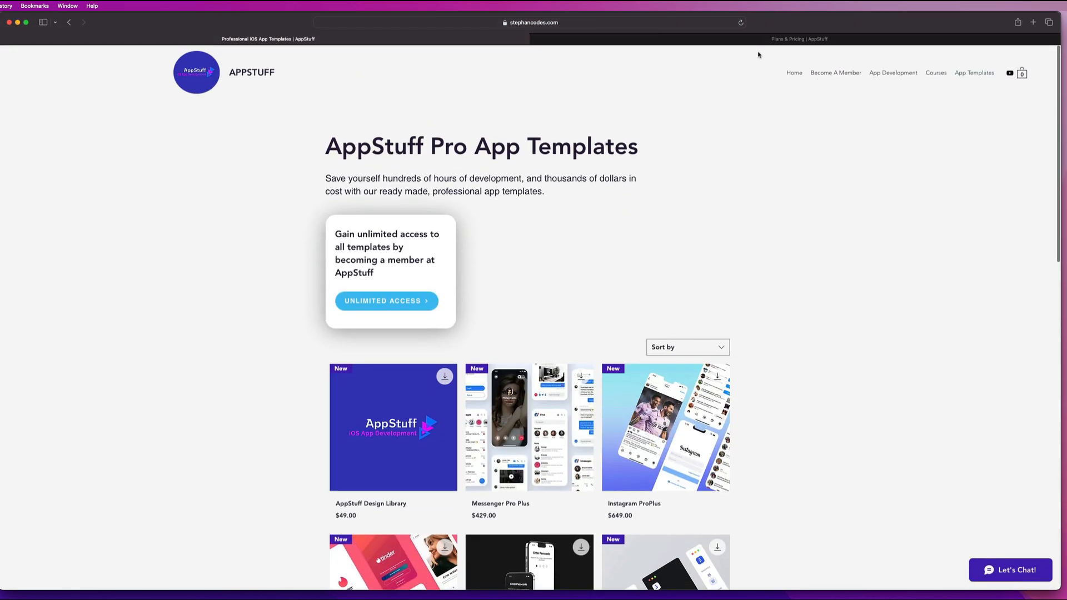
mouse_move(879, 131)
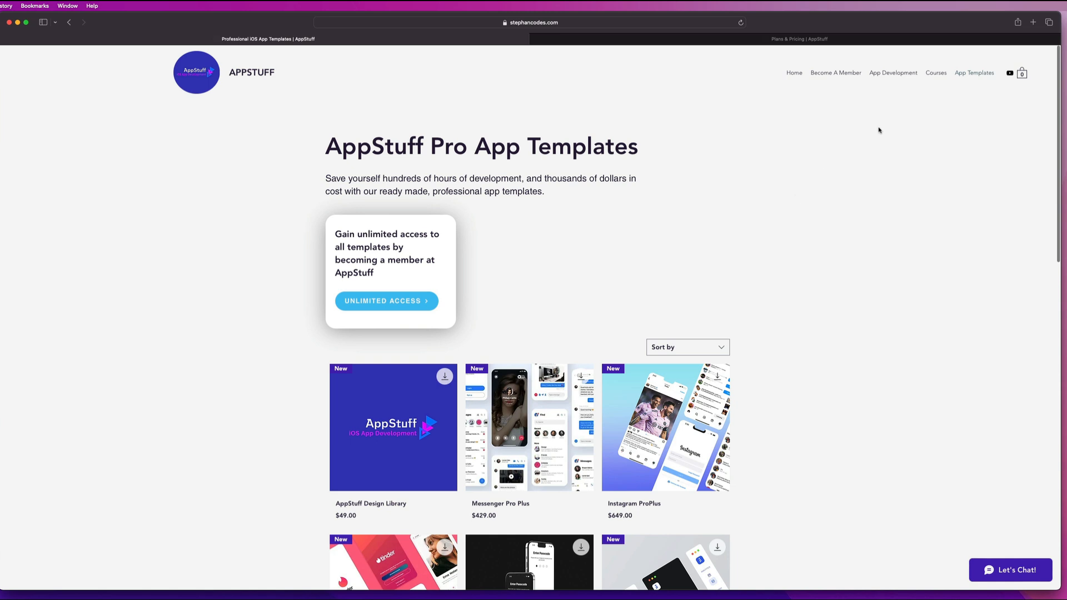
mouse_move(545, 262)
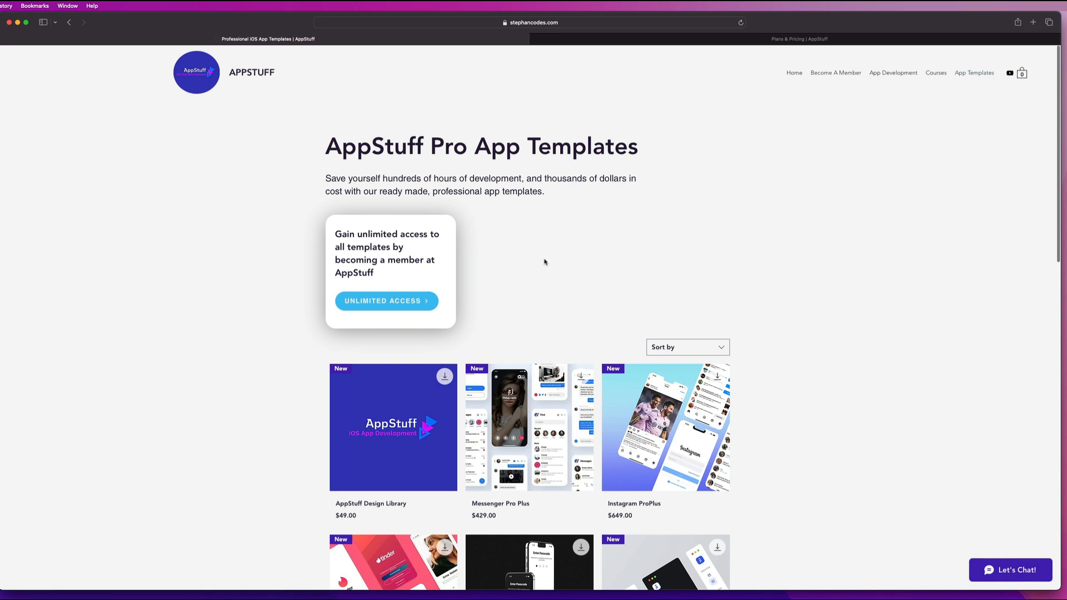
left_click(385, 301)
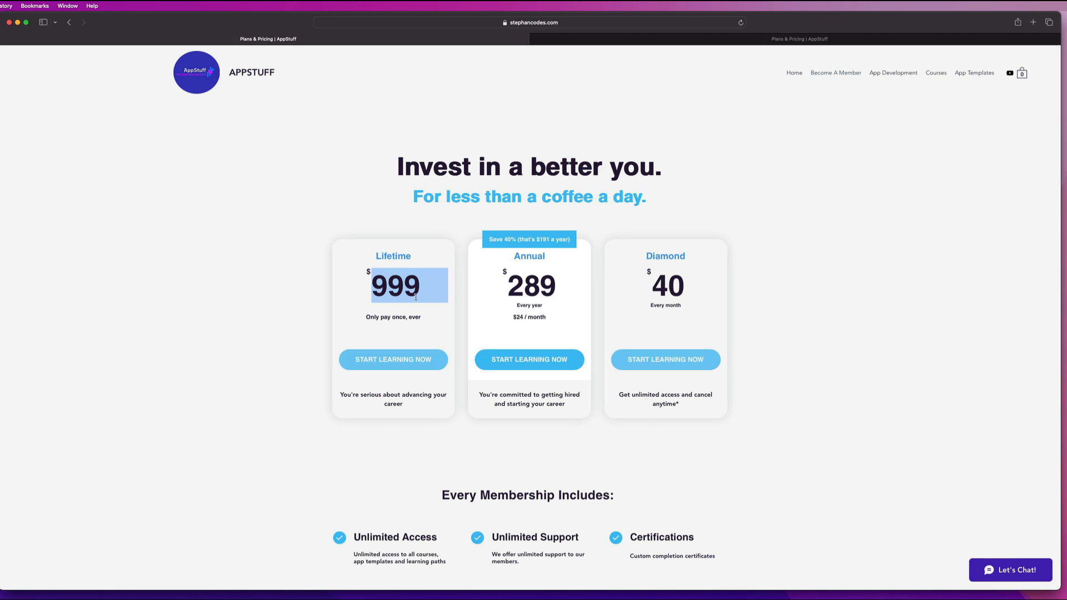
mouse_move(737, 266)
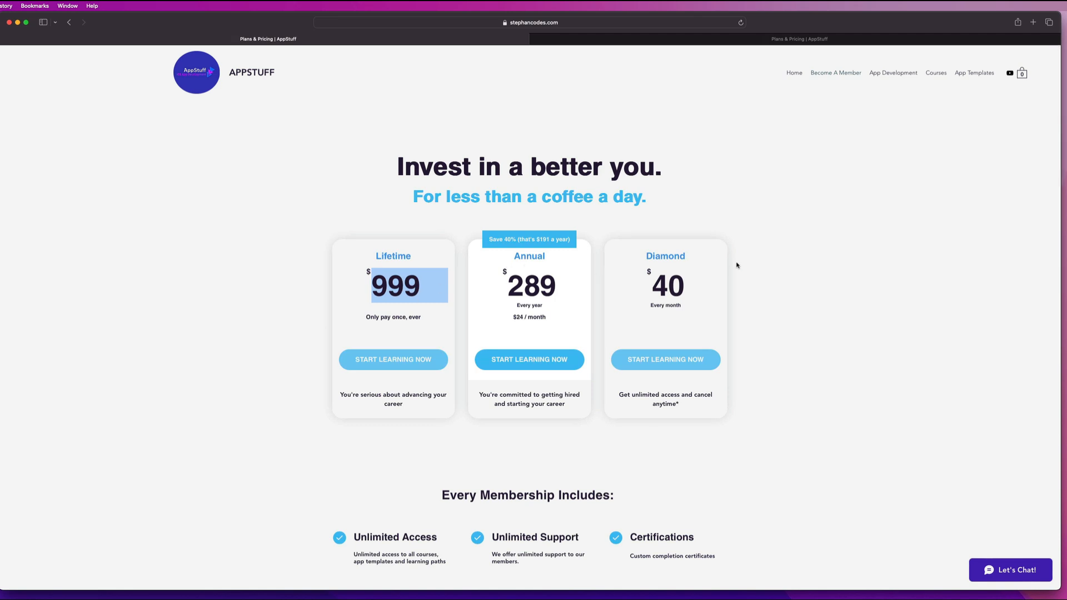
mouse_move(821, 164)
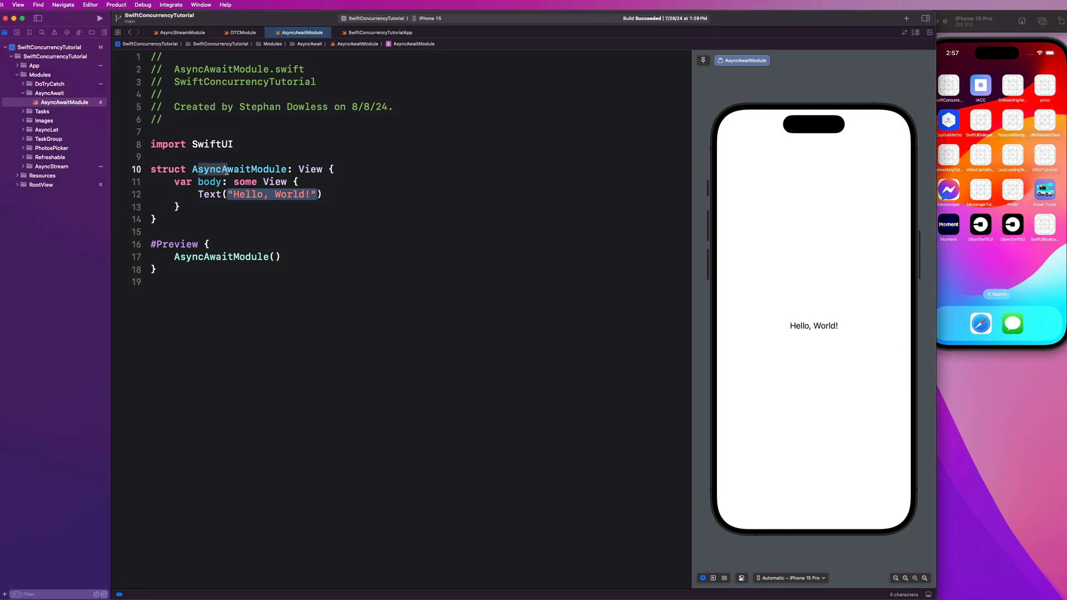
mouse_move(975, 271)
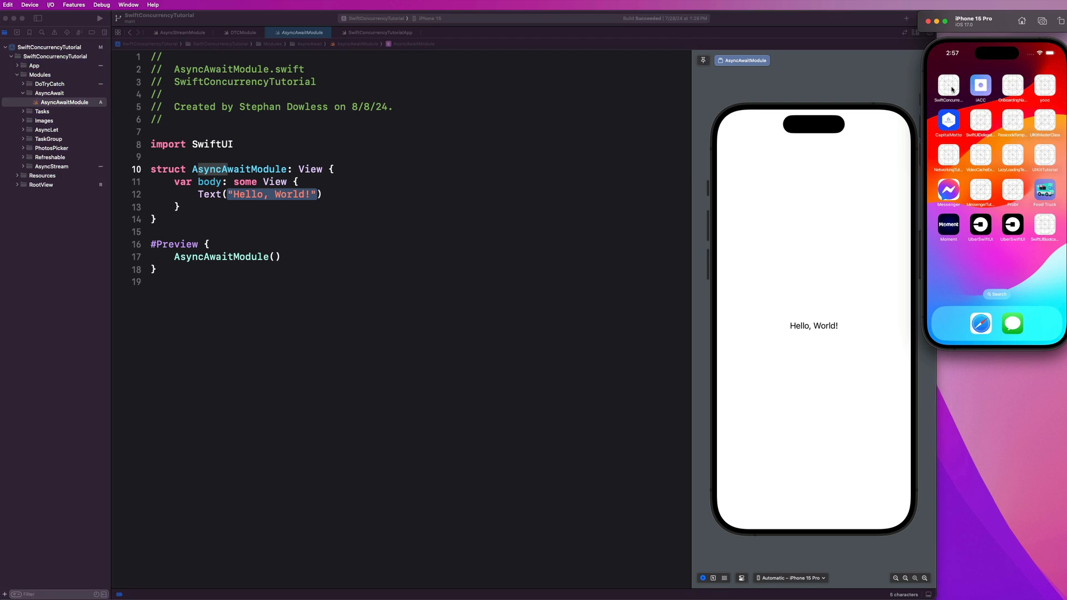
Launch SwiftConcurrencyTutorial in the simulator and tap Save Data to show saved appstuff.com users
left_click(949, 86)
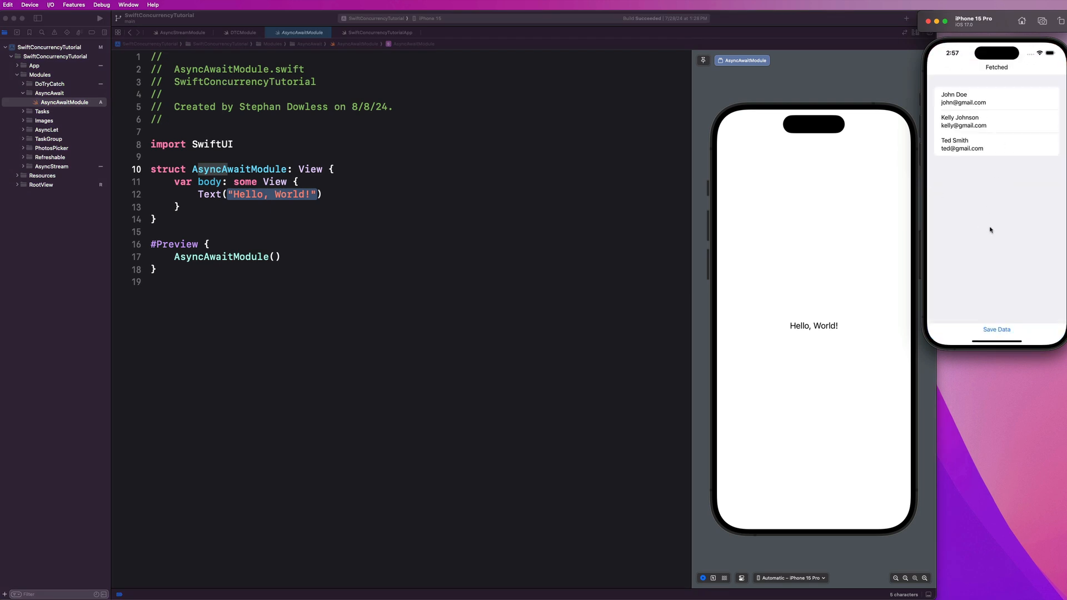
mouse_move(984, 172)
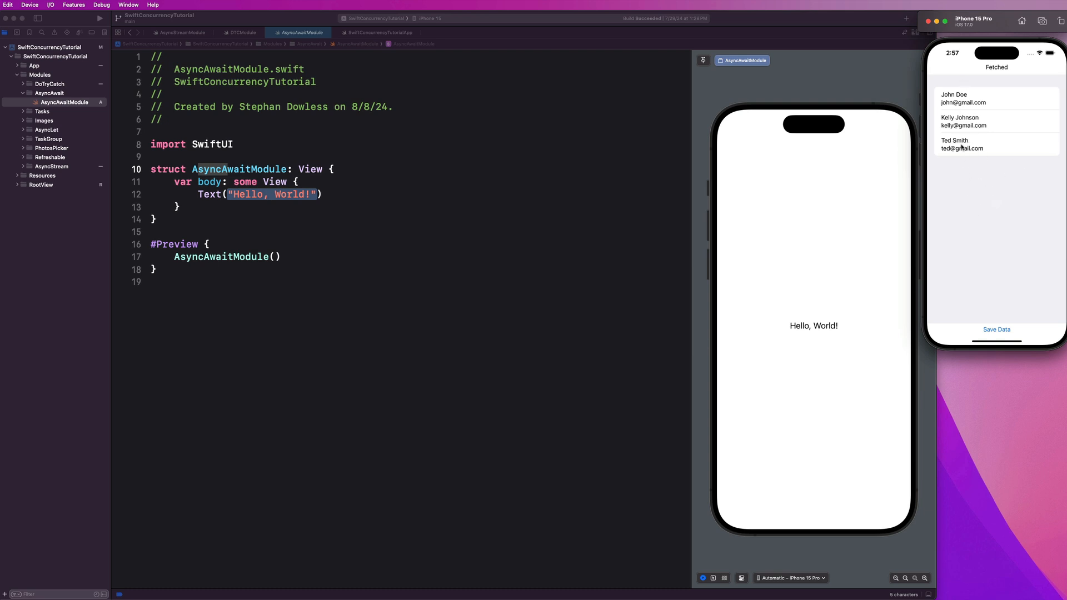
mouse_move(974, 227)
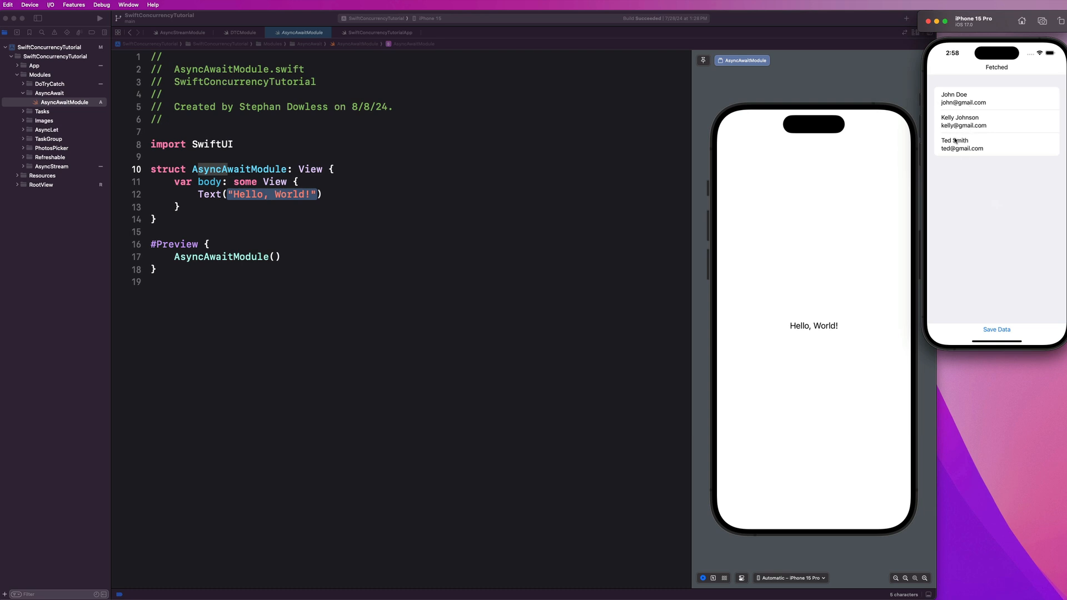
mouse_move(959, 119)
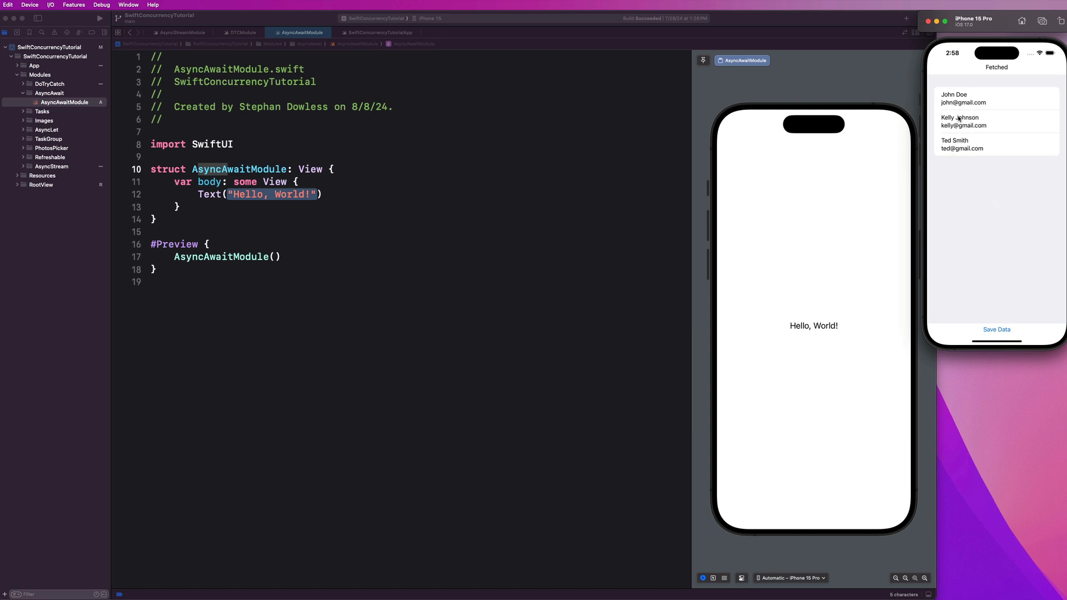
left_click(996, 329)
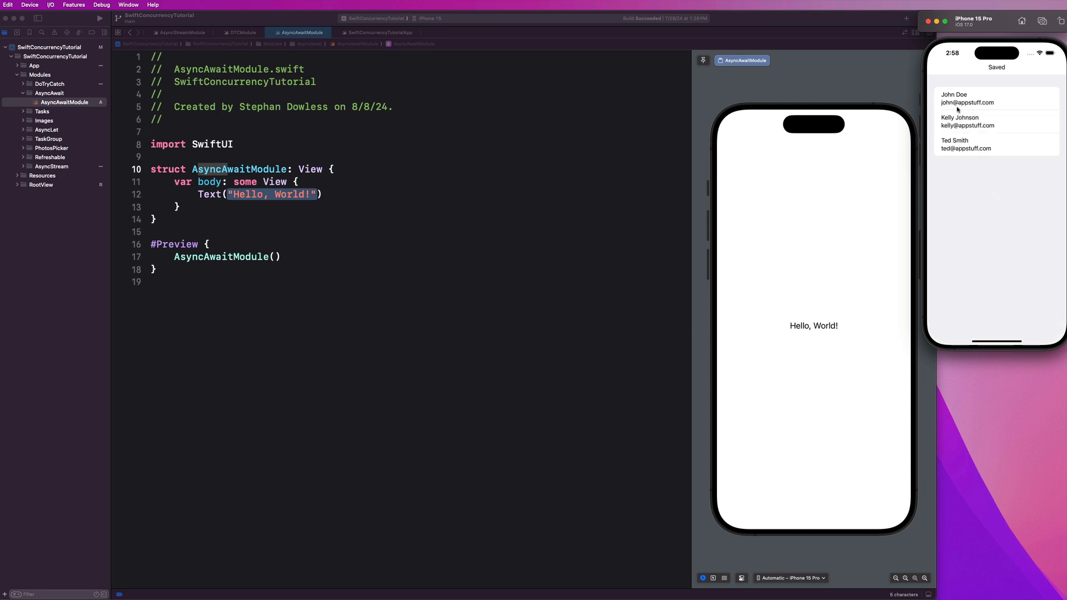
mouse_move(980, 151)
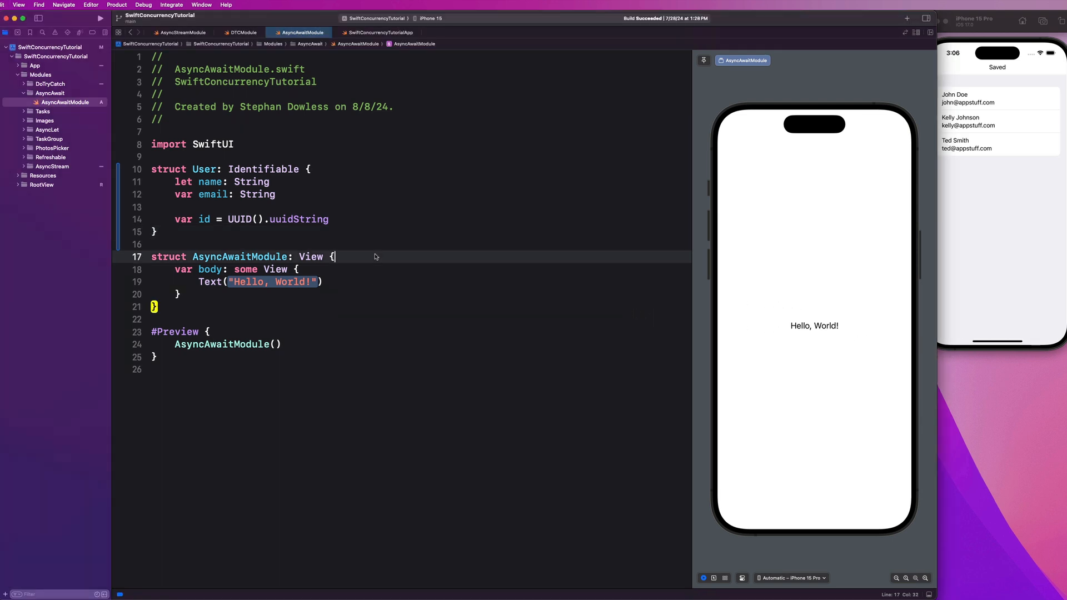
Declare let users: [User] holding three sample users above the body property
type("let users: [User] = [")
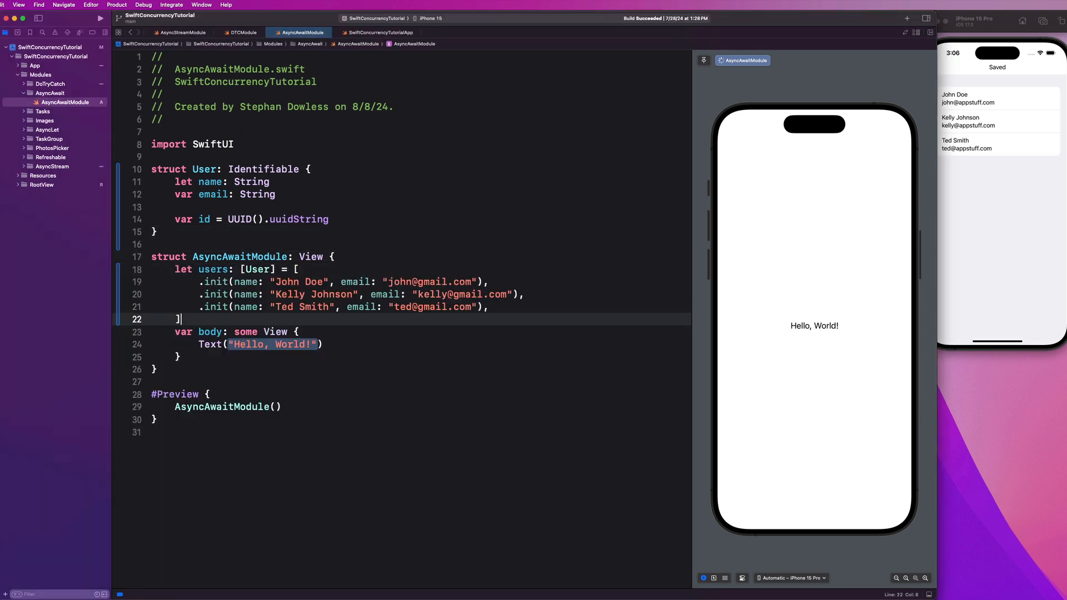
key("return")
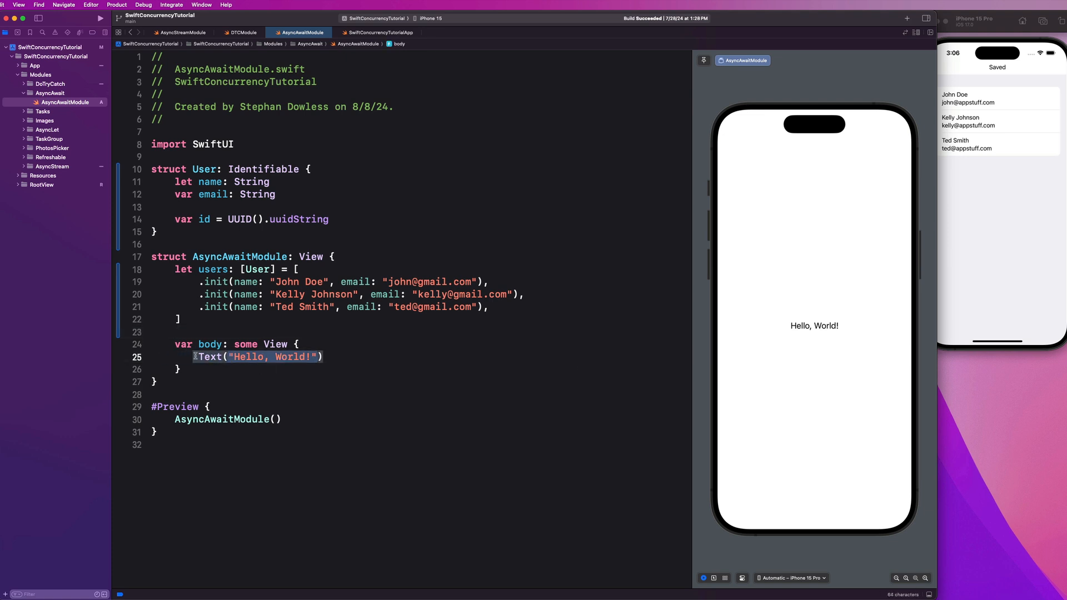
Show Text(user.name) and Text(user.email) per row in a VStack with alignment .leading
type("VStack {")
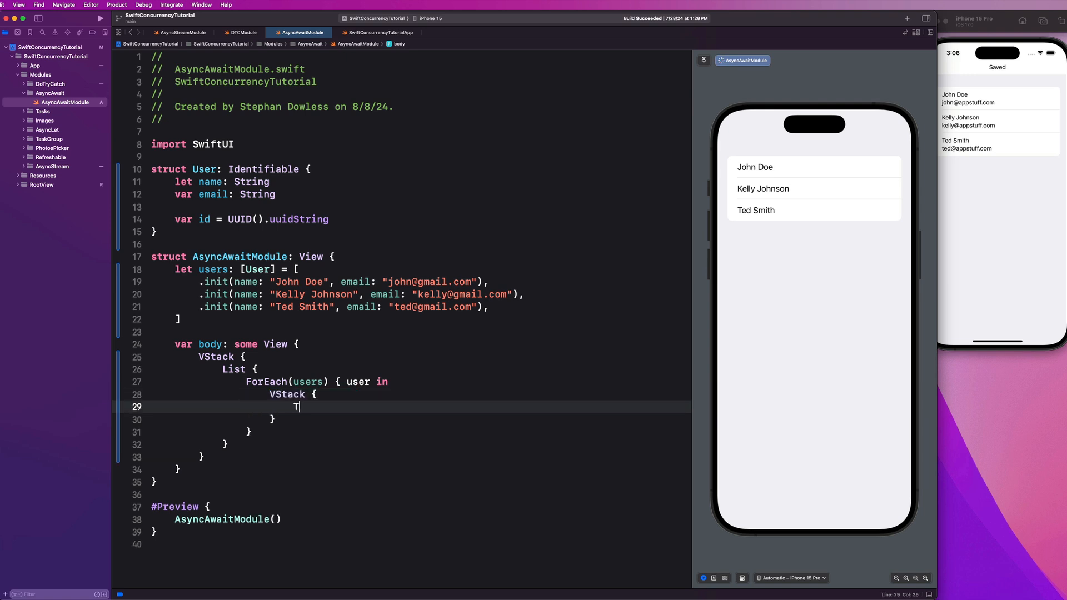
type("ext)user.name)")
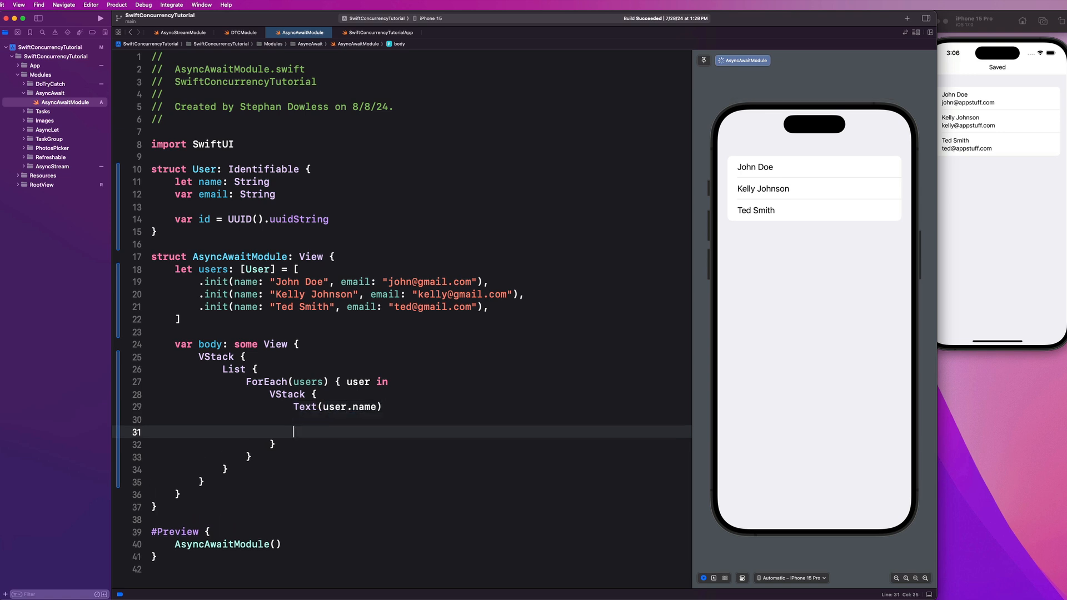
type("Text(user.email)")
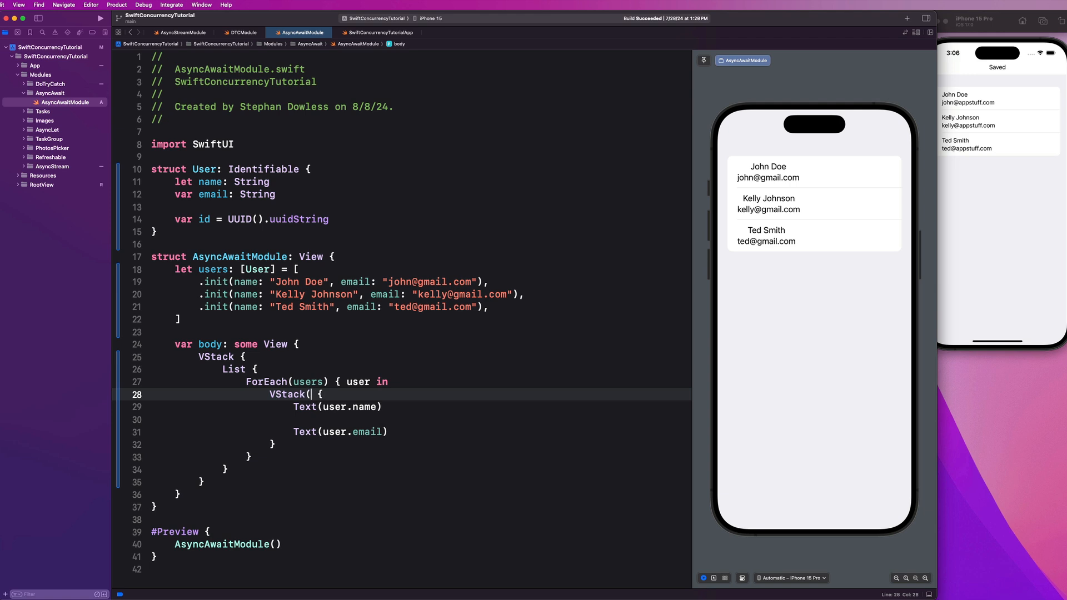
type("alignment: .leading)")
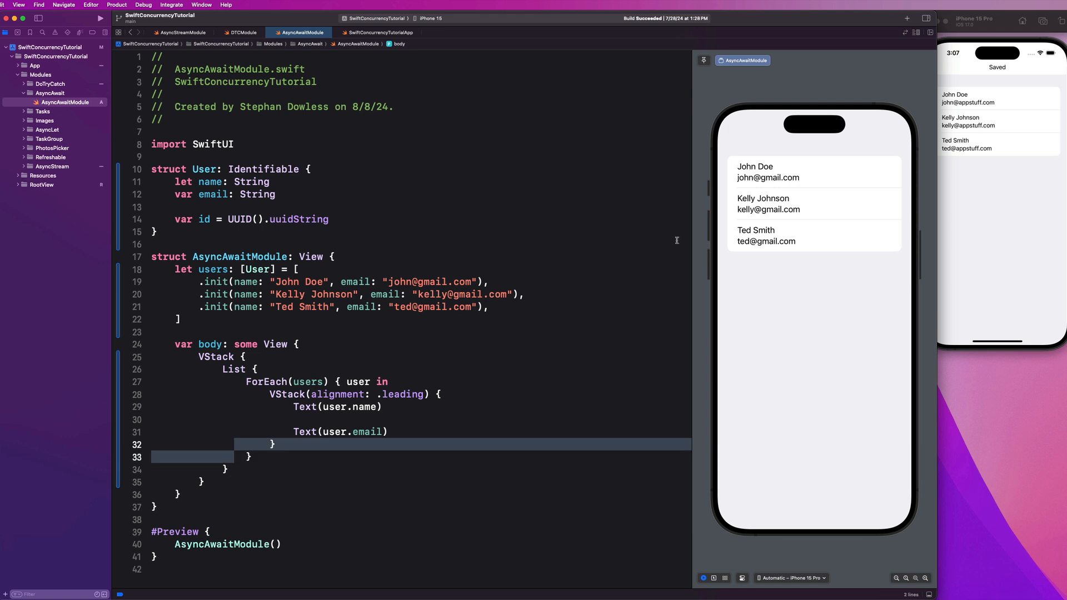
mouse_move(237, 204)
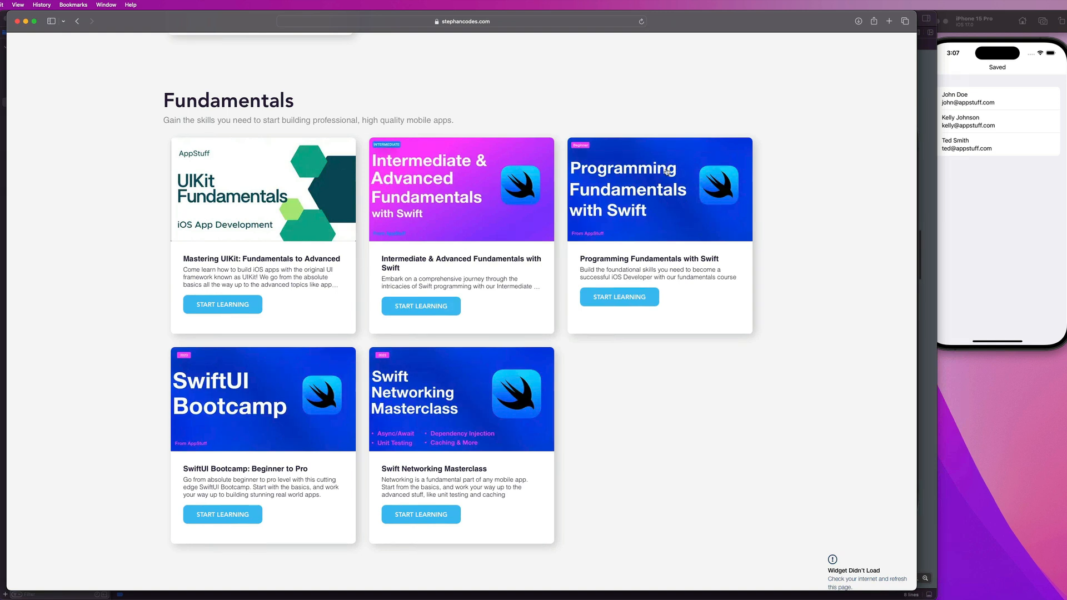
mouse_move(649, 181)
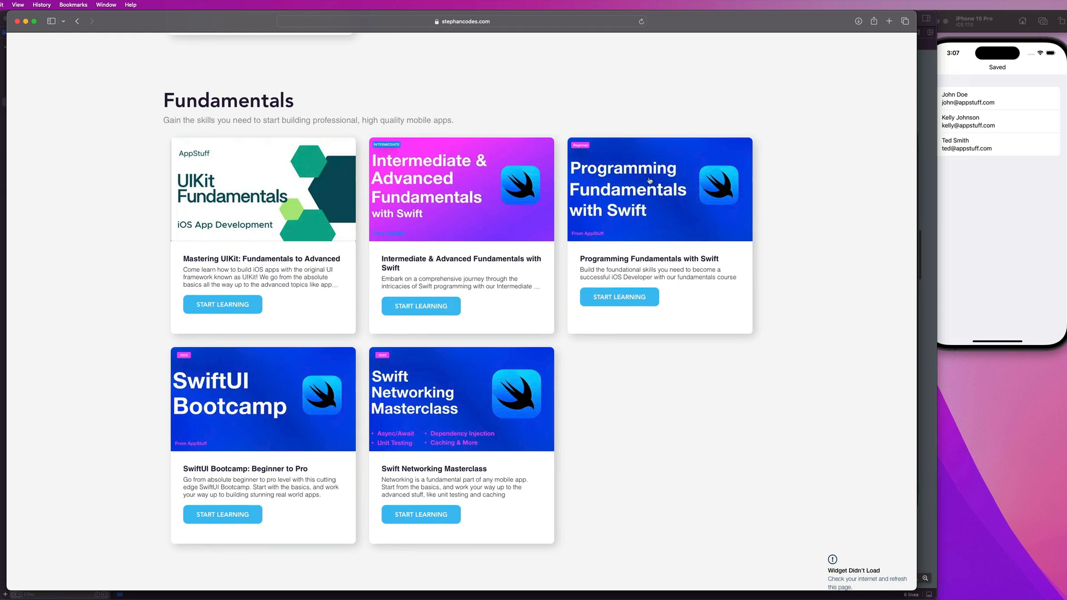
mouse_move(361, 382)
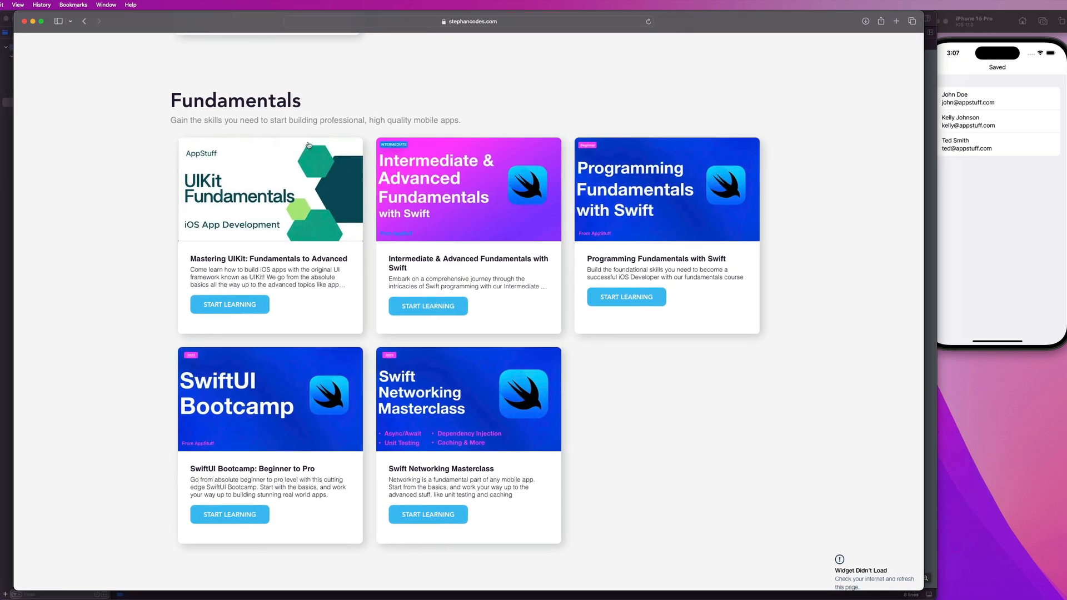
mouse_move(619, 249)
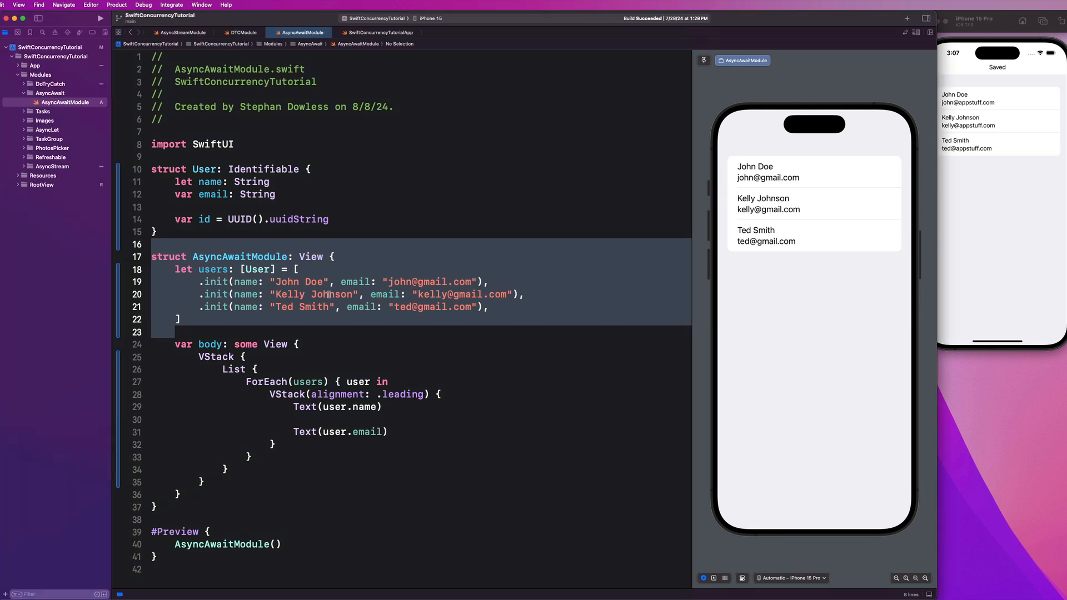
Insert blank lines between the User struct and the AsyncAwaitModule view
scroll("down", 3)
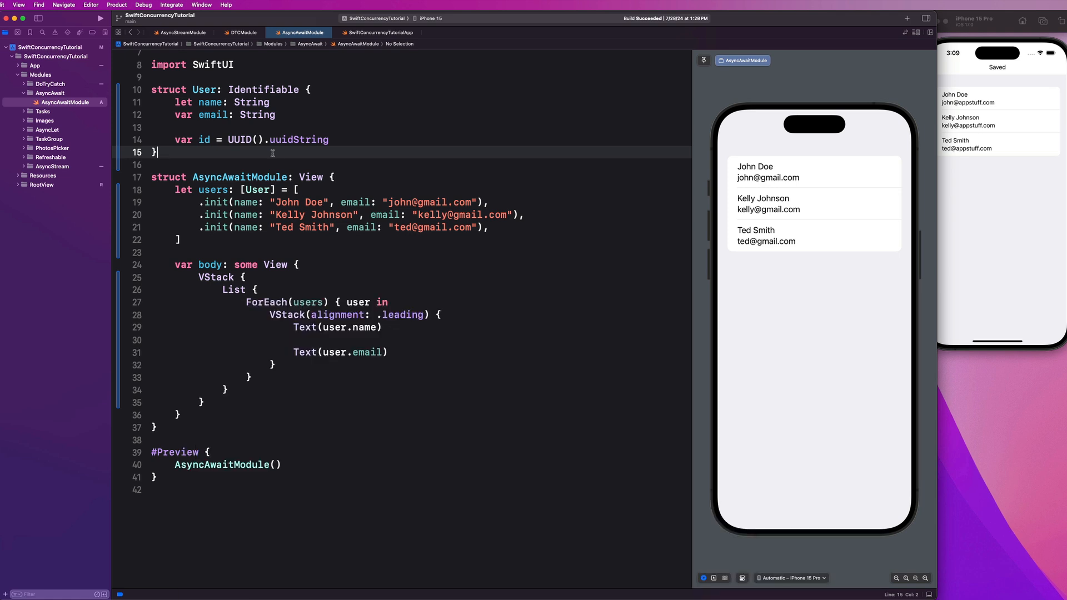
key("return")
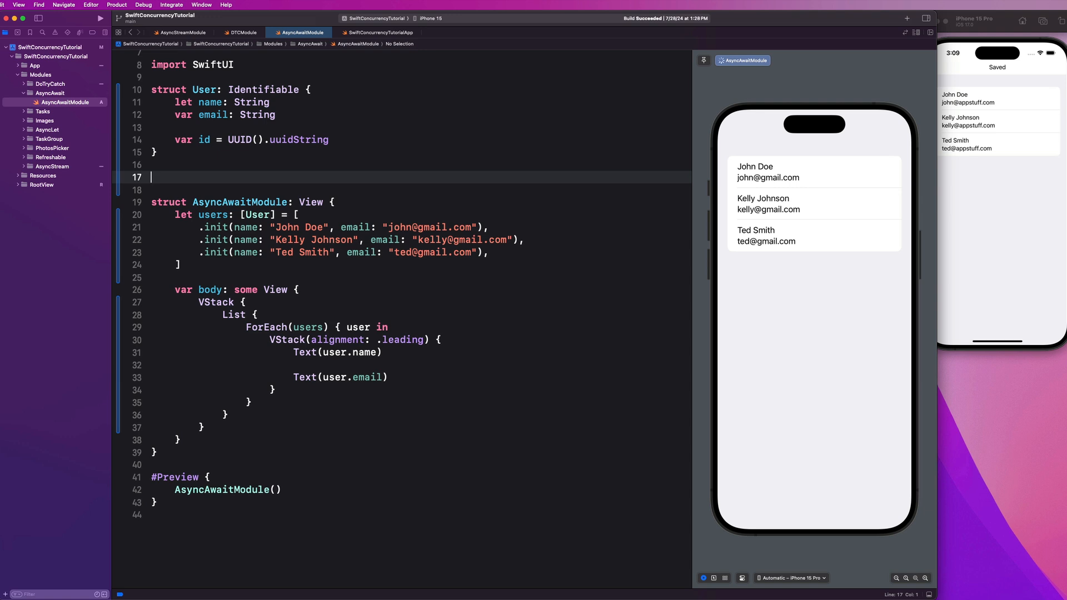
type("class")
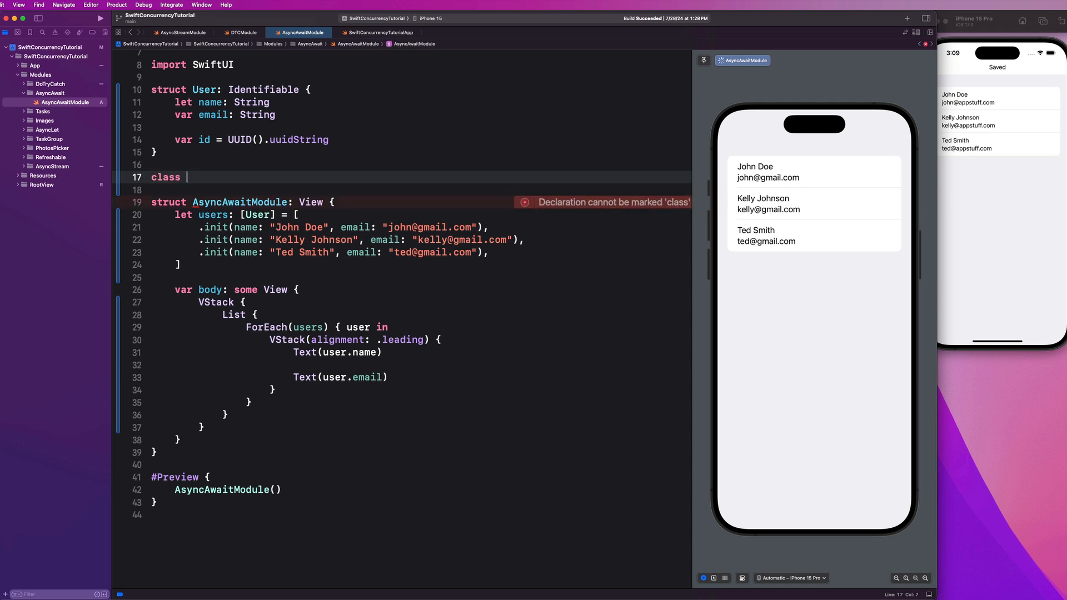
type("AsyncAwait")
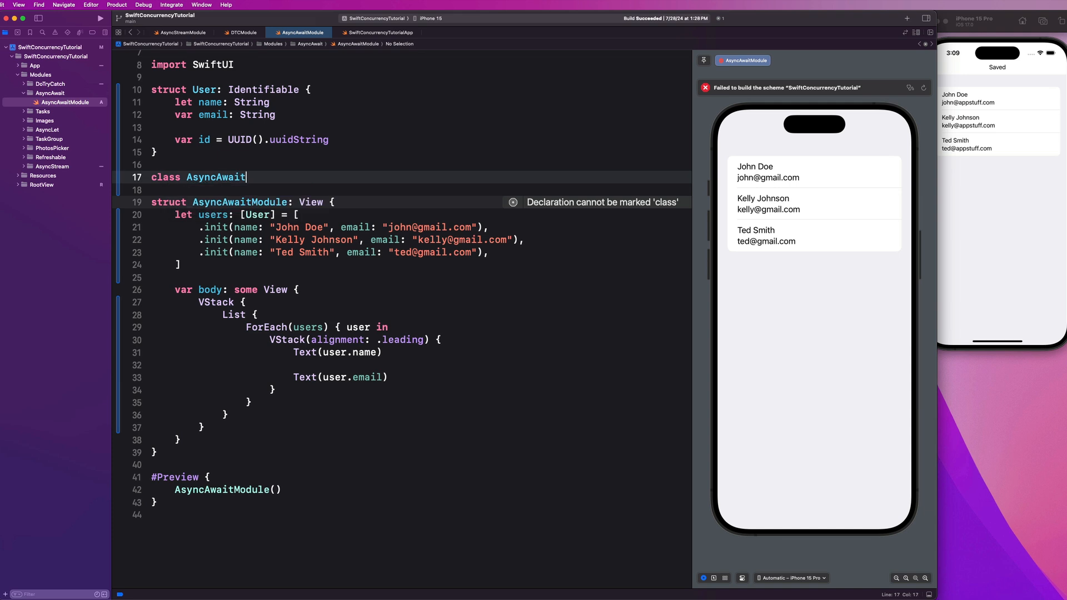
type("ViewModel: ObservableObject {")
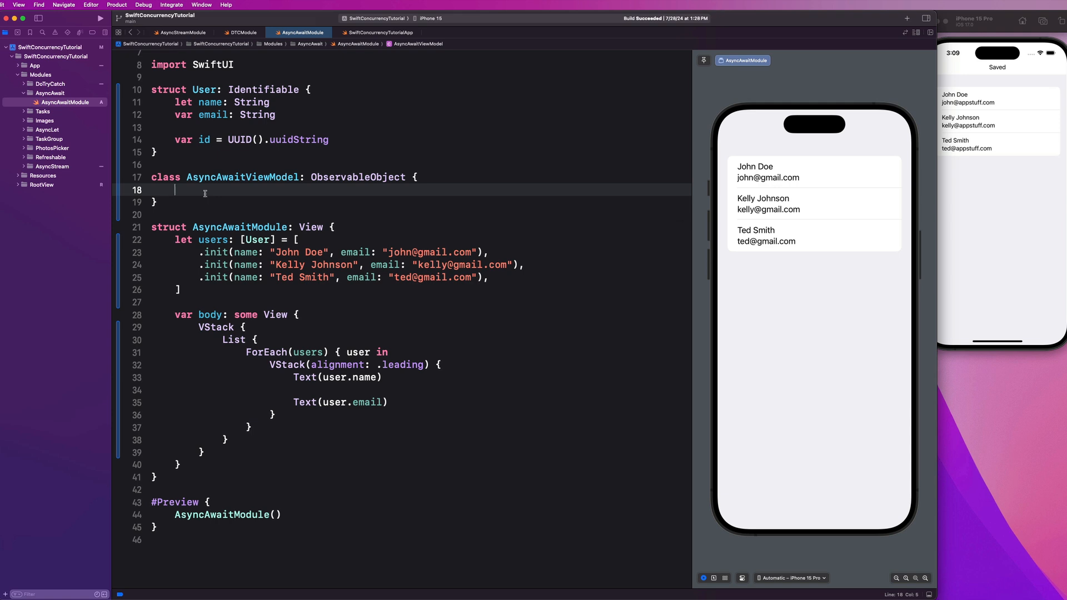
type("@Published var users =")
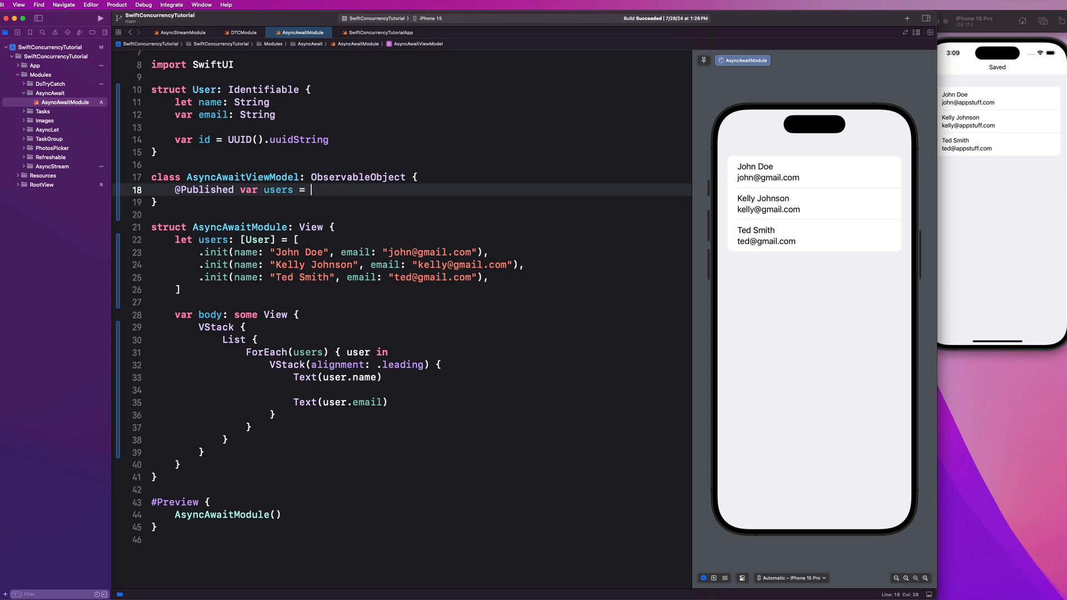
type("[User](")
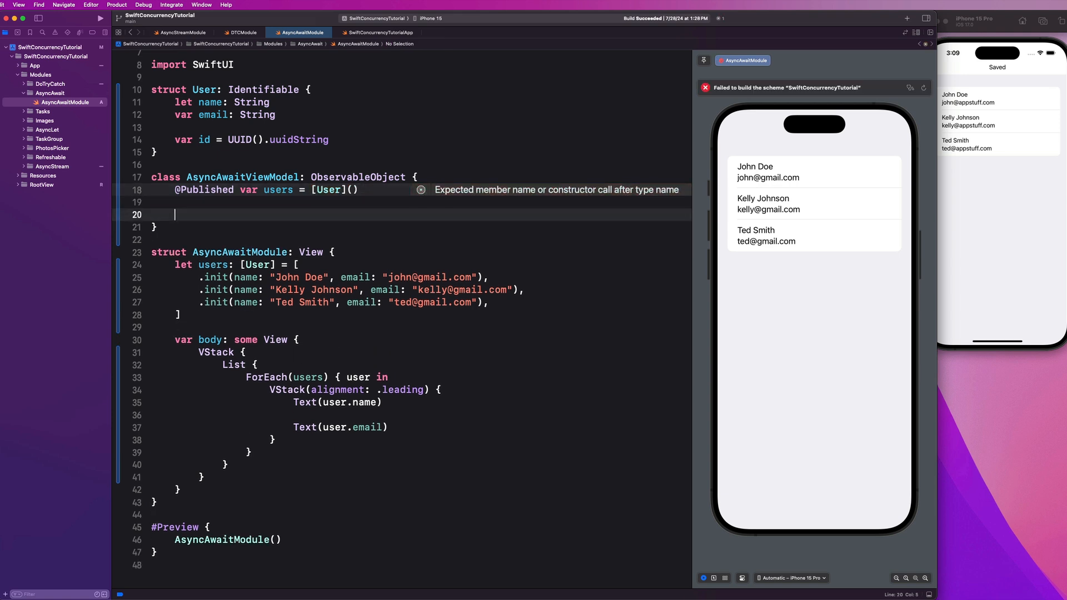
Add func fetchData that takes over the sample users array and assigns self.users
type("func fetchData() {")
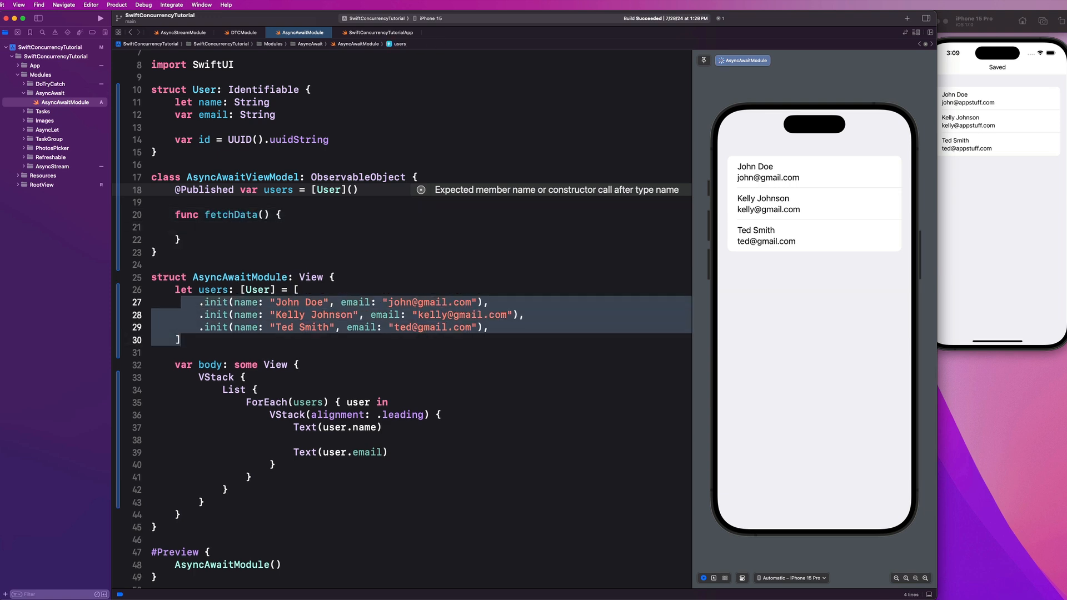
key("delete")
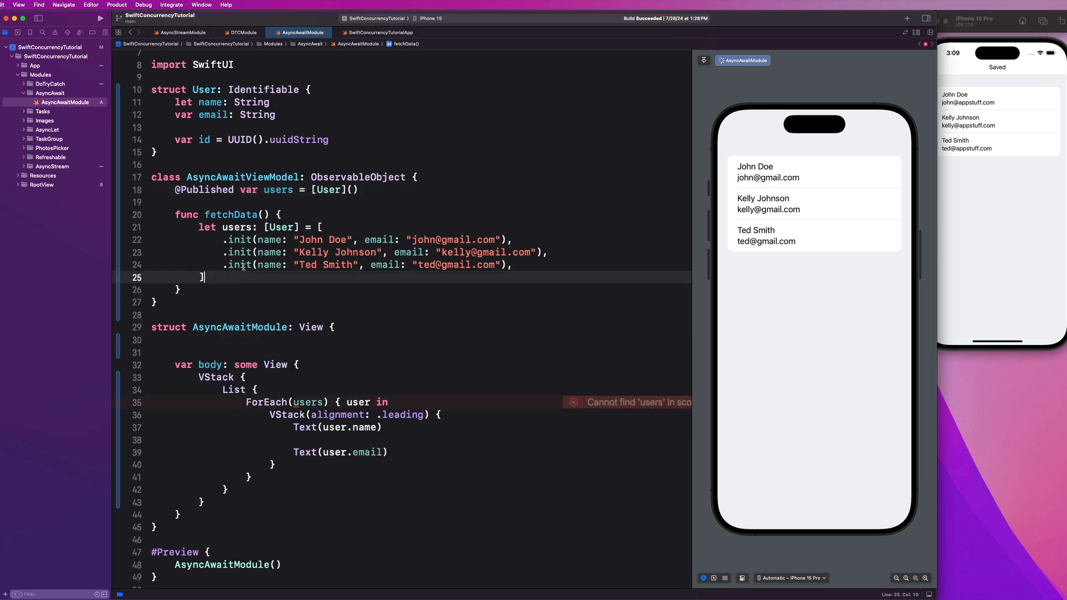
type("self")
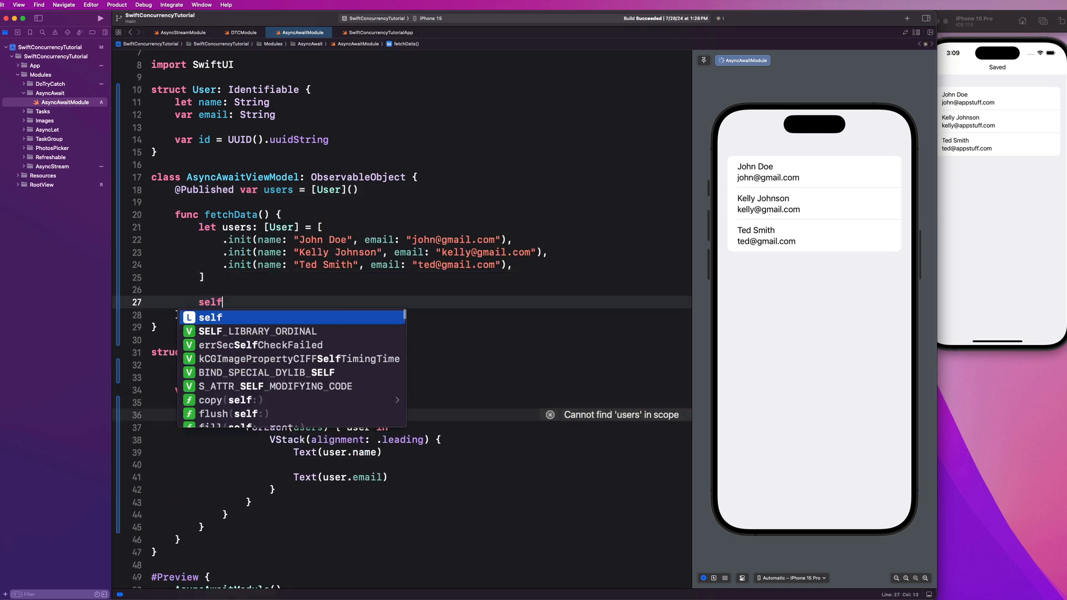
type(".users = users")
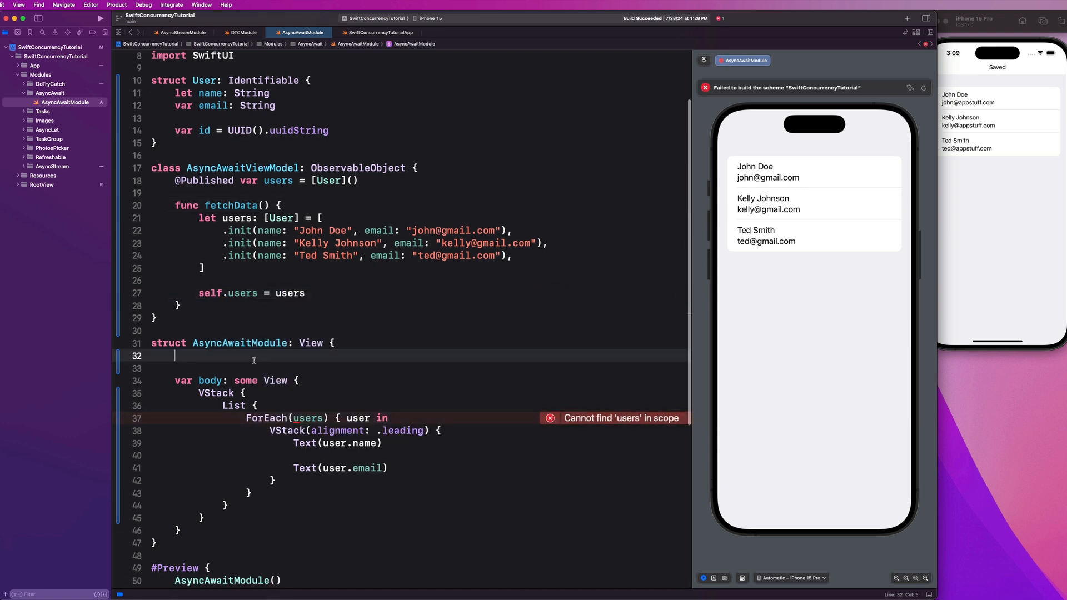
type("@StateObject")
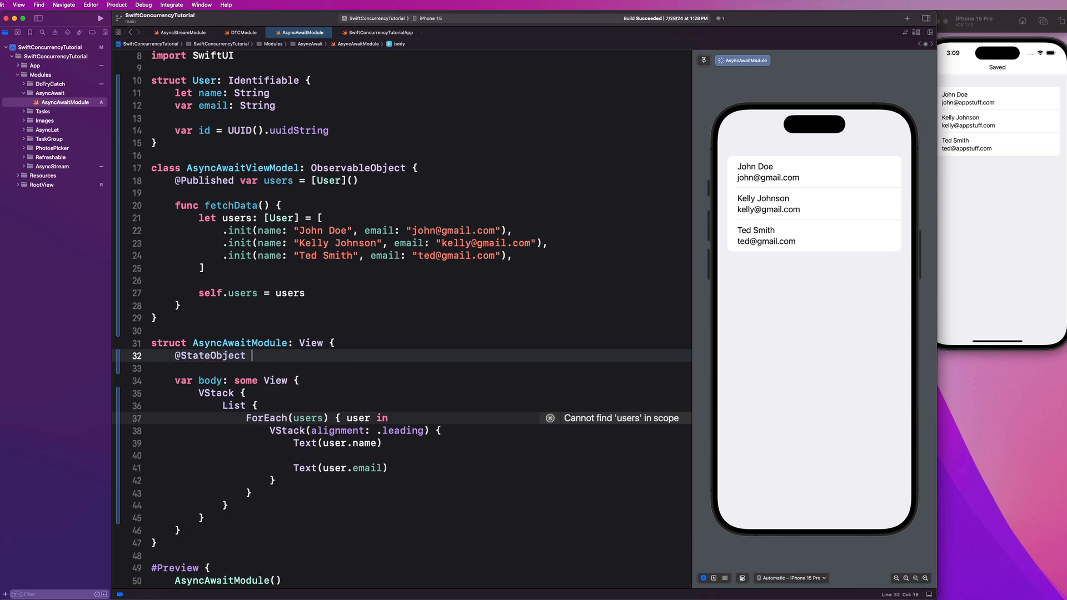
type("var viewModel = A")
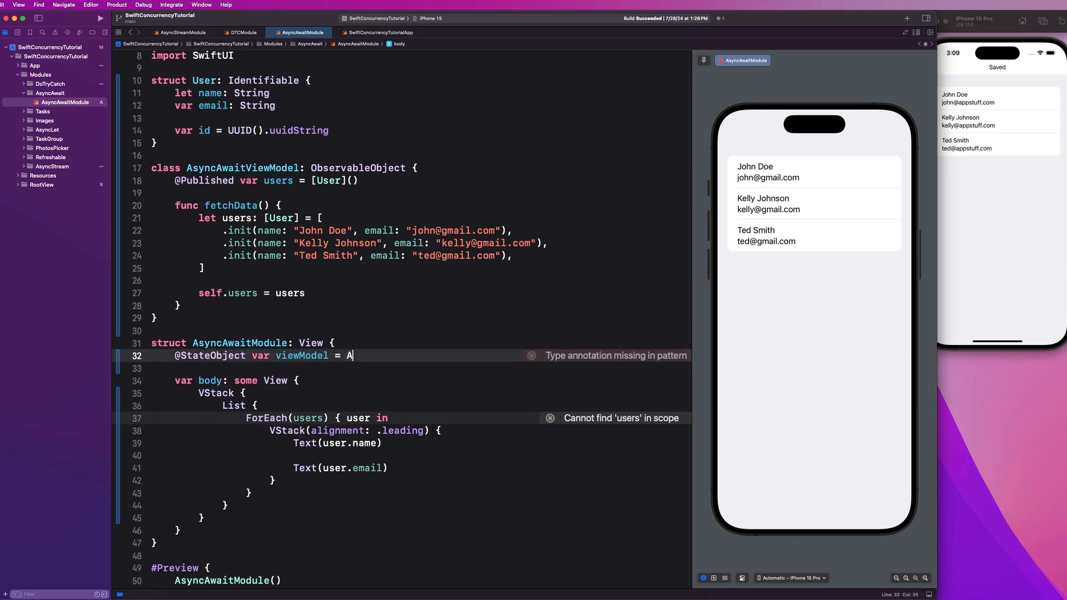
type("sy")
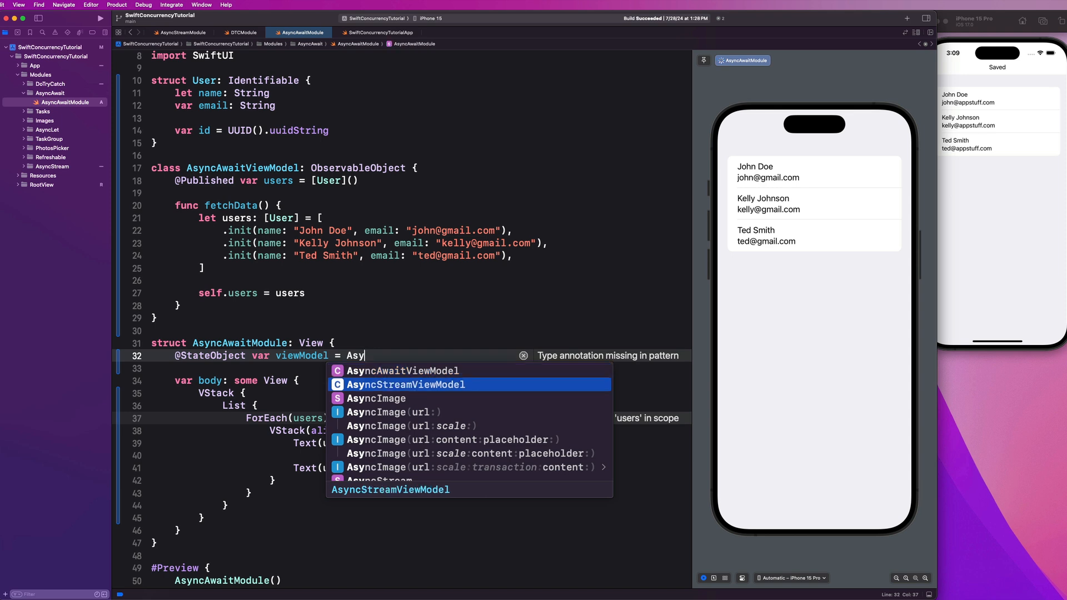
left_click(402, 370)
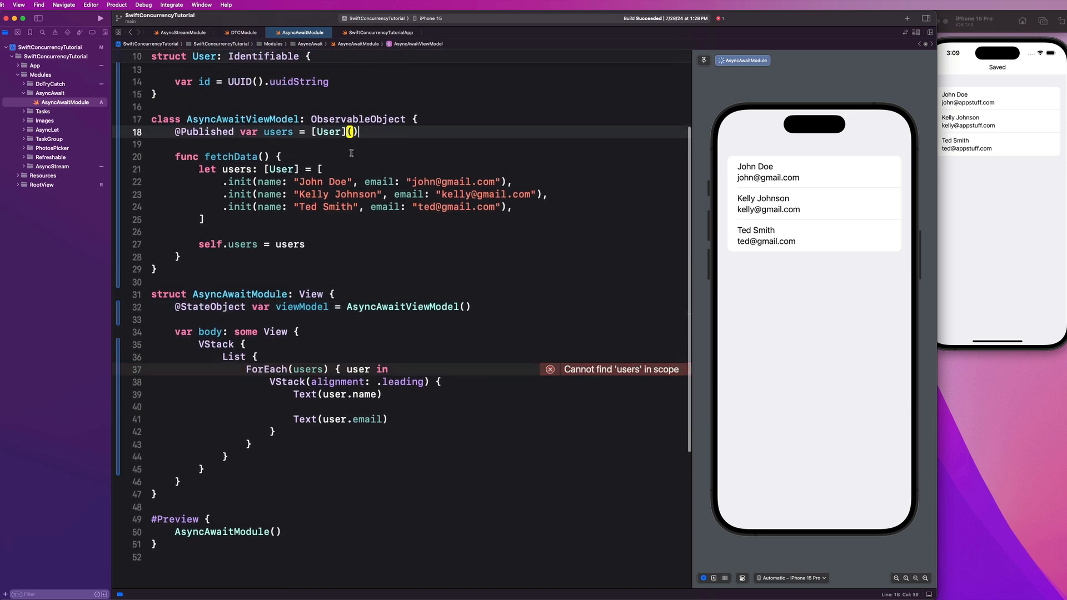
Add an init calling fetchData() and make ForEach iterate viewModel.users
type("init() {")
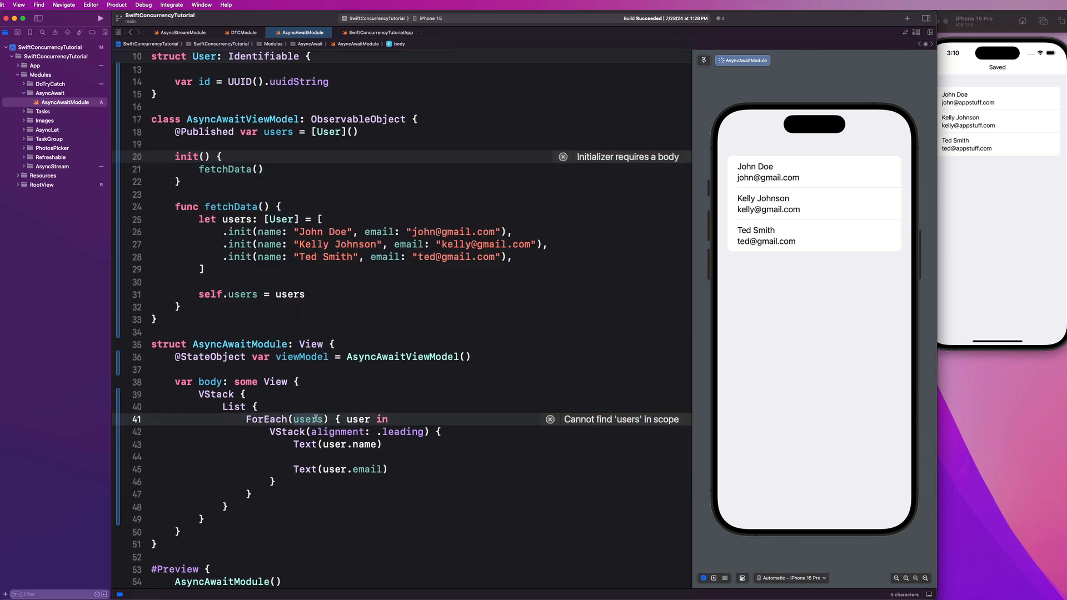
type("viewMo")
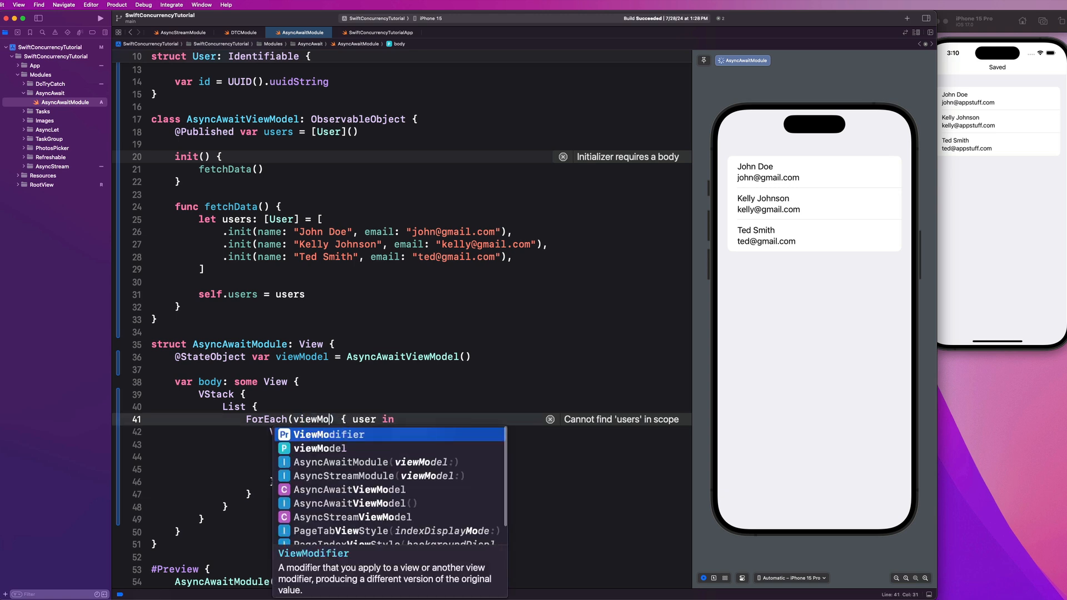
left_click(320, 448)
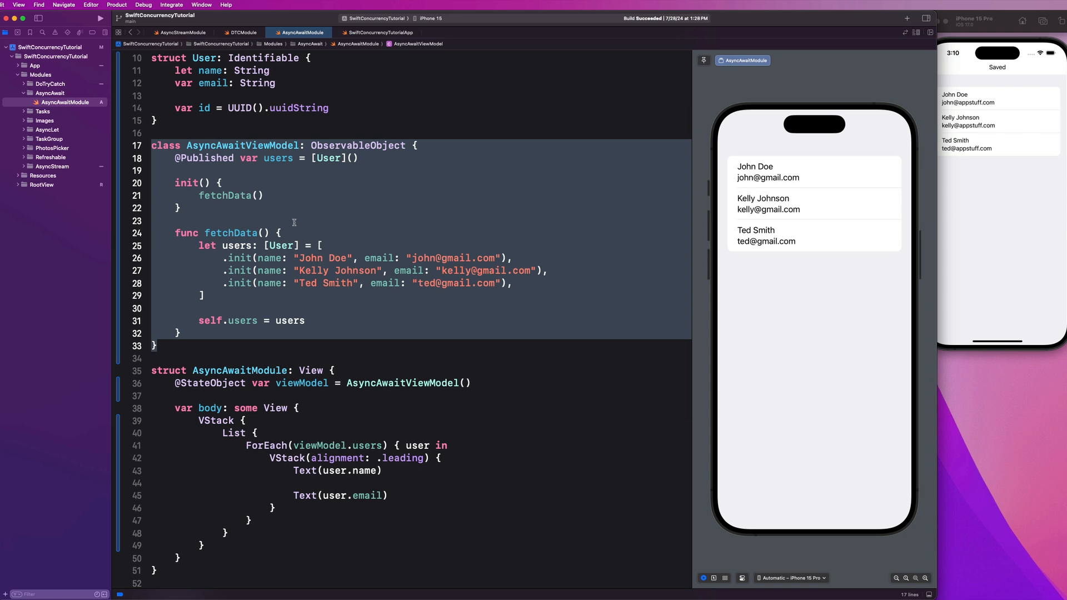
left_click(323, 246)
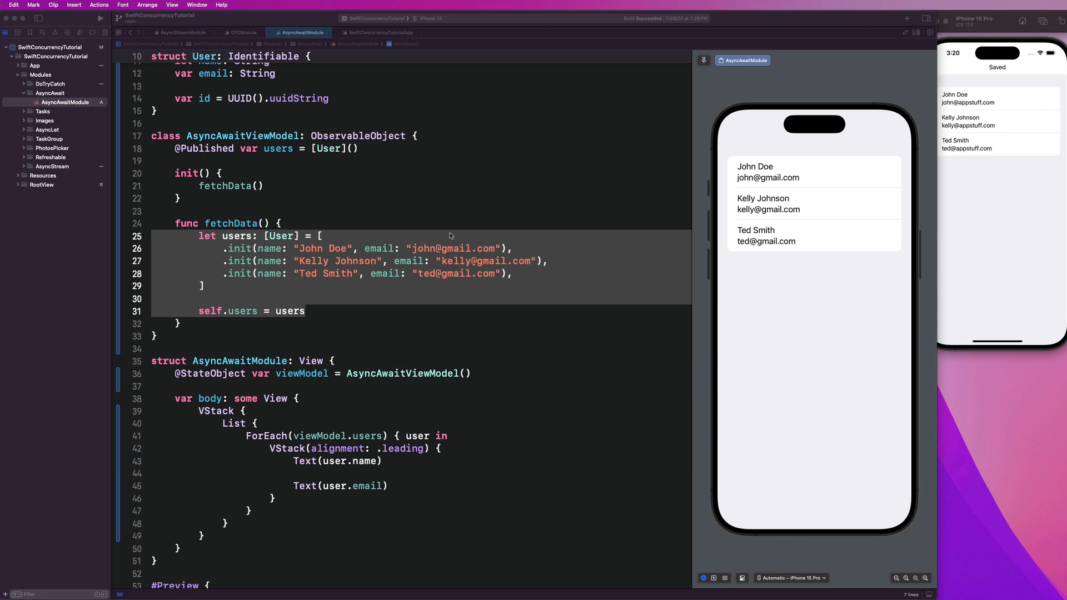
mouse_move(451, 236)
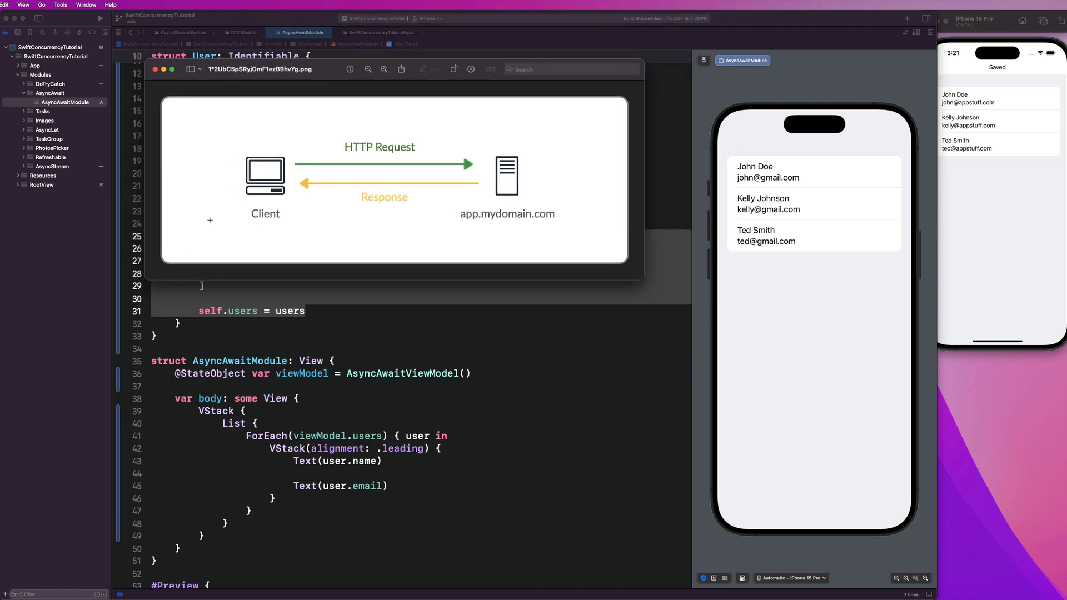
mouse_move(498, 176)
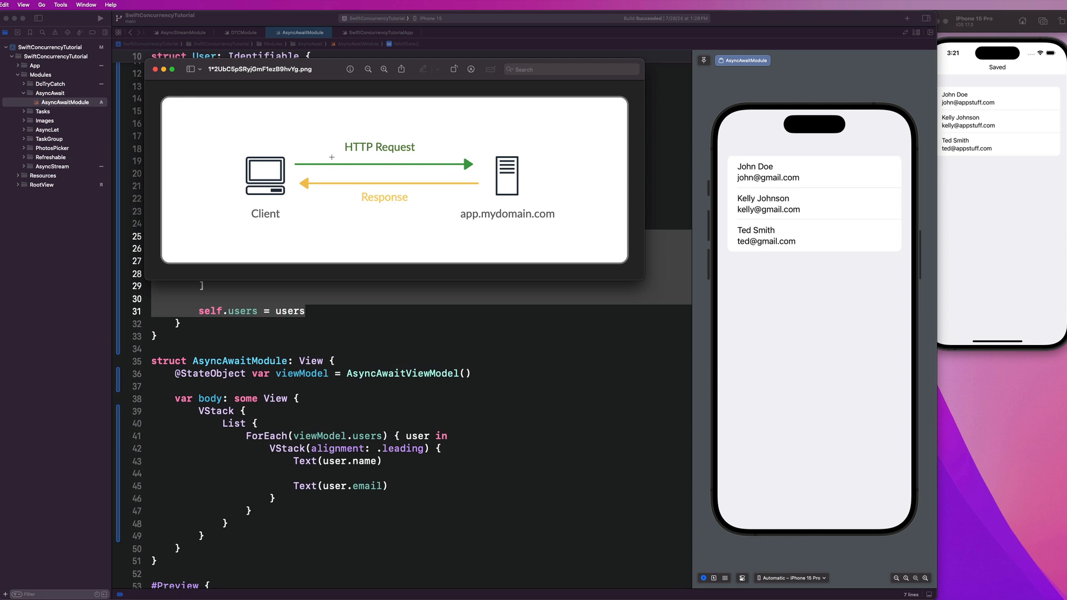
mouse_move(537, 160)
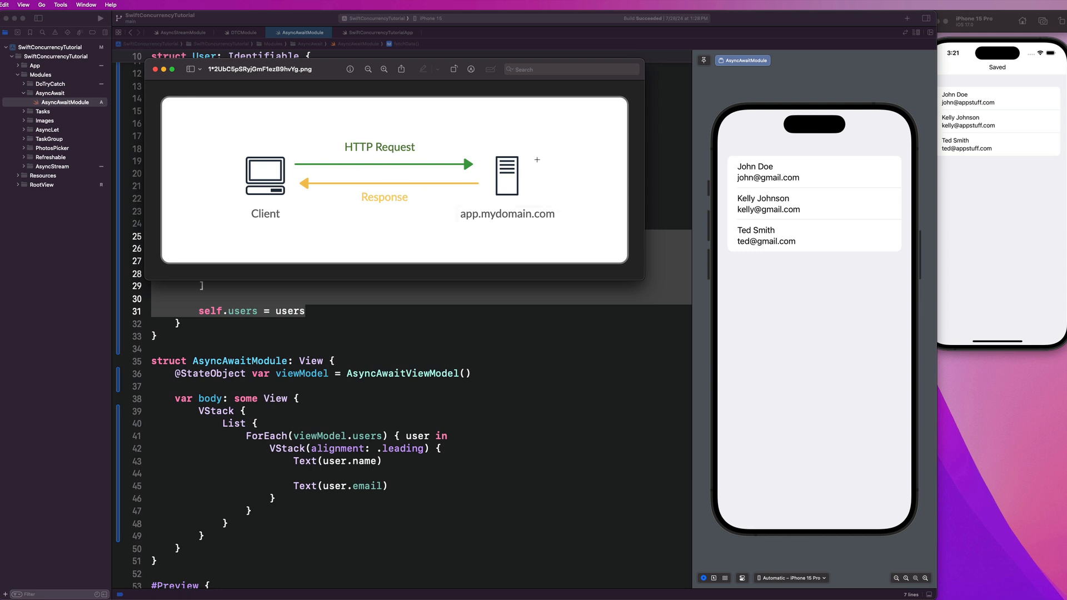
mouse_move(487, 187)
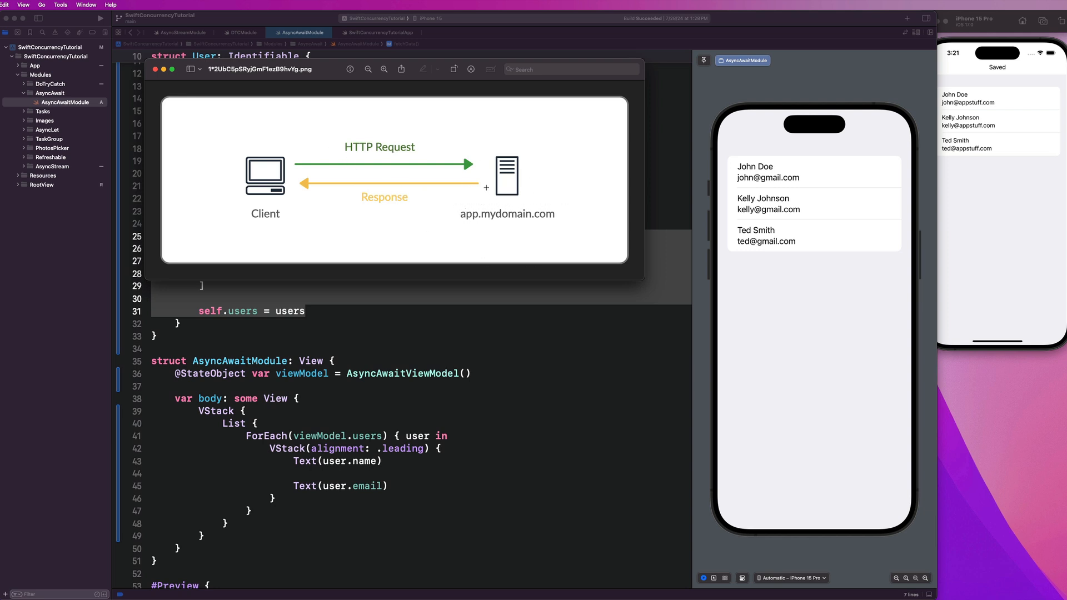
mouse_move(735, 162)
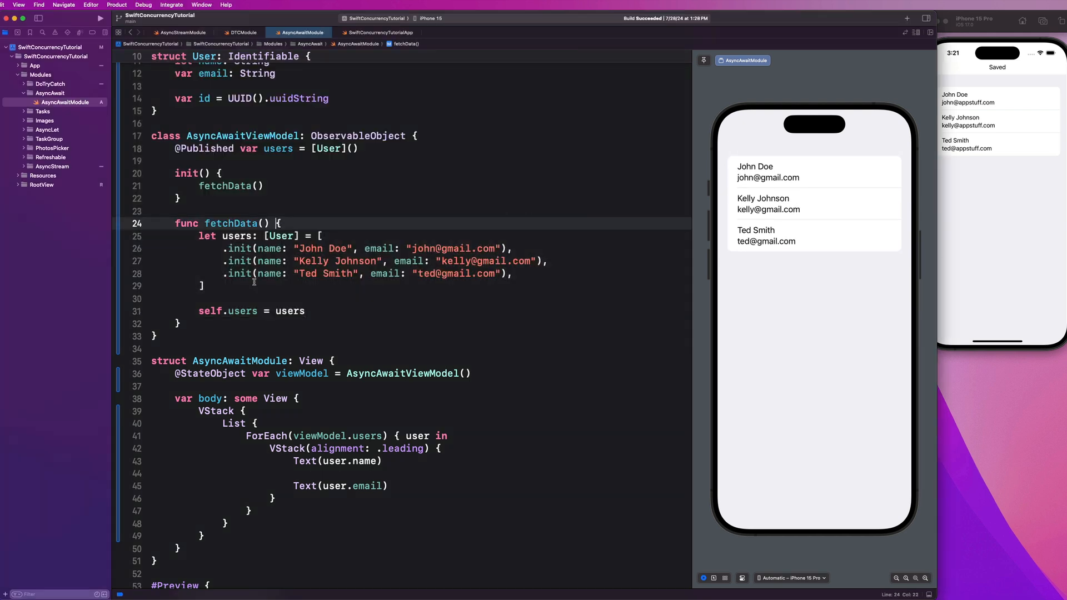
Mark fetchData as async, producing an unsupported-concurrency error at its call in init
type("async")
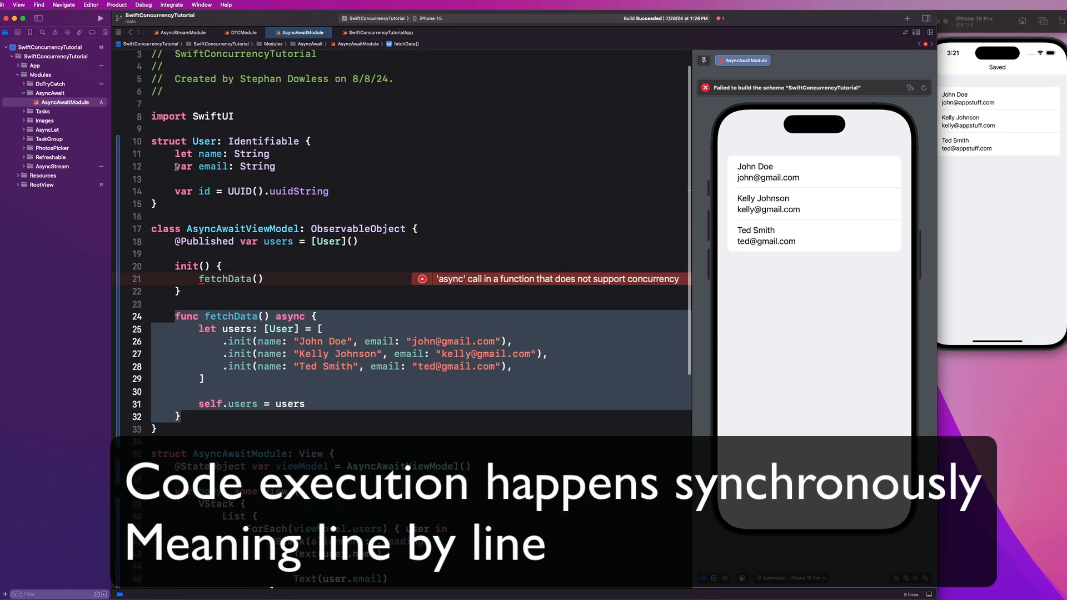
scroll("up", 3)
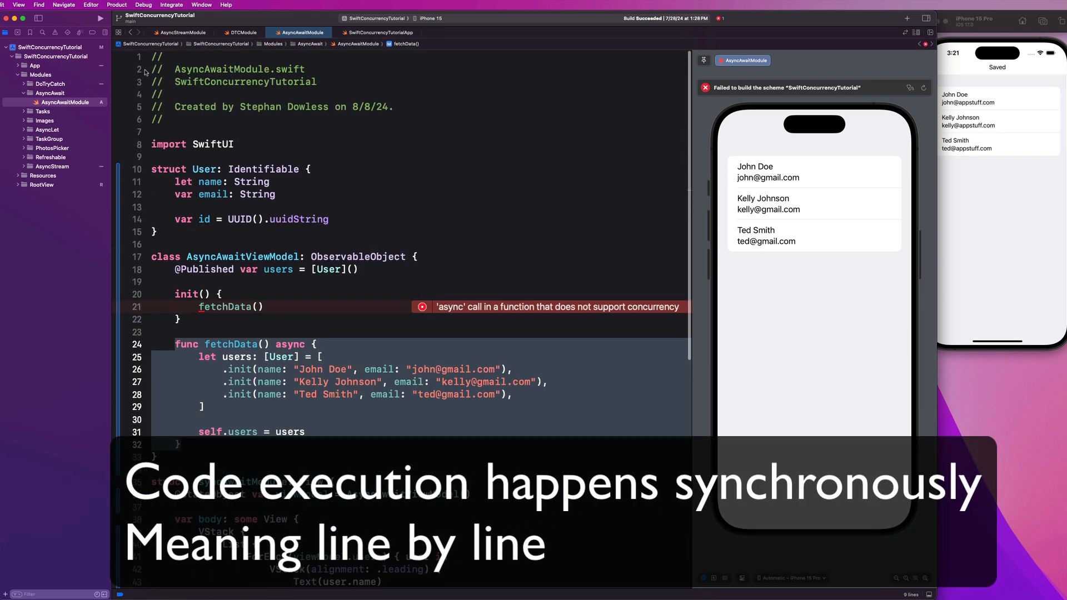
mouse_move(138, 93)
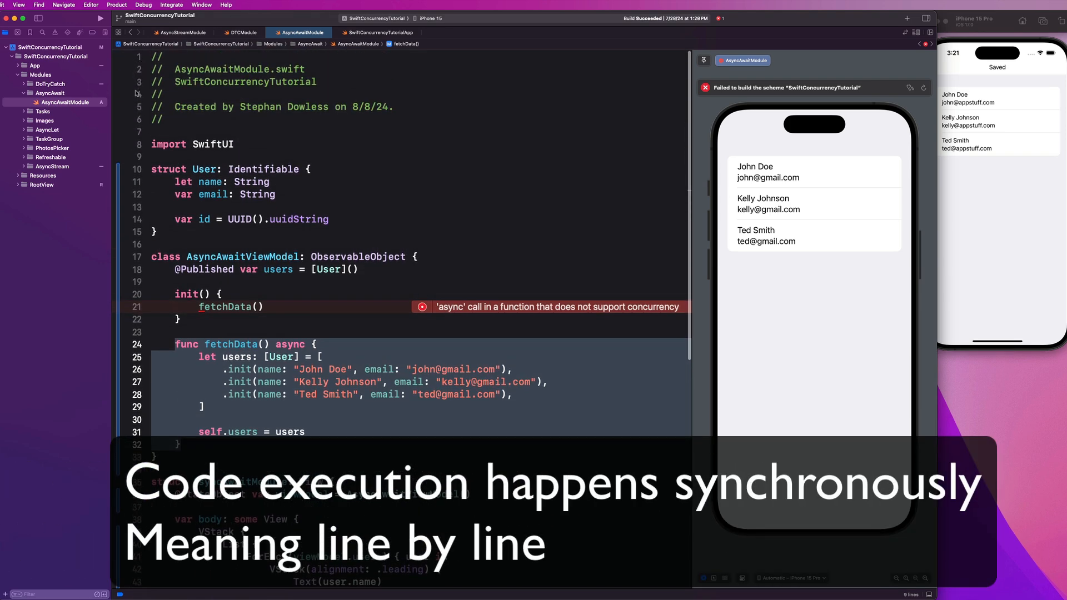
scroll("down", 3)
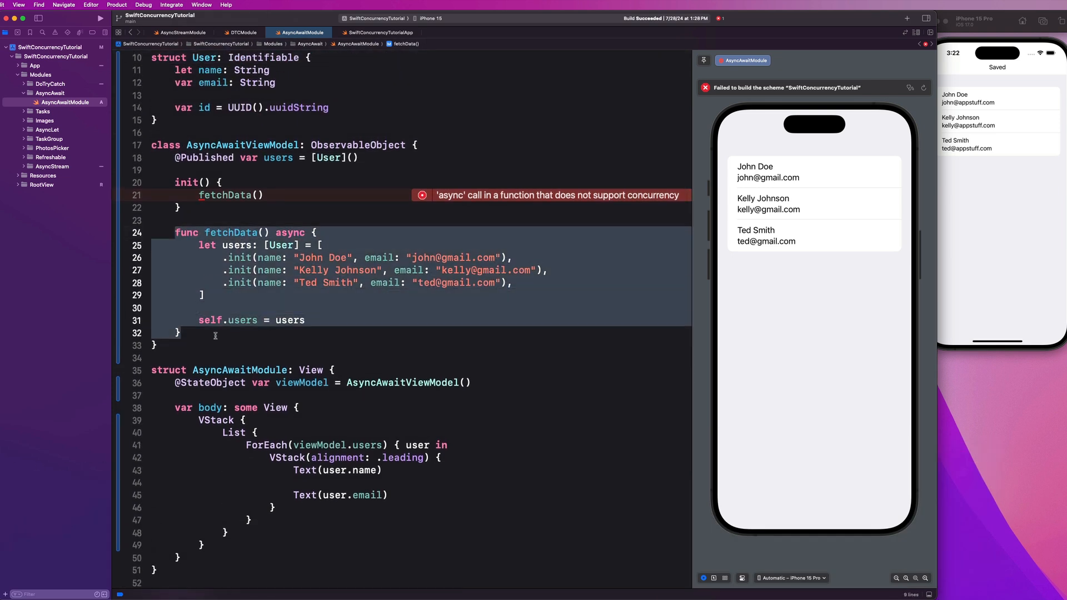
scroll("up", 3)
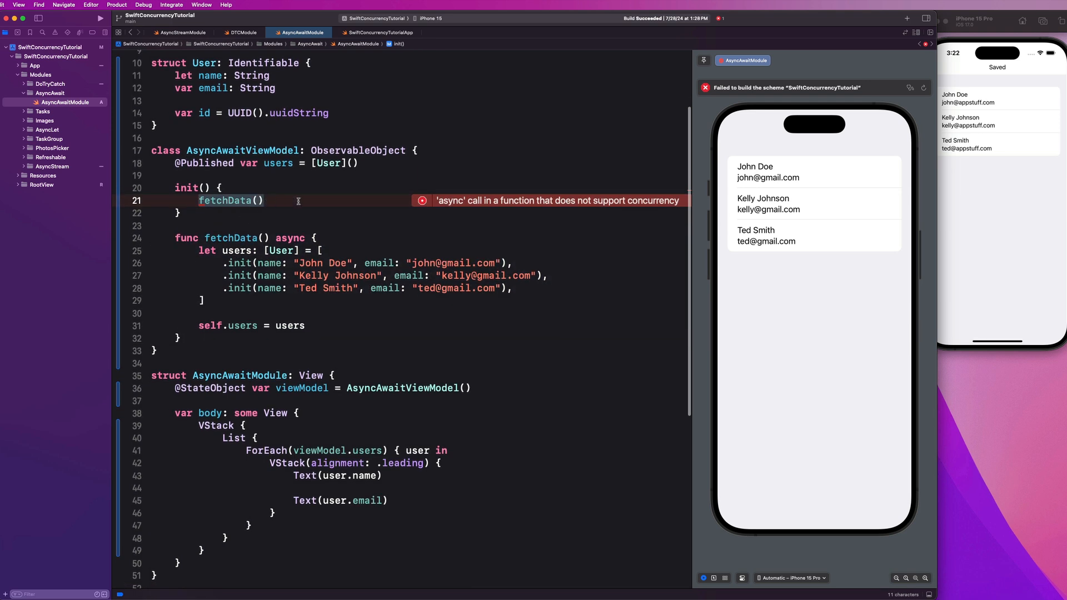
mouse_move(272, 219)
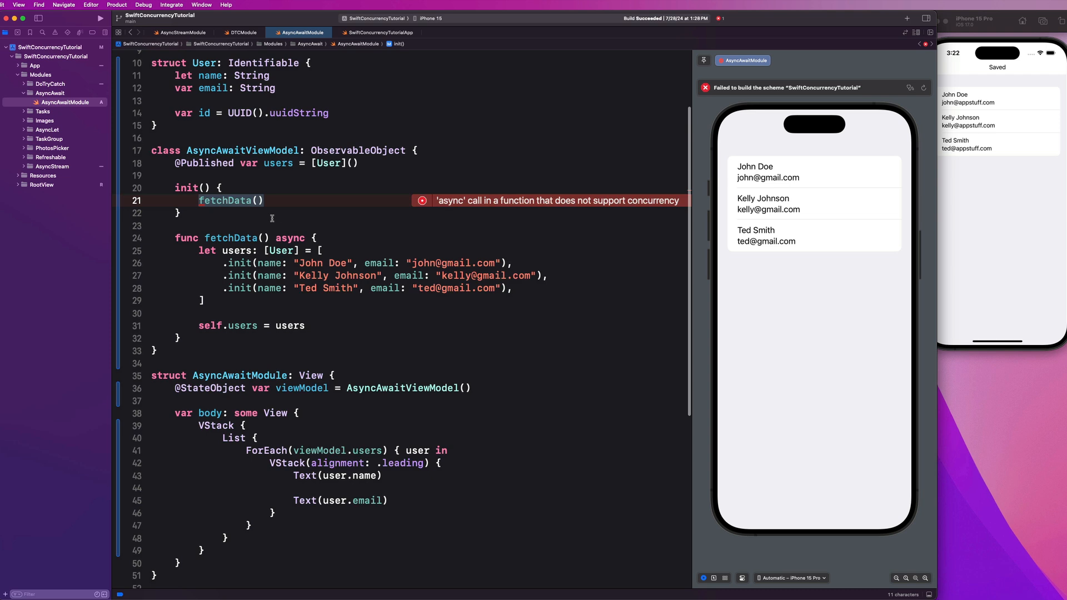
Wrap the init call as Task { await fetchData() } and remove duplicated Task blocks
left_click(224, 200)
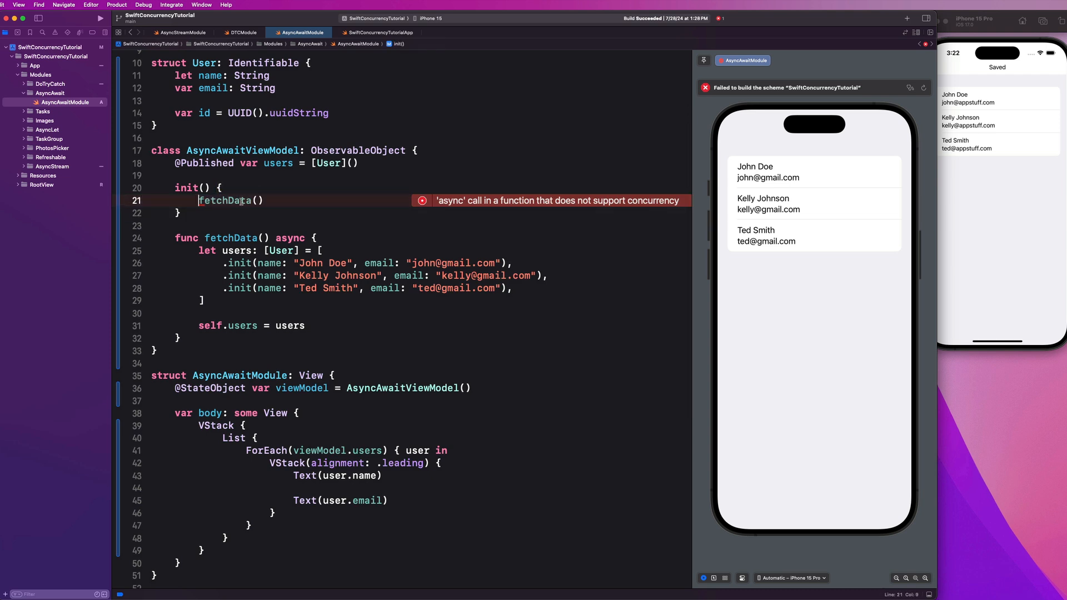
type("await")
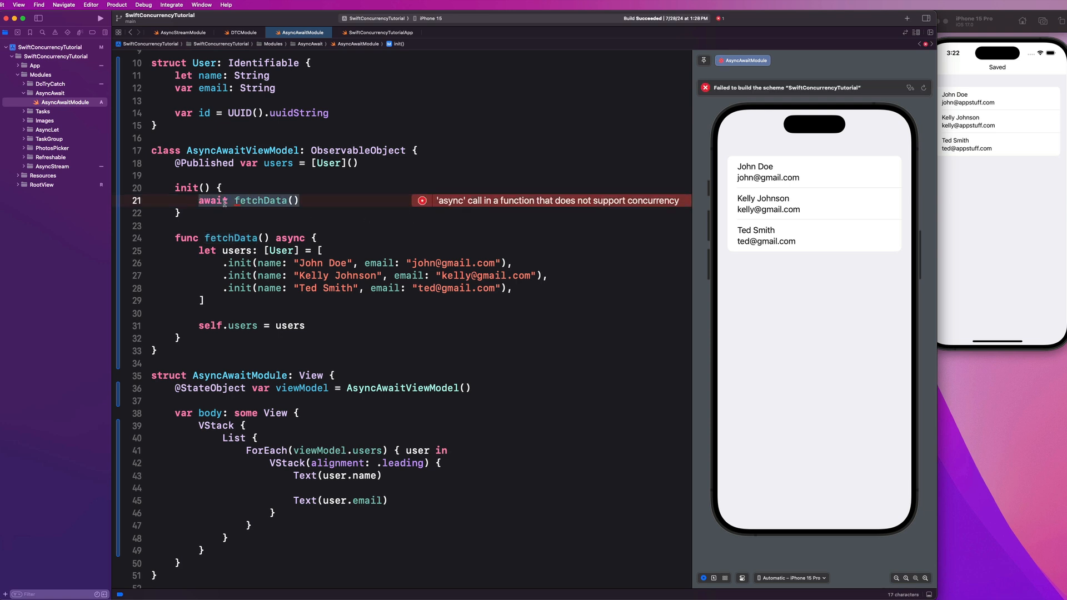
type("Task")
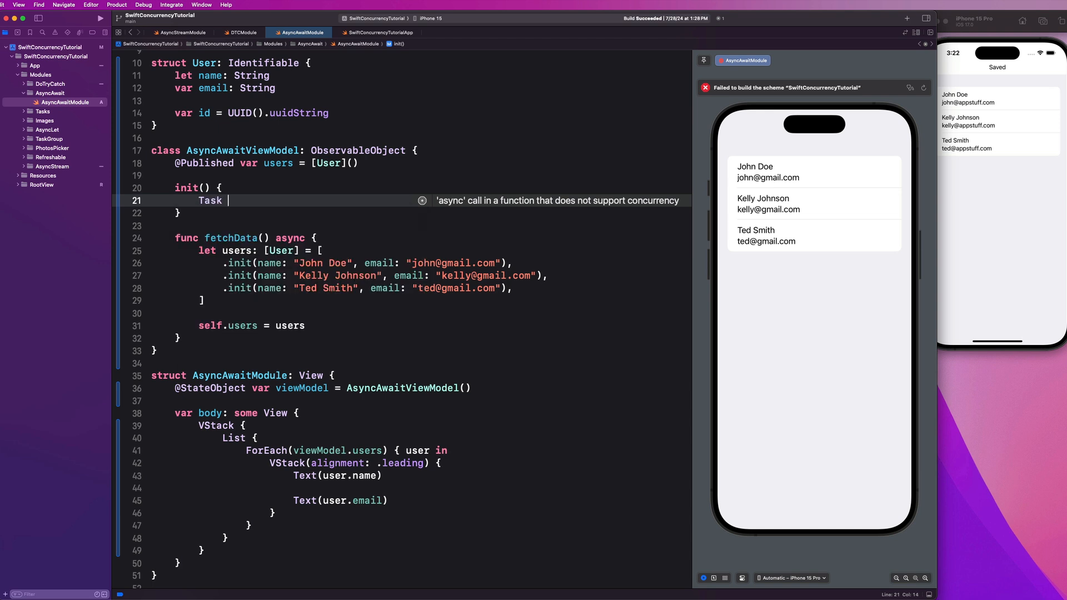
key("backspace")
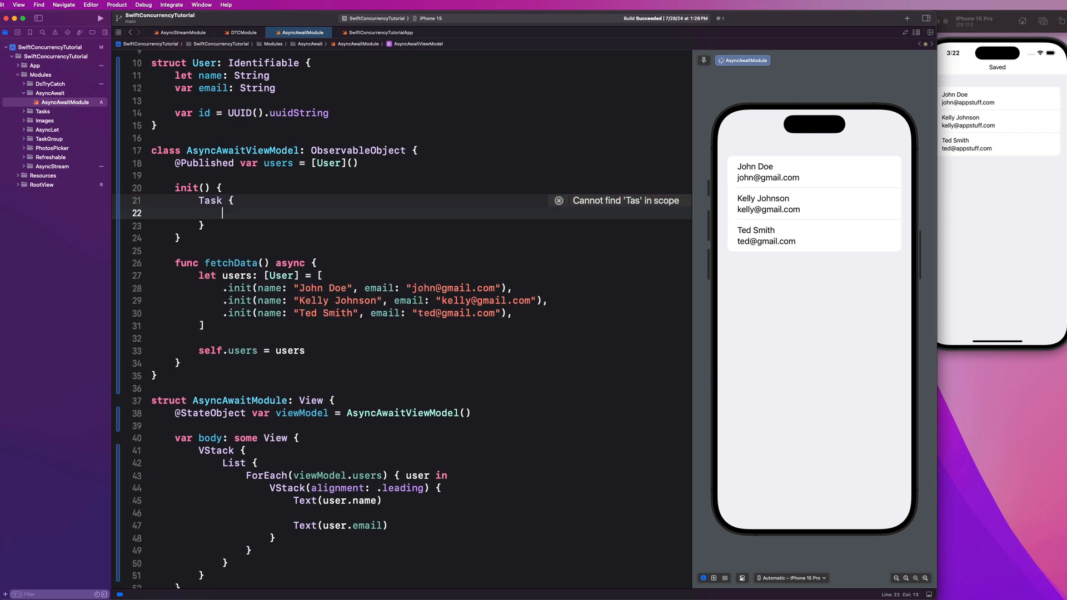
type("await fetchData()")
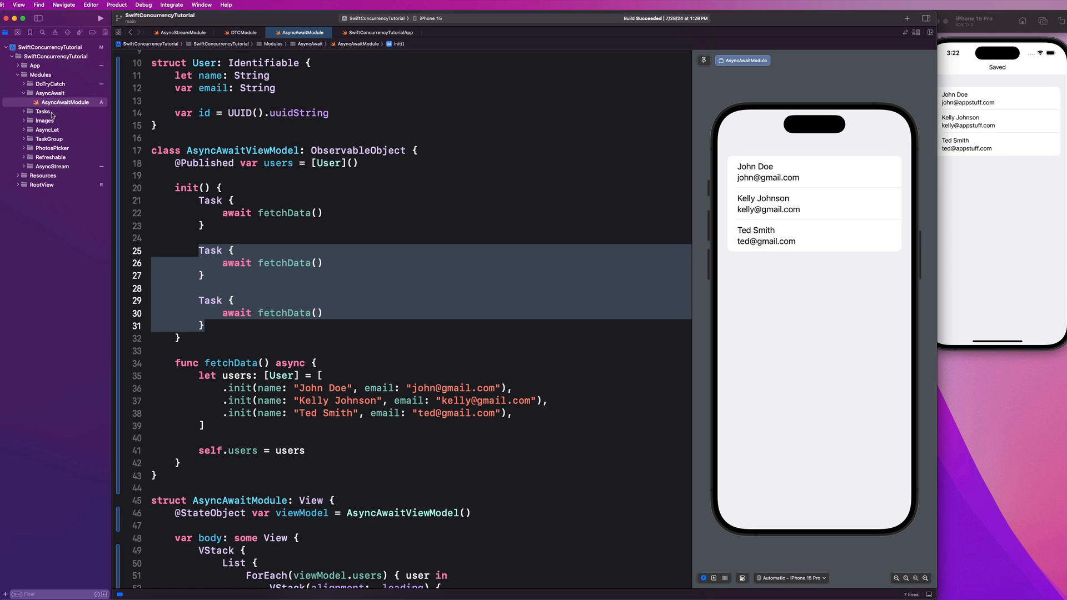
key("Delete")
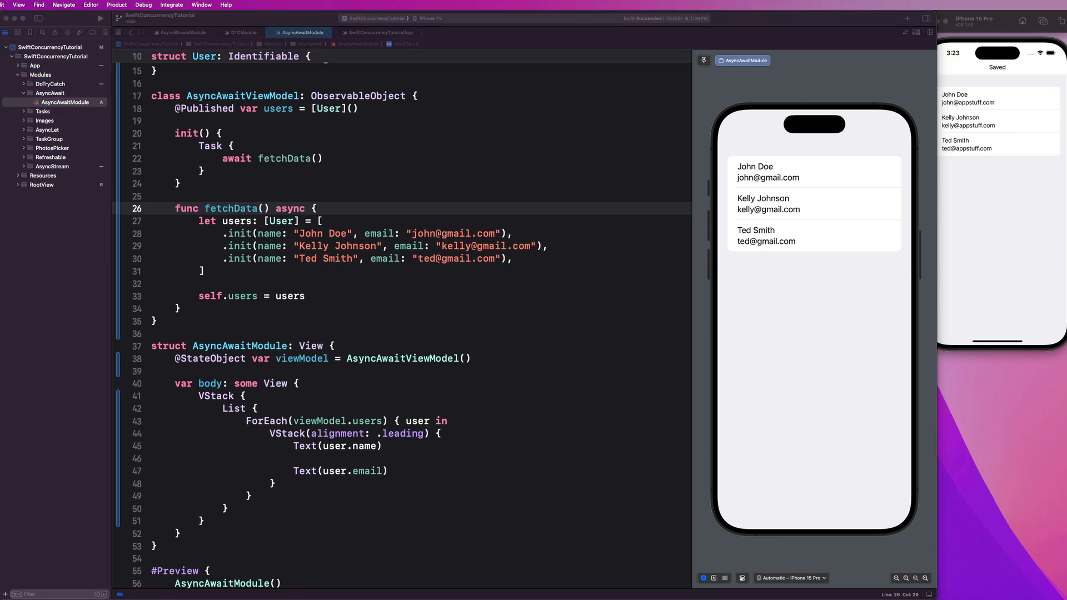
Add try? await Task.sleep(nanoseconds:) at the top of fetchData, changing 1_000_000_000 to 2_000_000_000
left_click(317, 208)
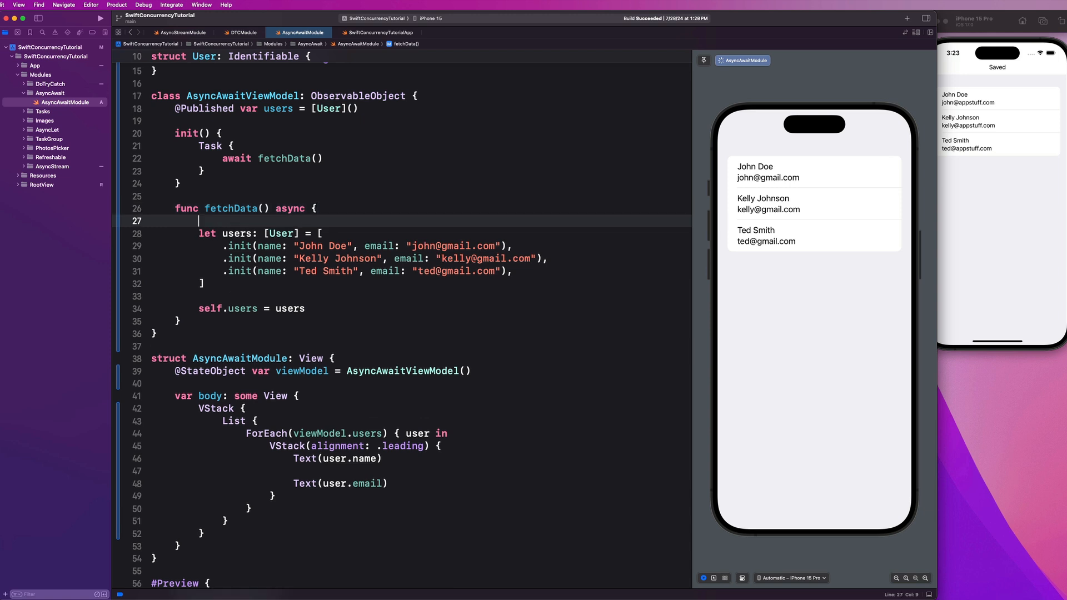
type("try? await Task.sleep(nanoseconds: 1_000_000_000)")
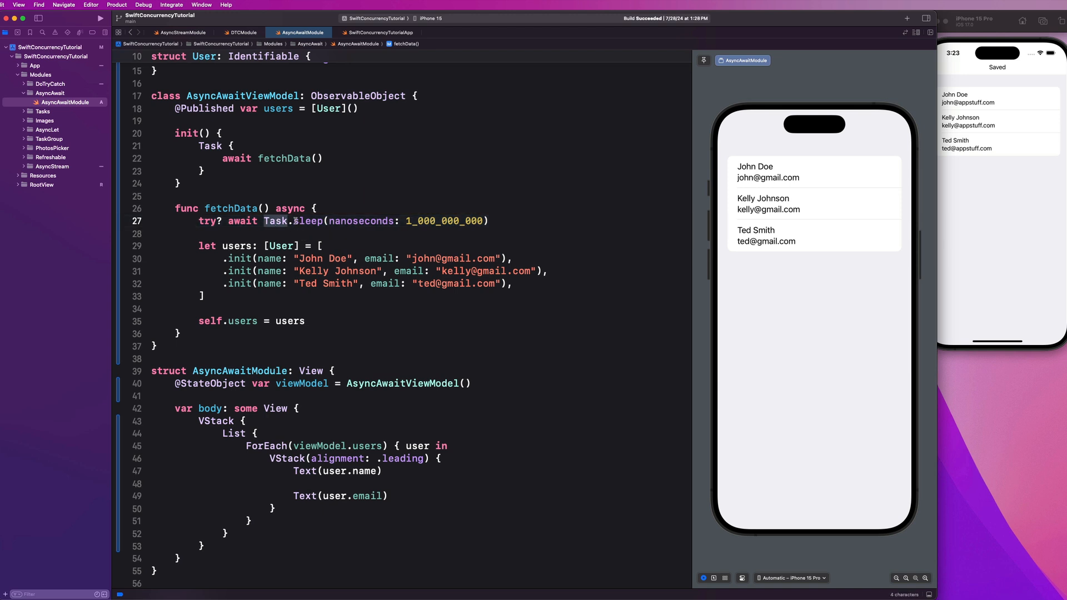
left_click(402, 220)
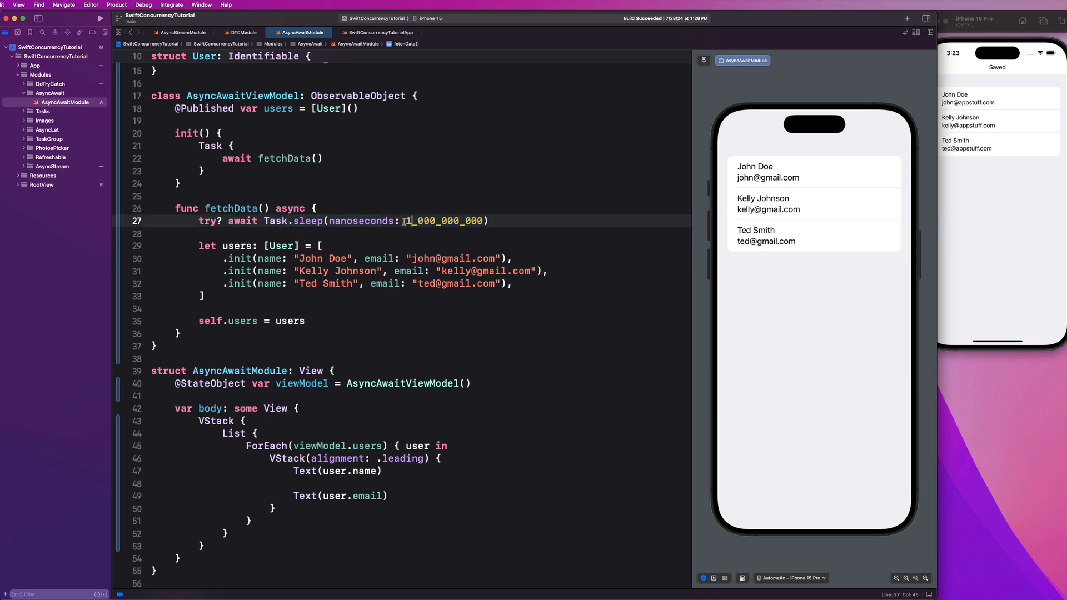
double_click(361, 220)
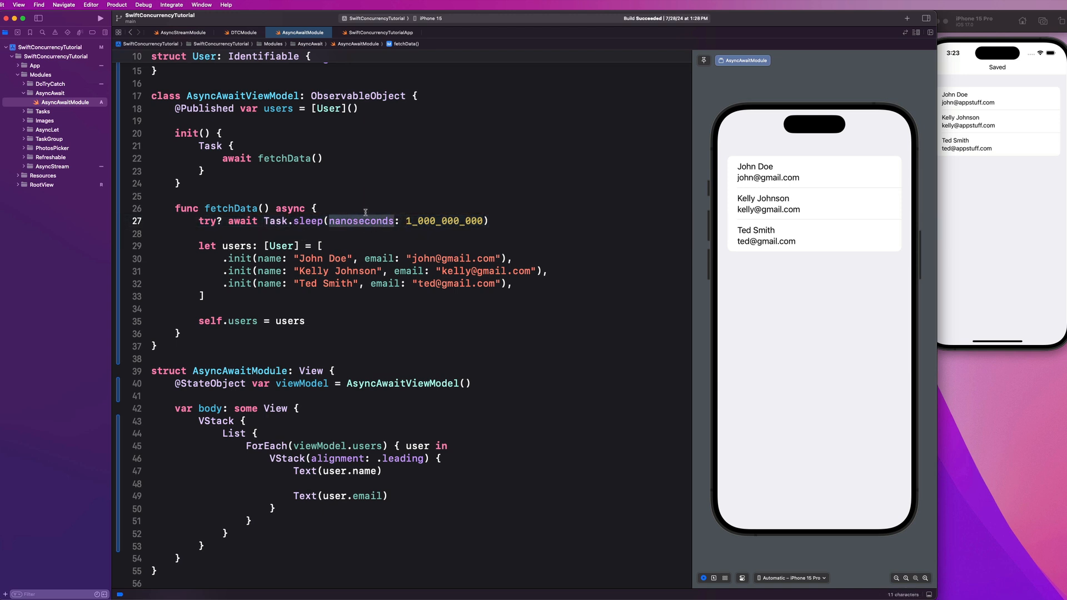
left_click(414, 221)
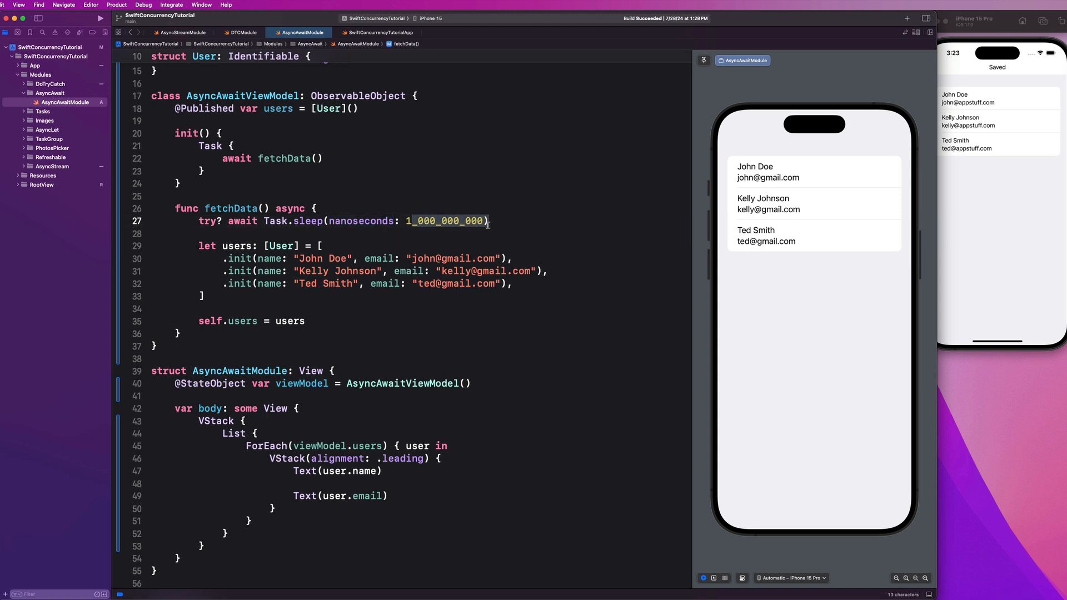
left_click(415, 234)
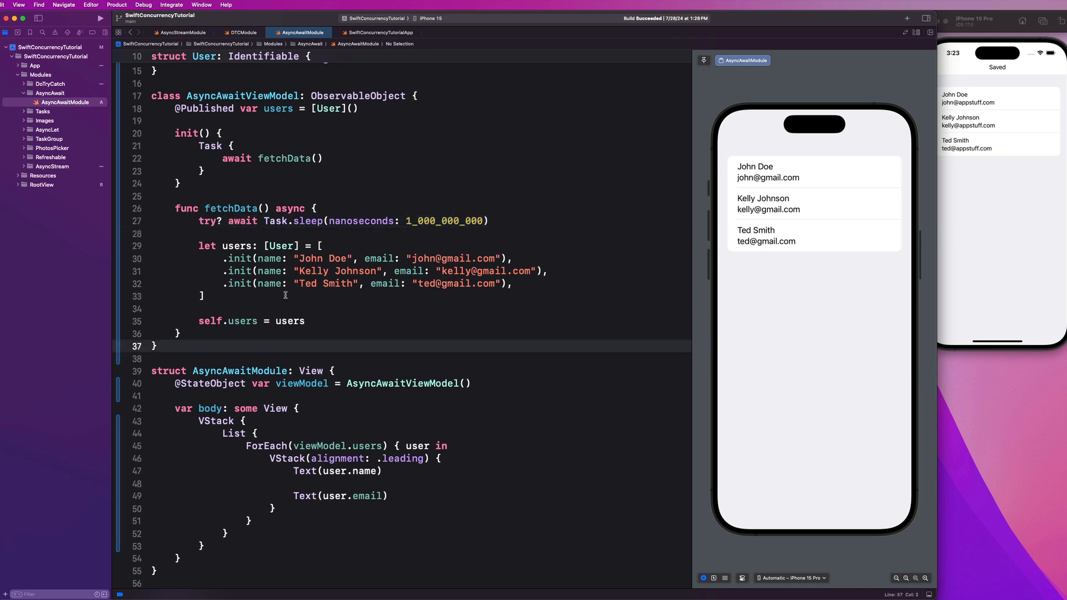
Watch the preview reload the three users after the delay and review the async fetchData
scroll("down", 3)
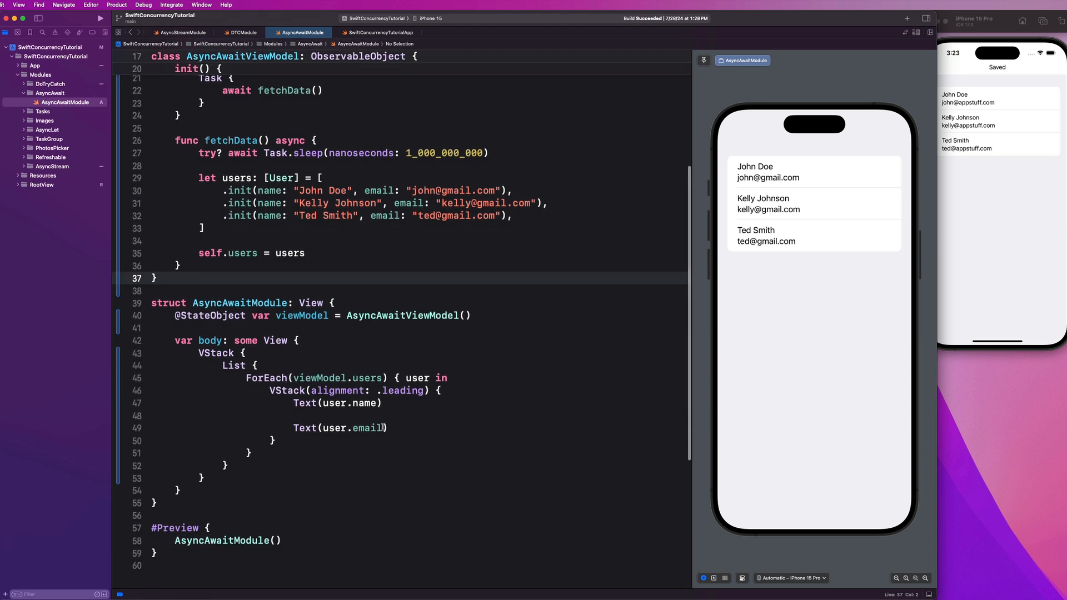
left_click(388, 427)
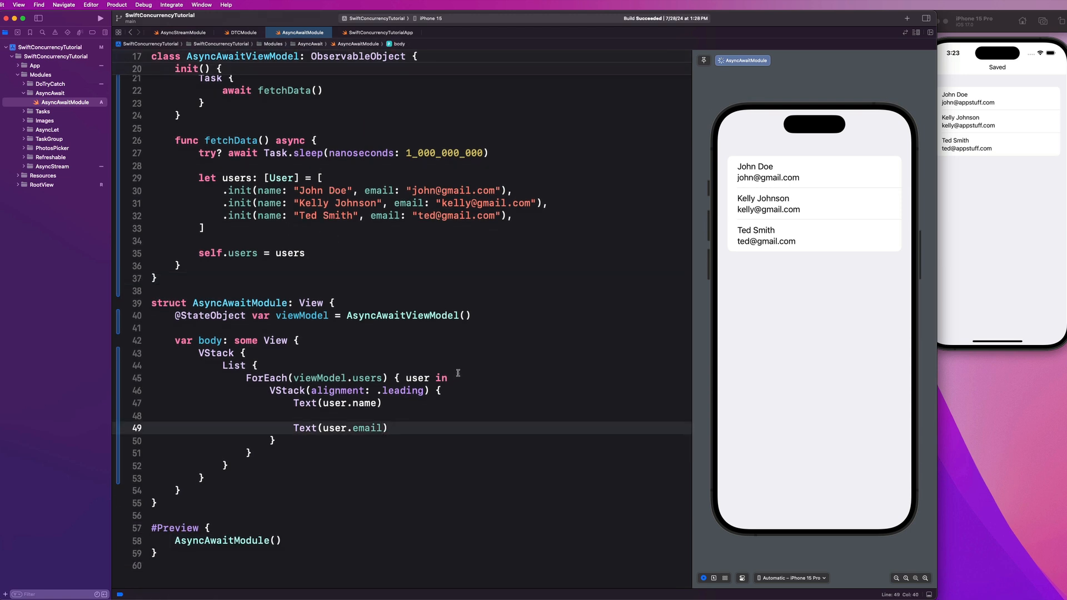
mouse_move(727, 323)
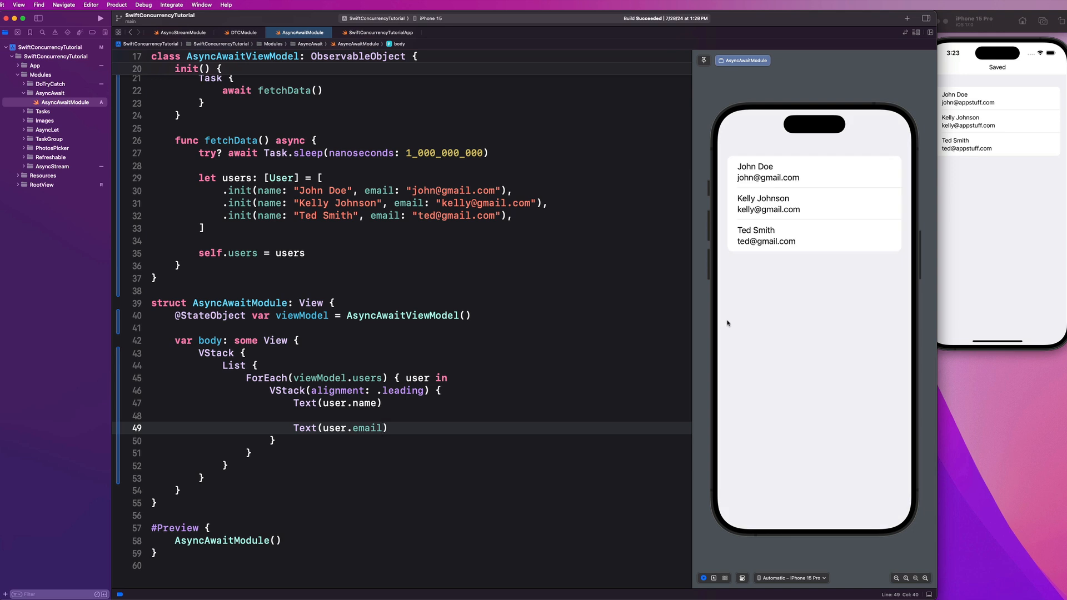
left_click(201, 166)
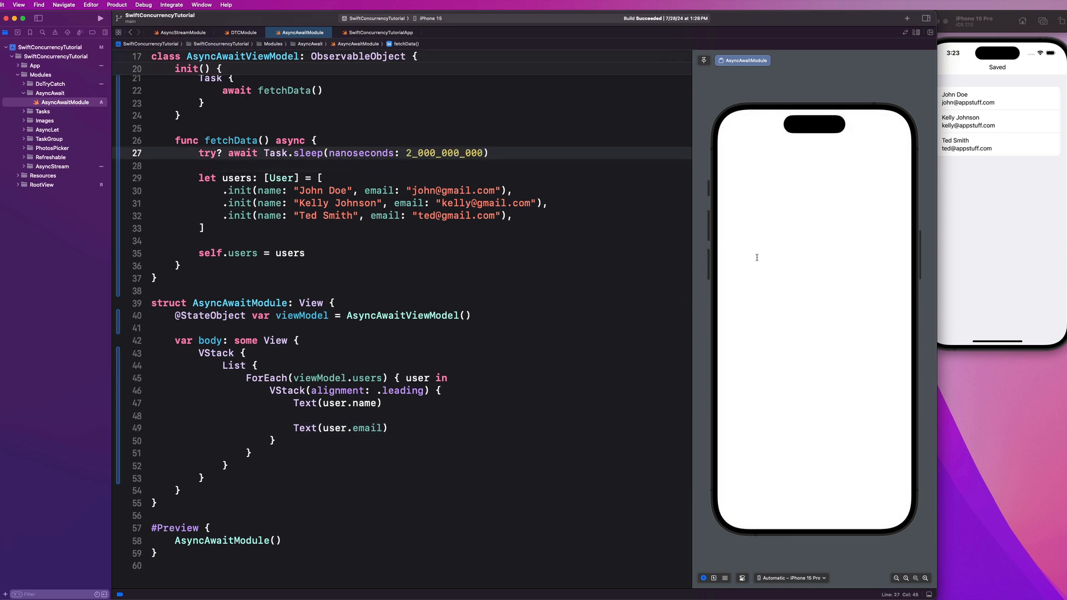
scroll("up", 3)
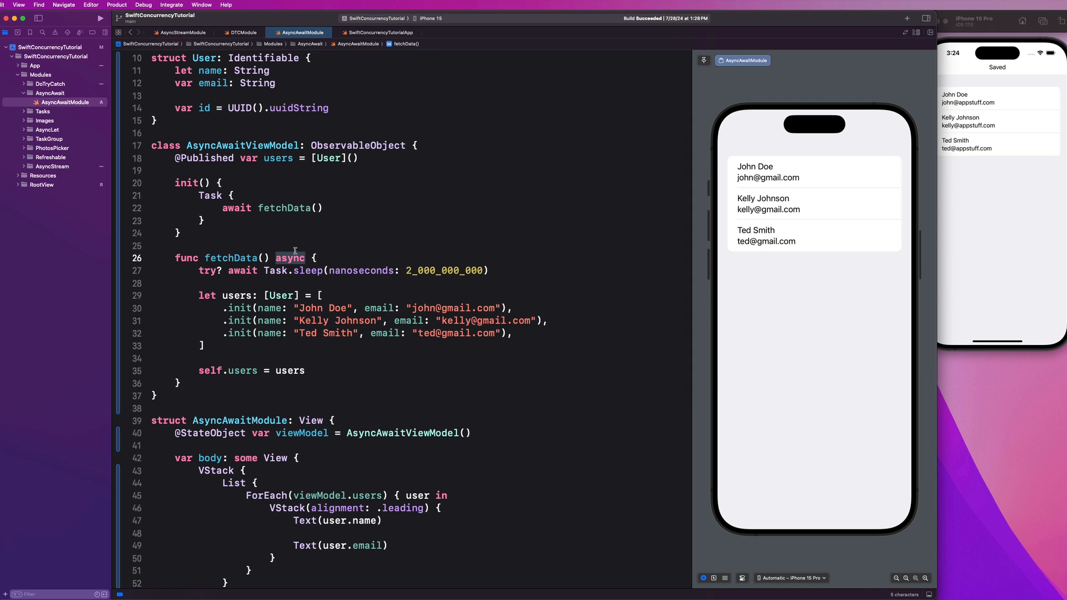
left_click(236, 208)
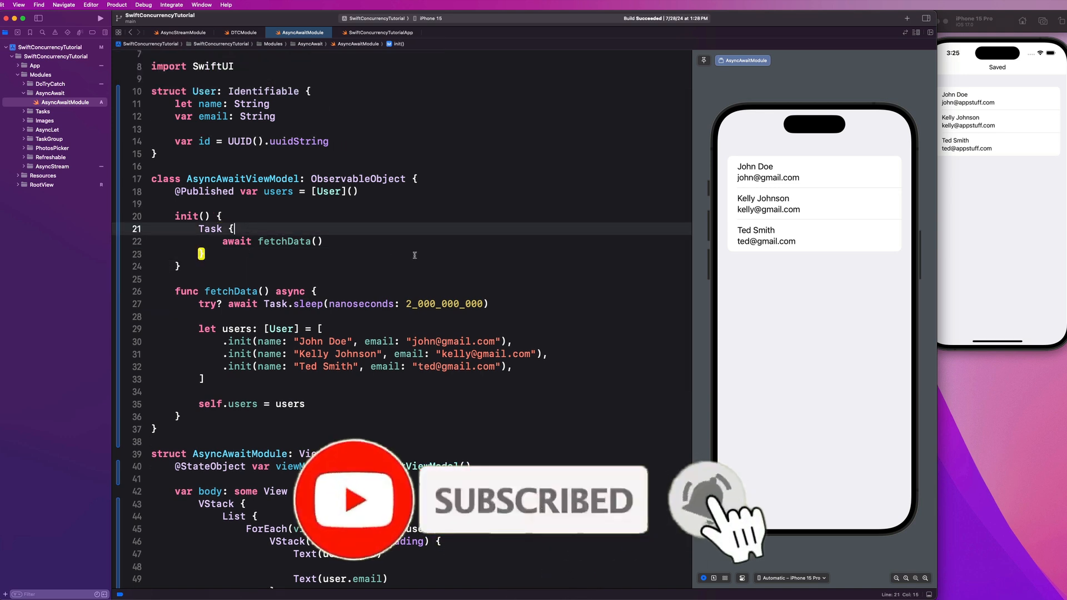
Add print statements logging "Entered task.." and "Completed task.." around await fetchData()
type("print")
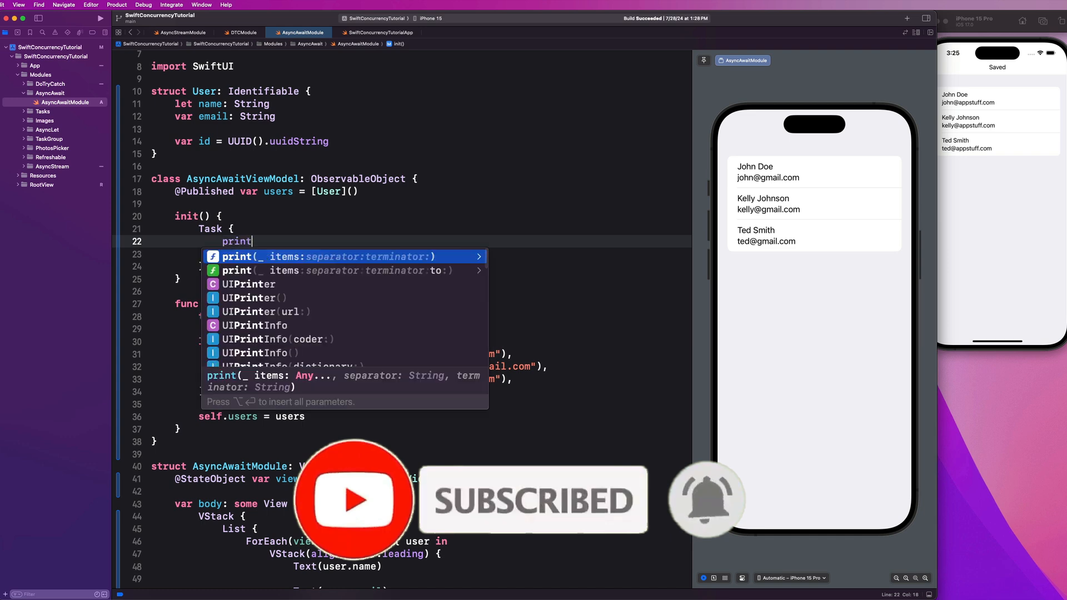
type("(\"En\")")
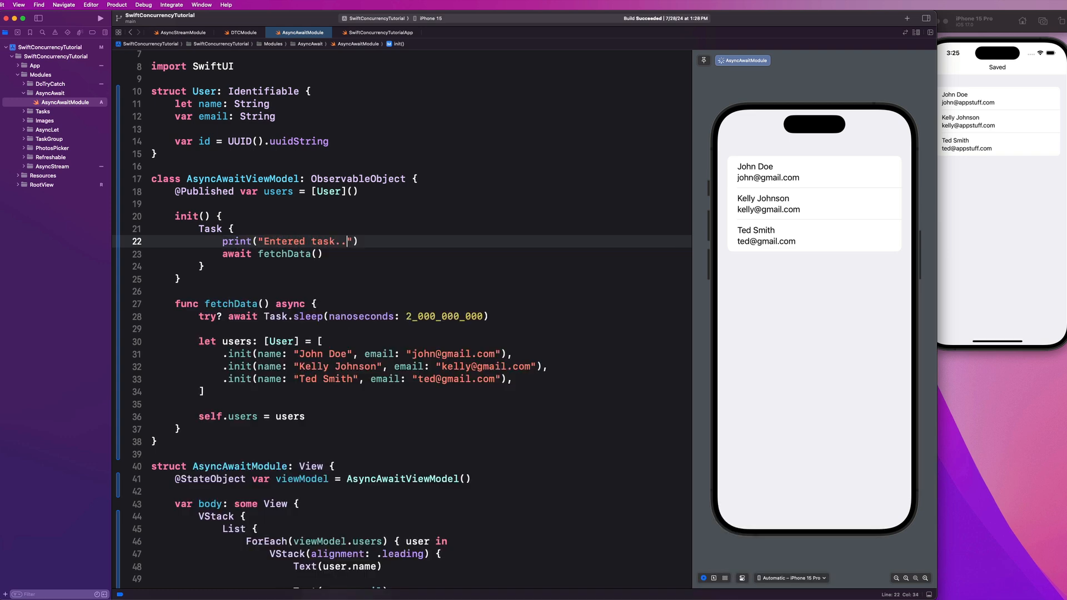
type("print(\"\")")
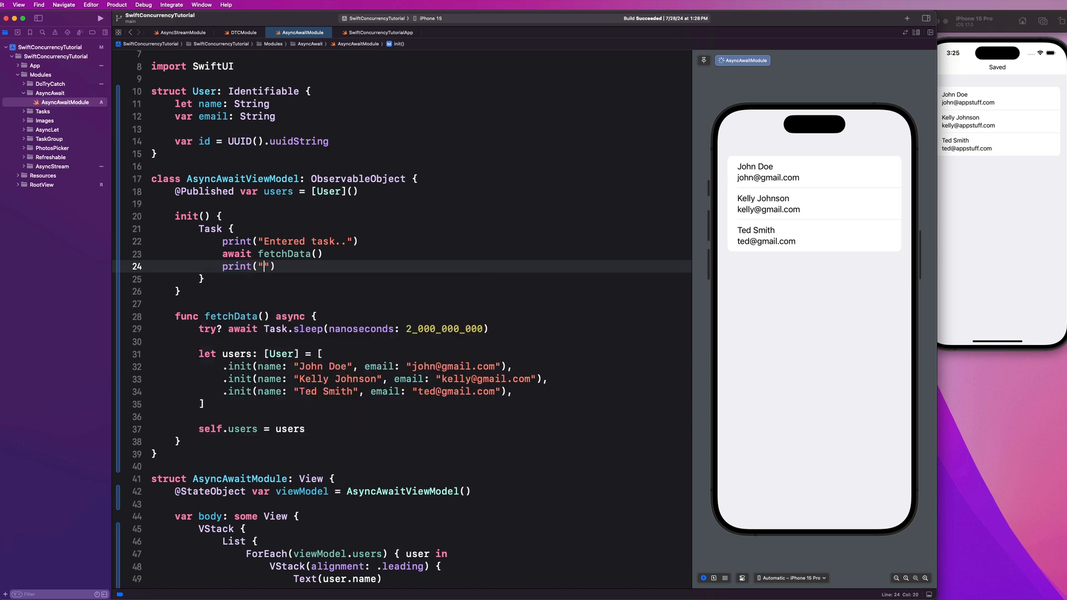
type("Completed task..")
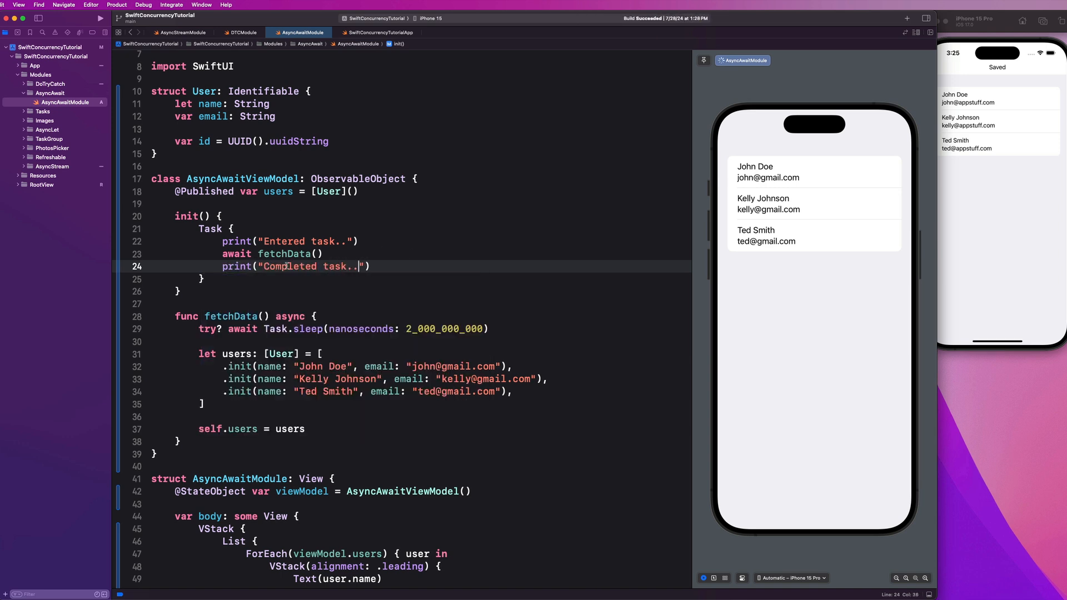
triple_click(295, 266)
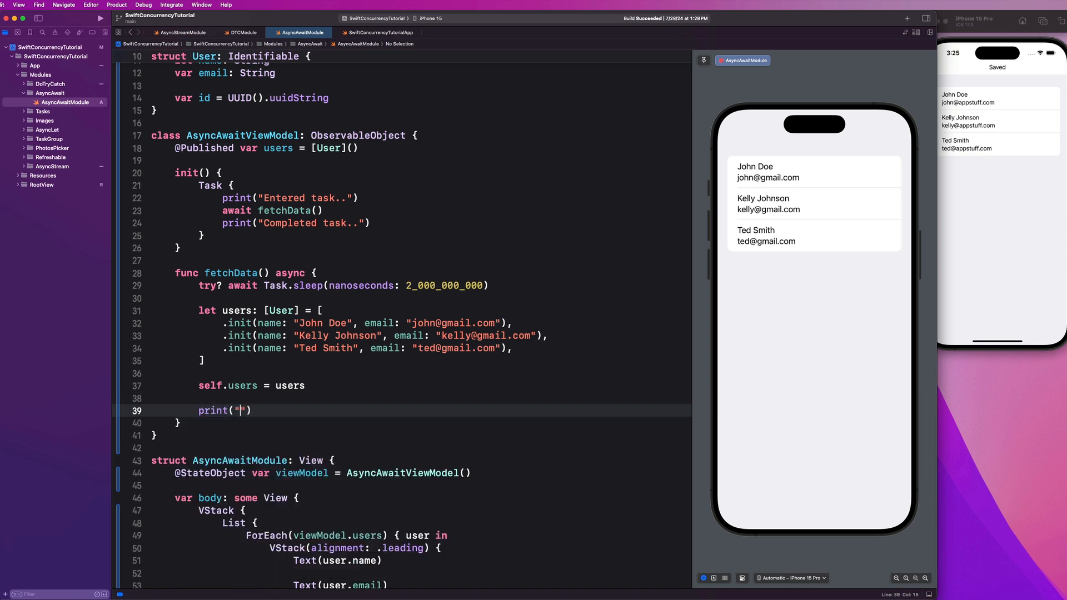
Add print("Did fetch users..") after self.users = users inside fetchData
type("Did fe")
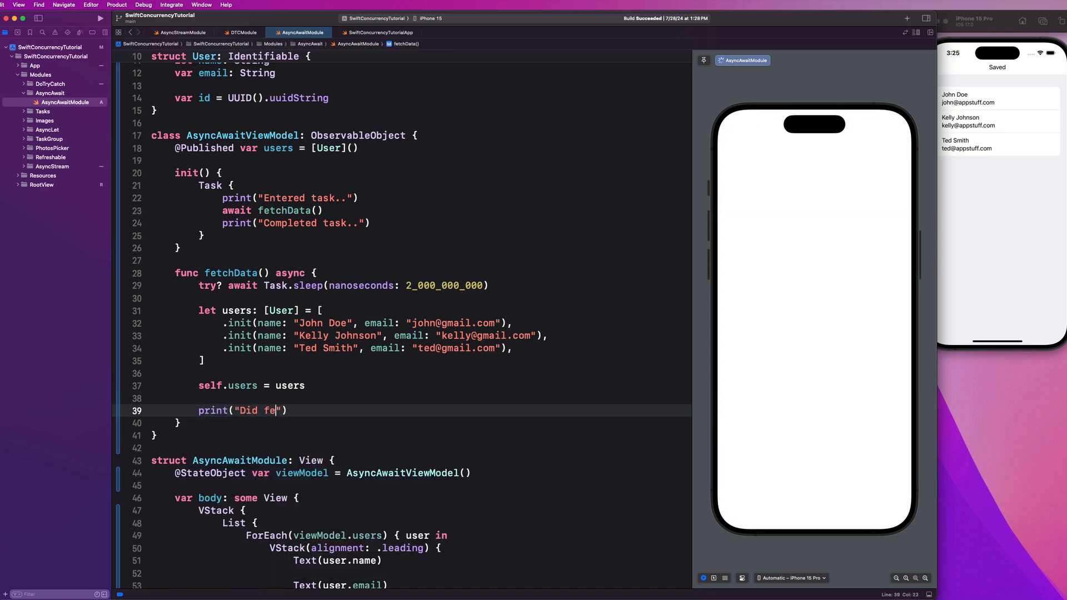
type("tch users..")
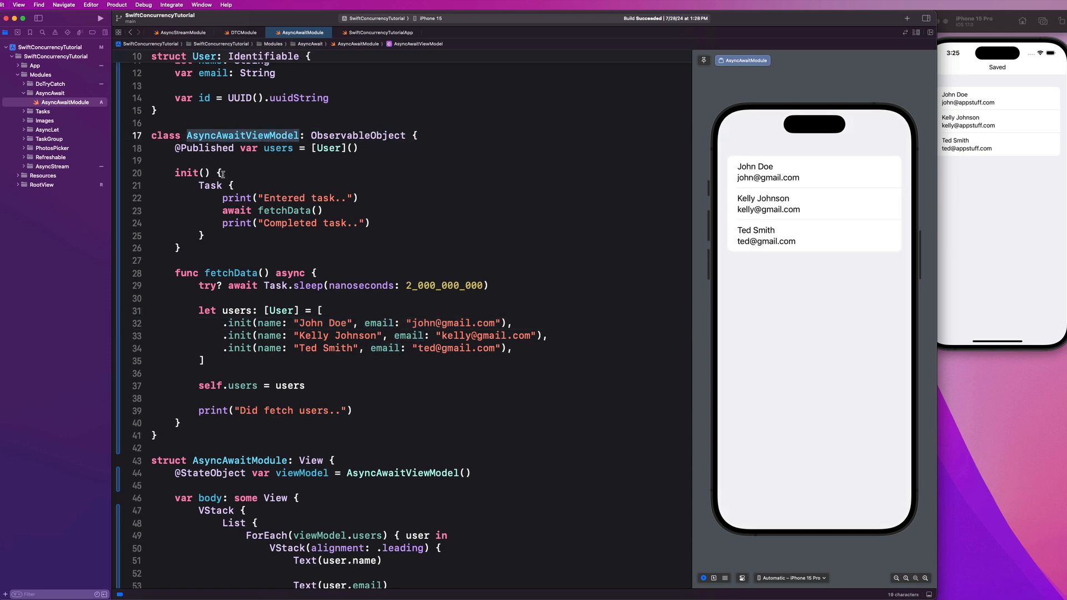
scroll("down", 3)
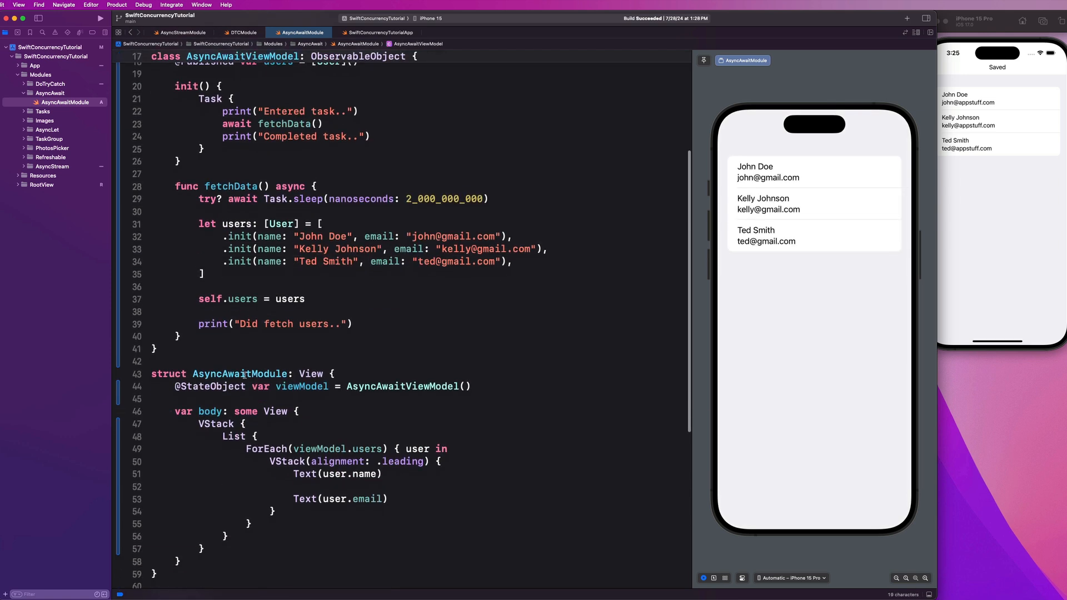
Show SwiftConcurrencyTutorialApp.swift with AsyncAwaitModule() as the WindowGroup root view
left_click(252, 374)
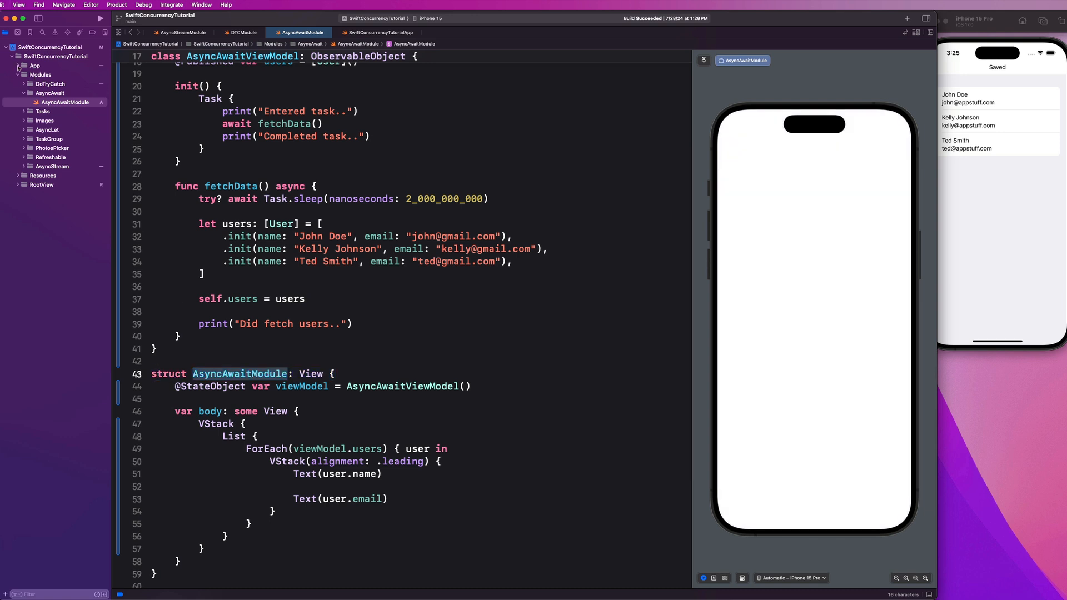
left_click(379, 32)
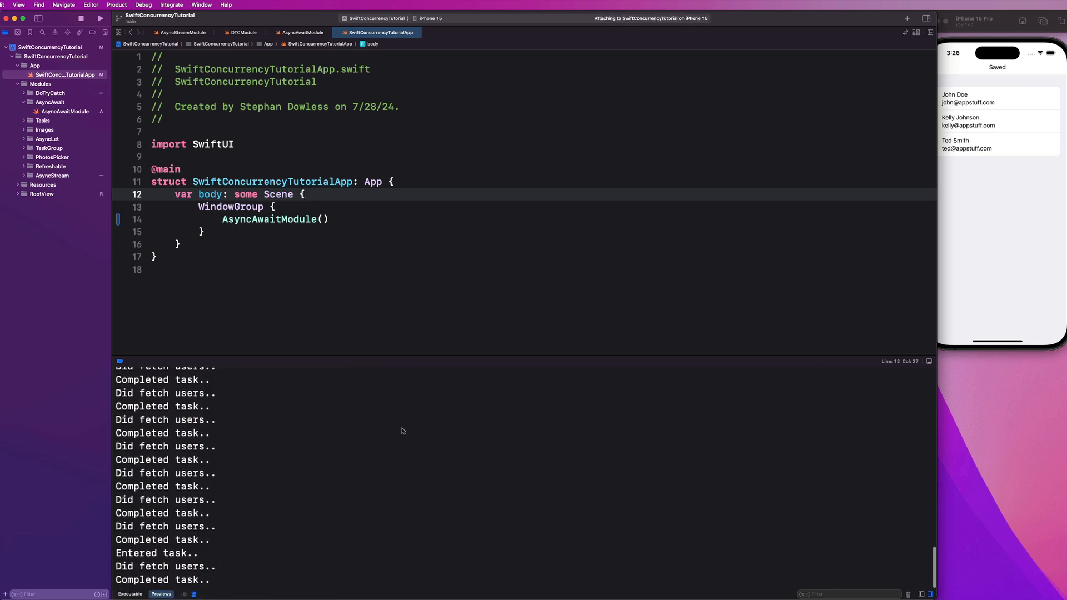
Re-run the app on the simulator and read the console trace with the background-thread warning
left_click(99, 19)
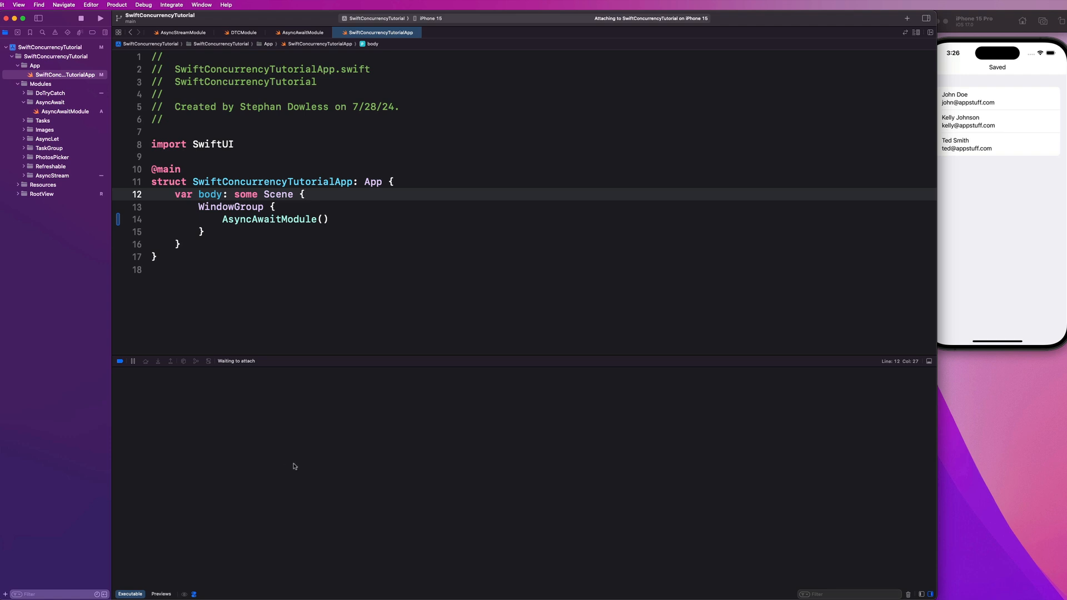
left_click(99, 19)
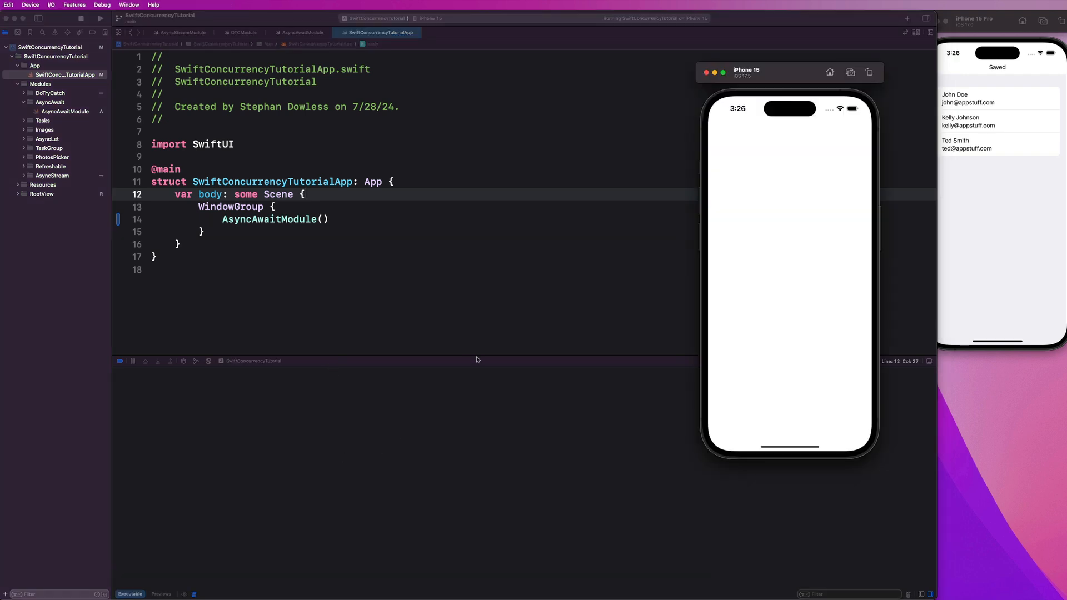
mouse_move(735, 283)
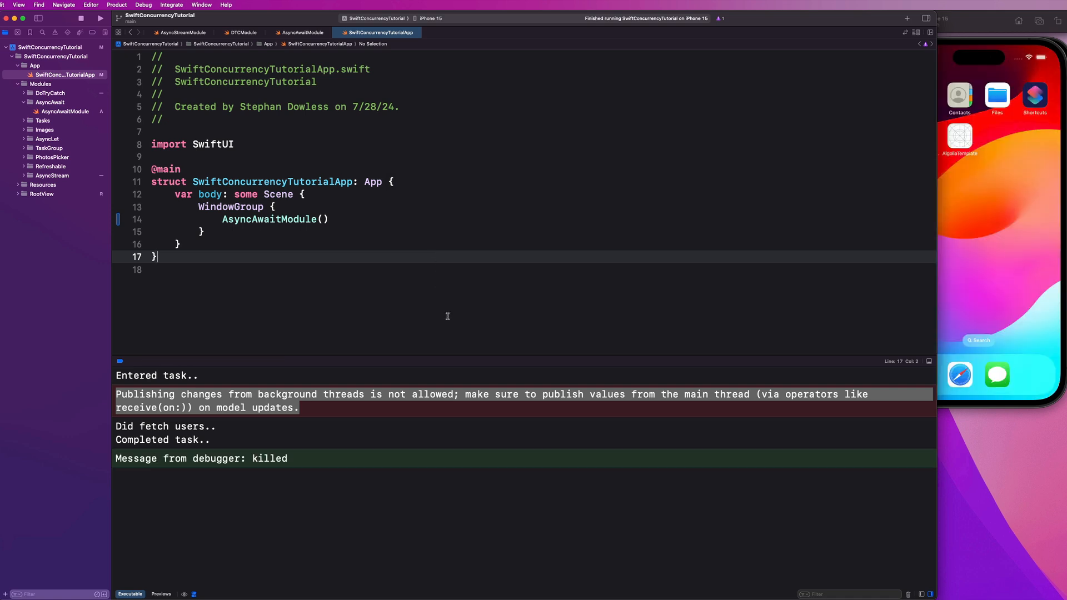
left_click(99, 19)
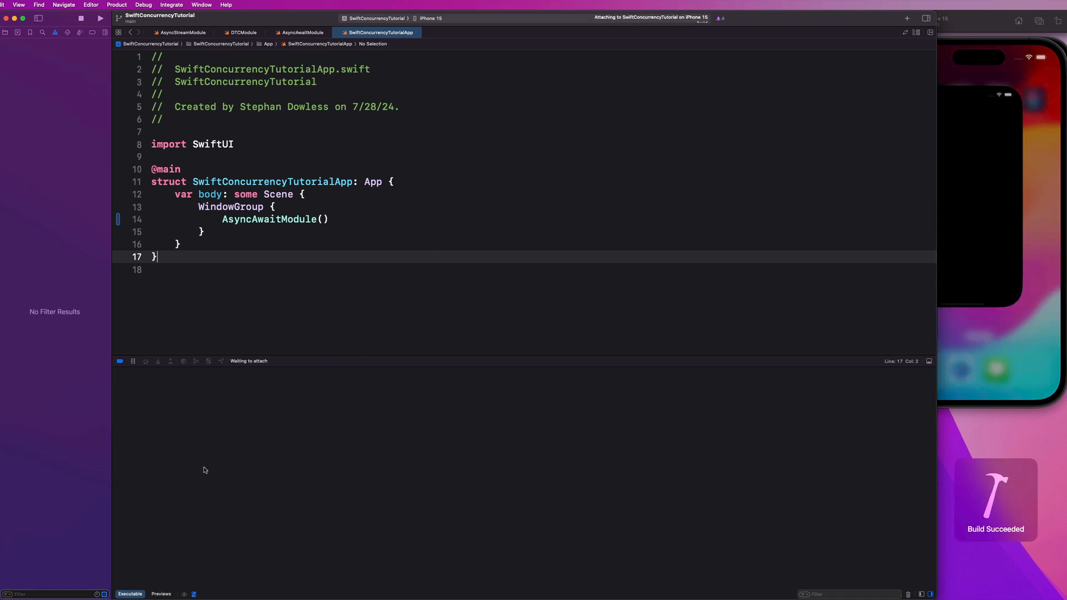
left_click(99, 19)
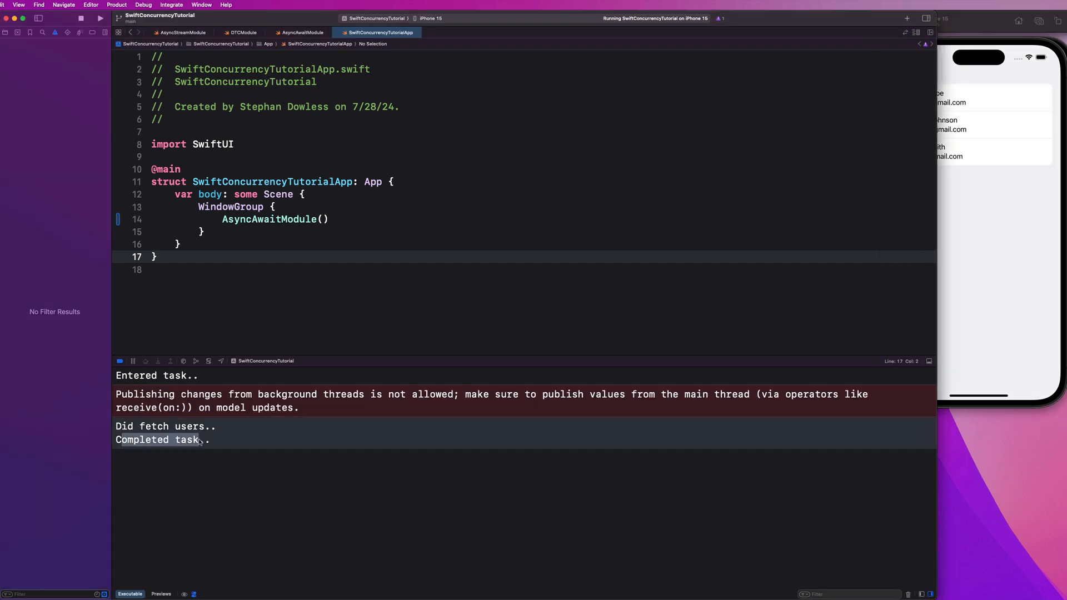
Jump from AsyncAwaitModule() in the root view to its source in AsyncAwaitModule.swift
double_click(276, 219)
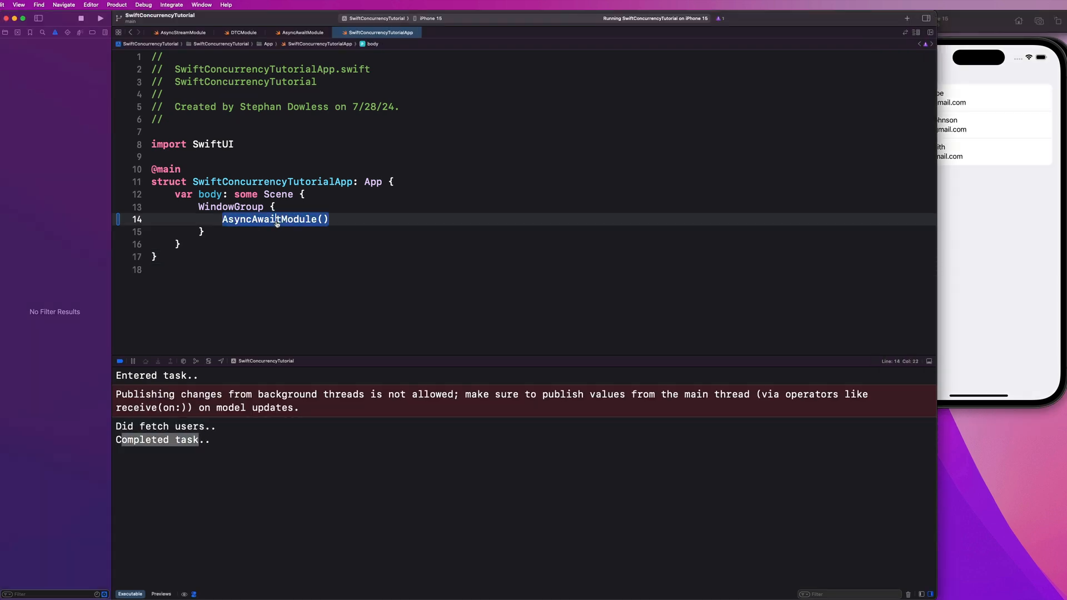
left_click(302, 33)
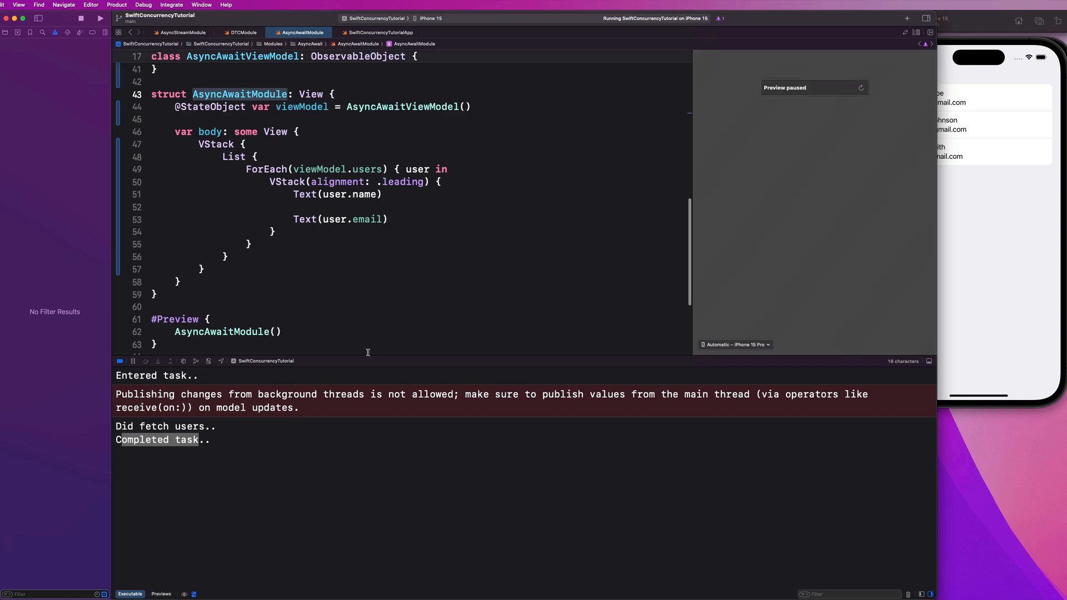
Scroll to the top of AsyncAwaitModule.swift for the three-rule async/await summary comment
scroll("up", 3)
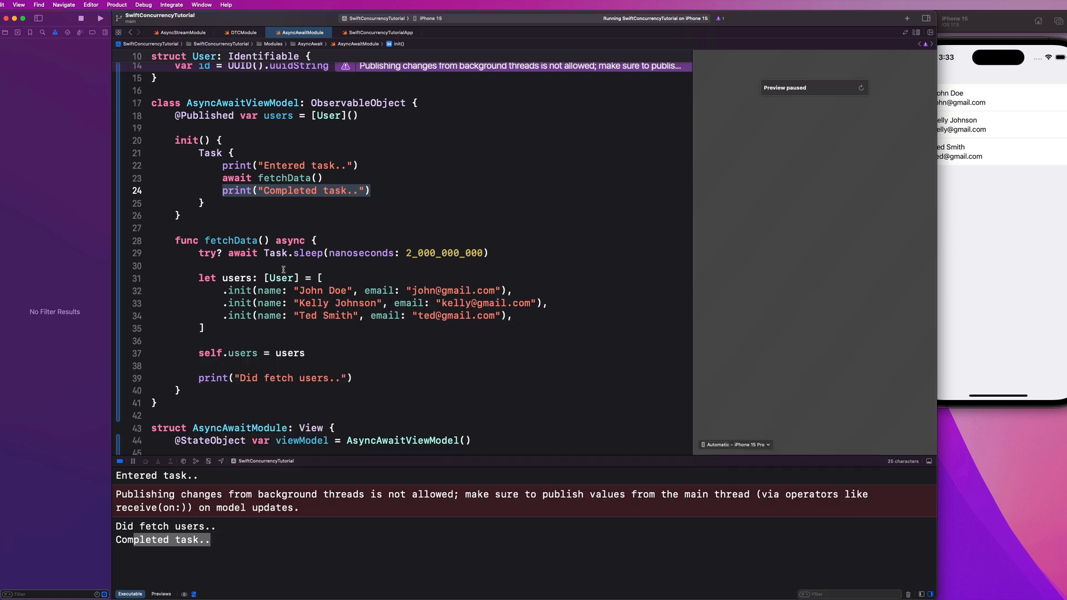
scroll("up", 3)
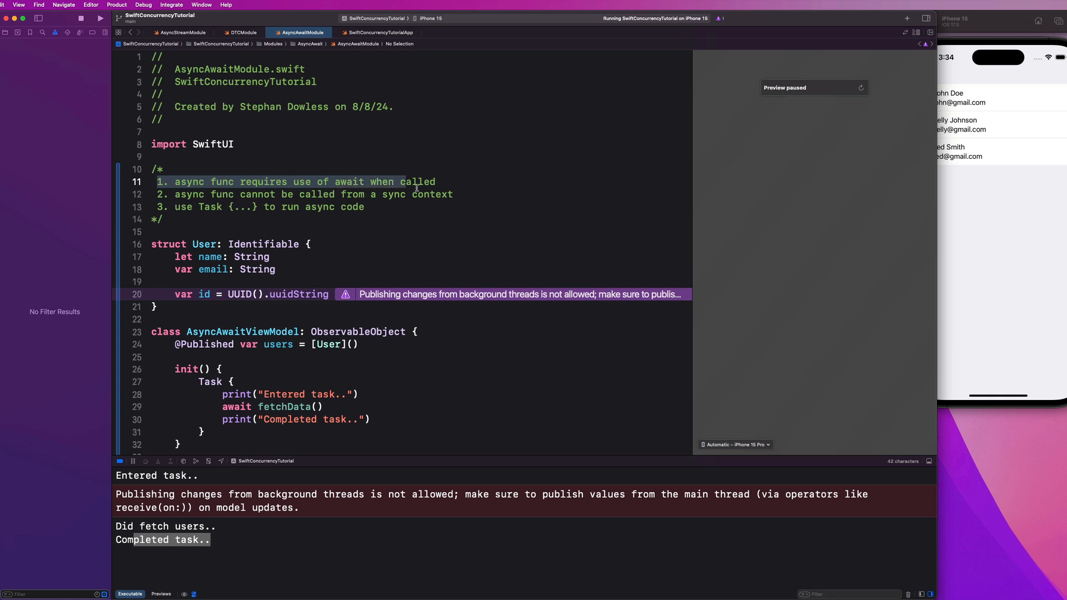
scroll("down", 3)
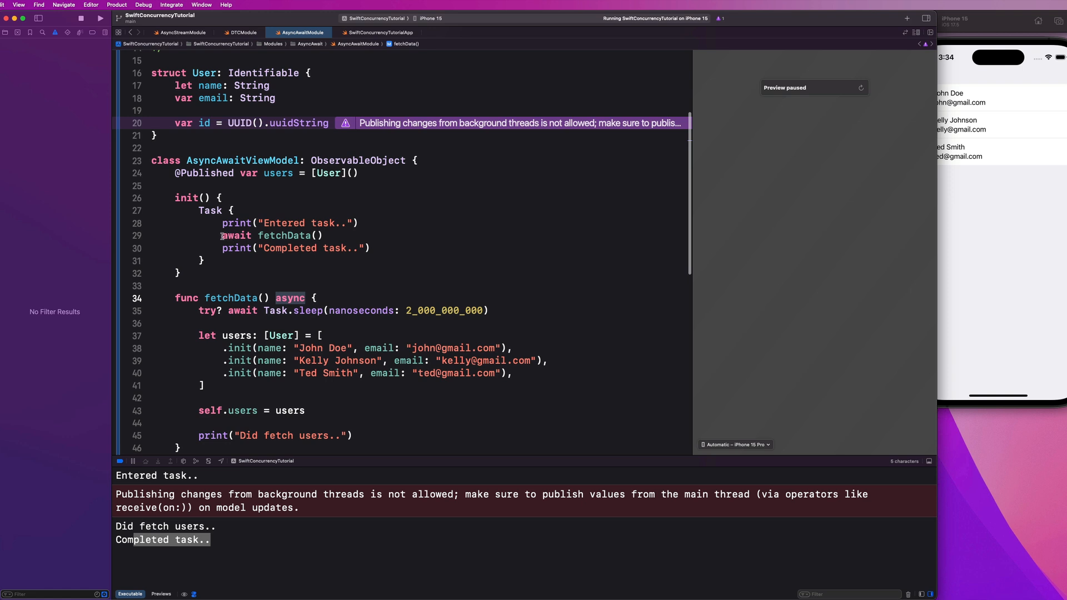
left_click(236, 235)
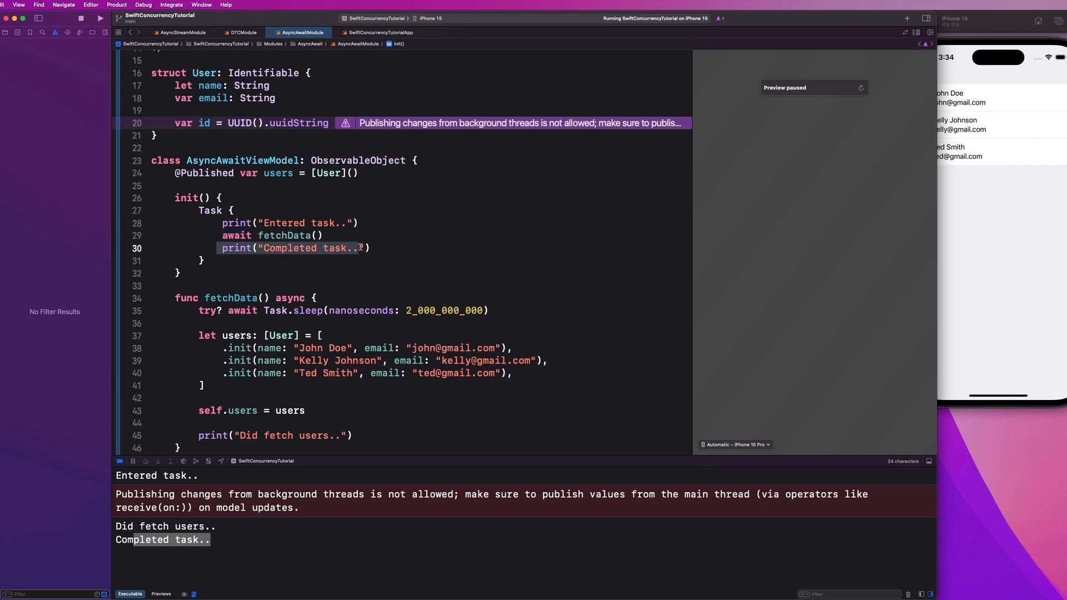
scroll("up", 3)
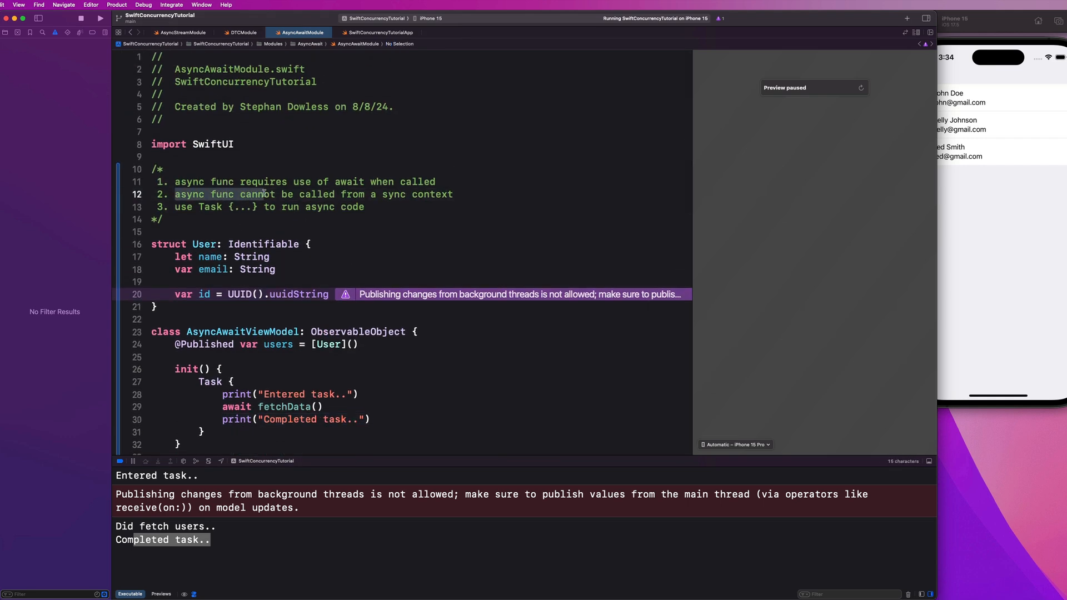
left_click_drag(174, 194, 365, 207)
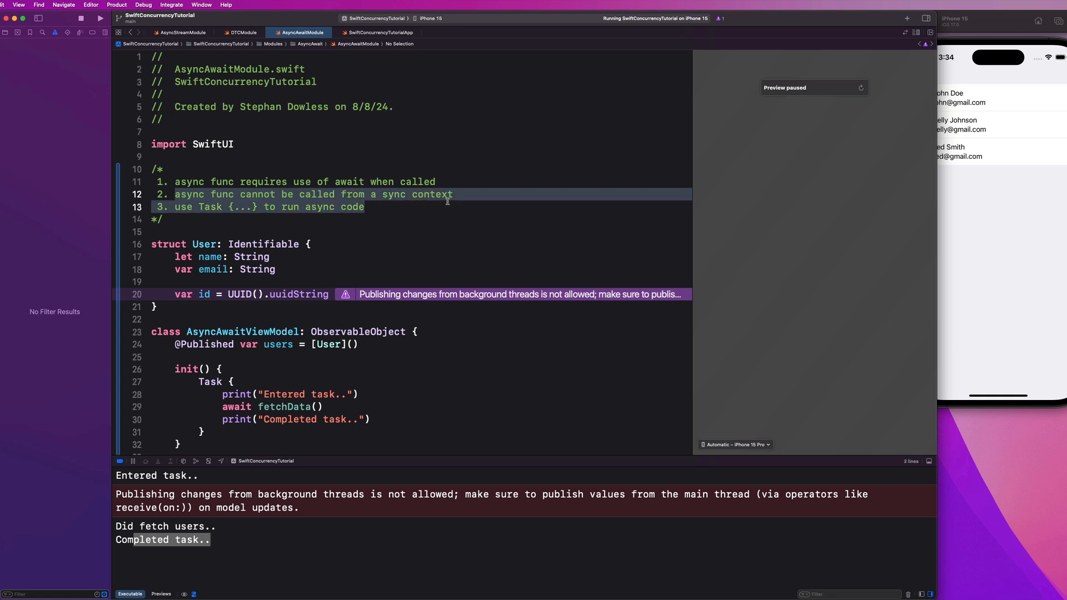
scroll("down", 3)
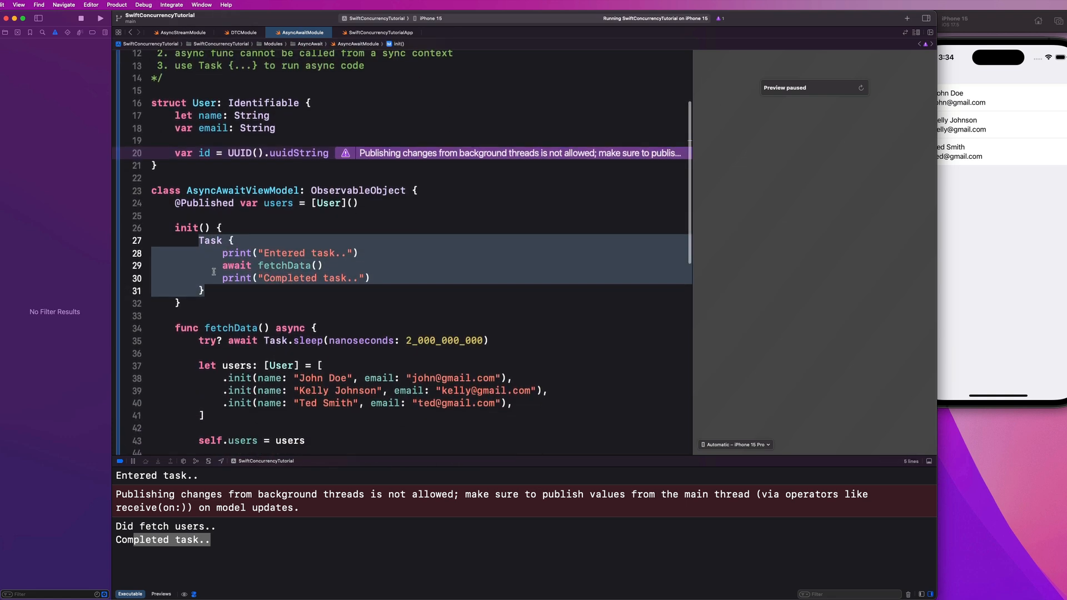
double_click(237, 266)
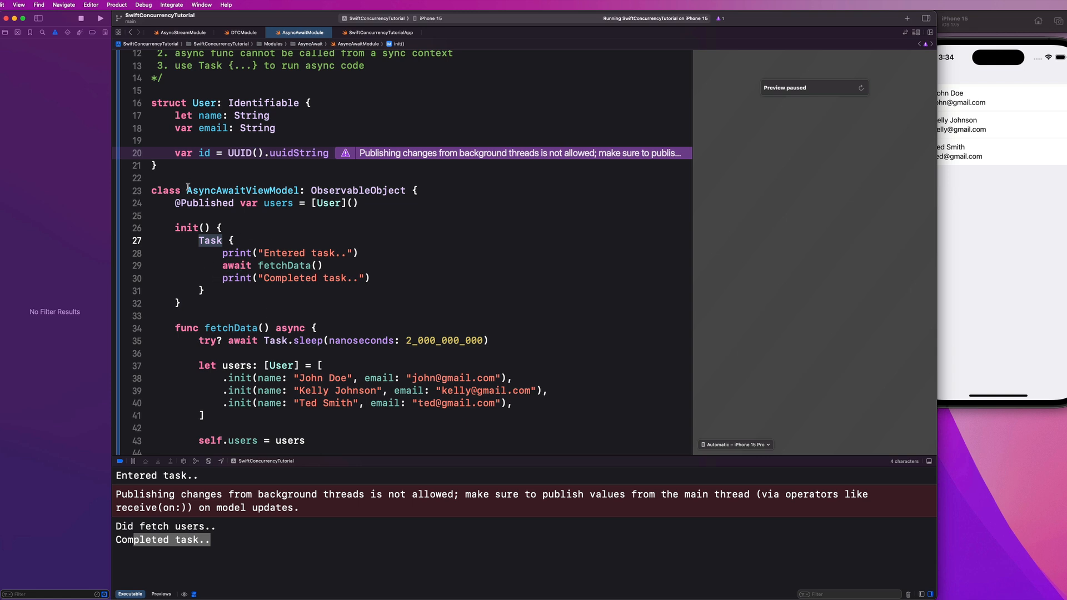
scroll("up", 3)
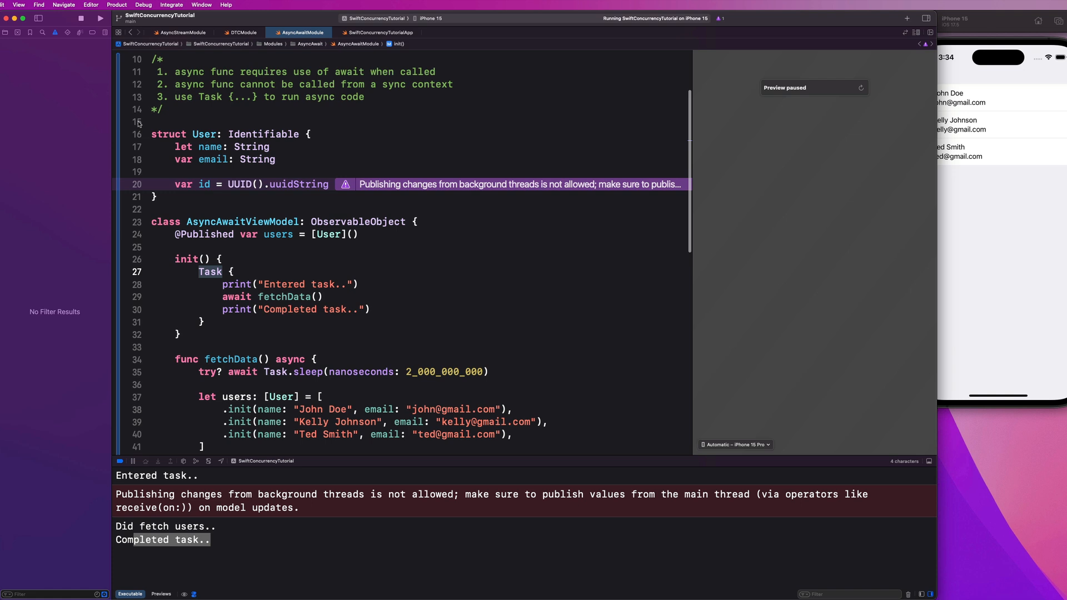
mouse_move(140, 222)
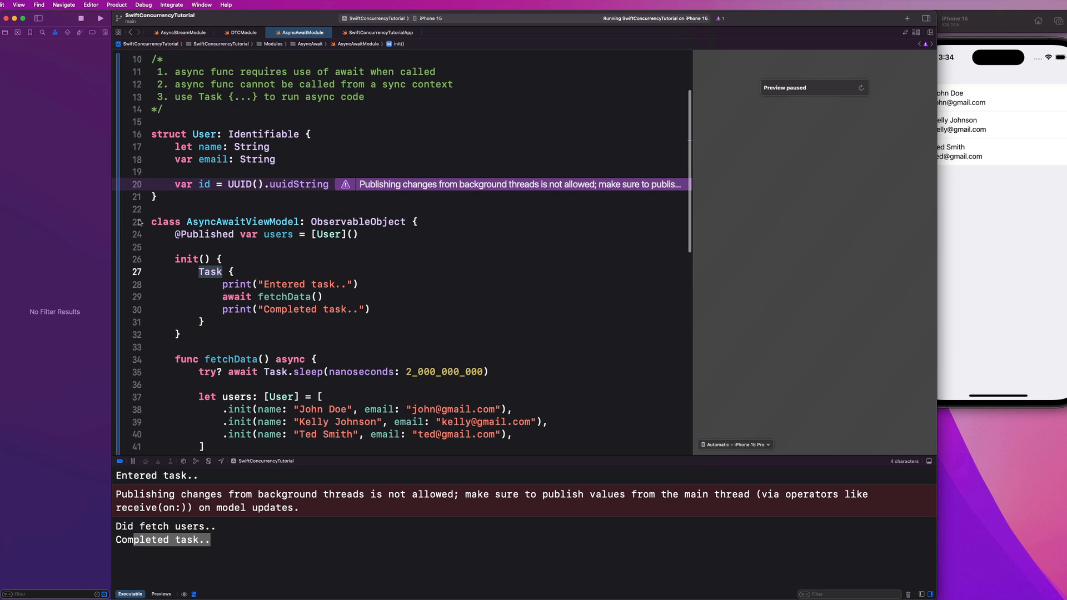
mouse_move(271, 327)
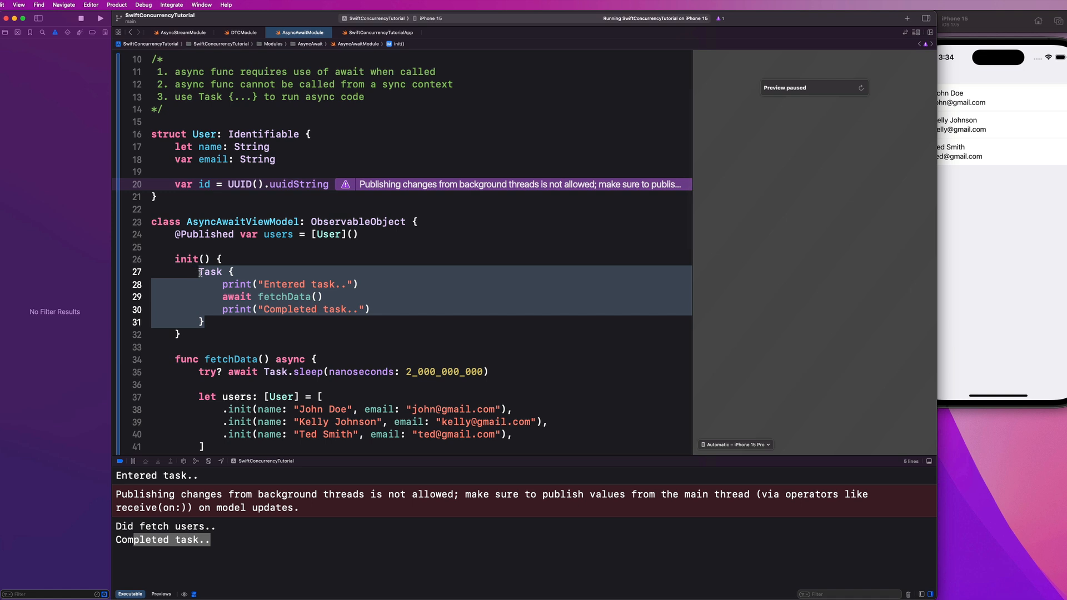
mouse_move(257, 269)
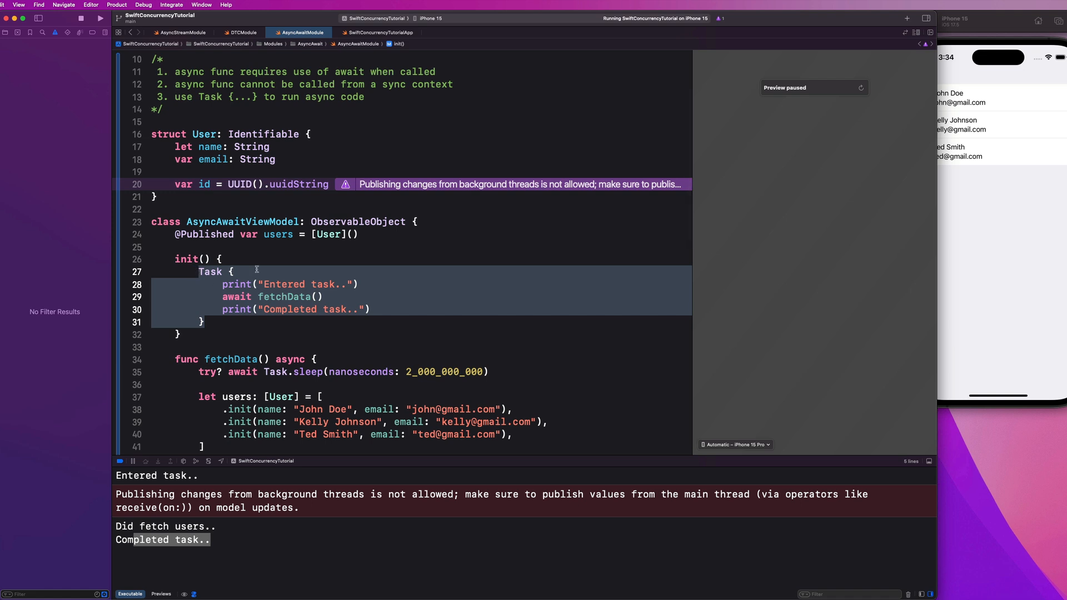
scroll("down", 3)
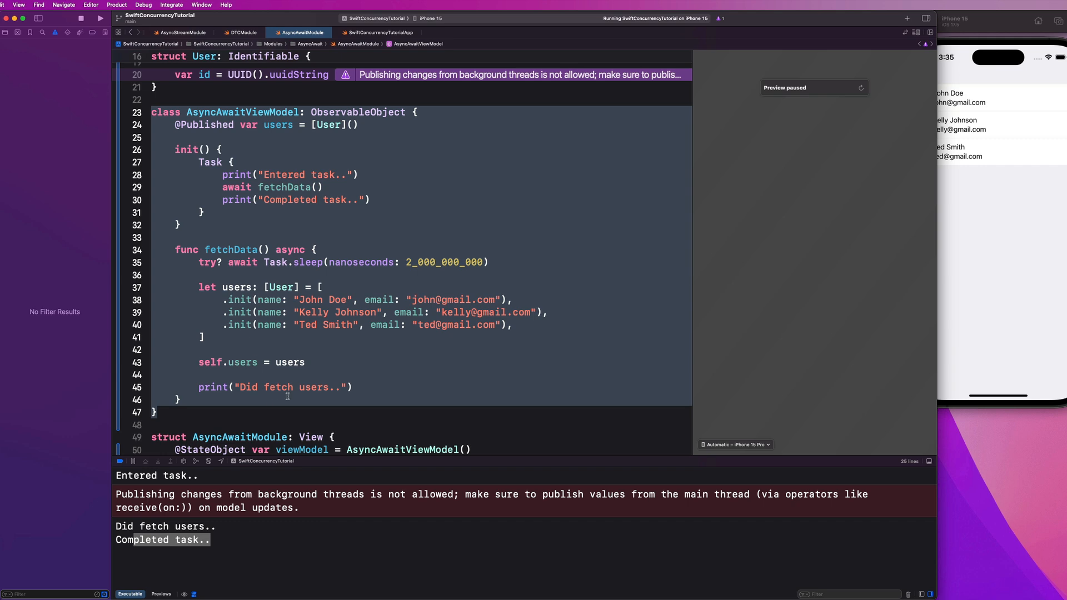
mouse_move(297, 366)
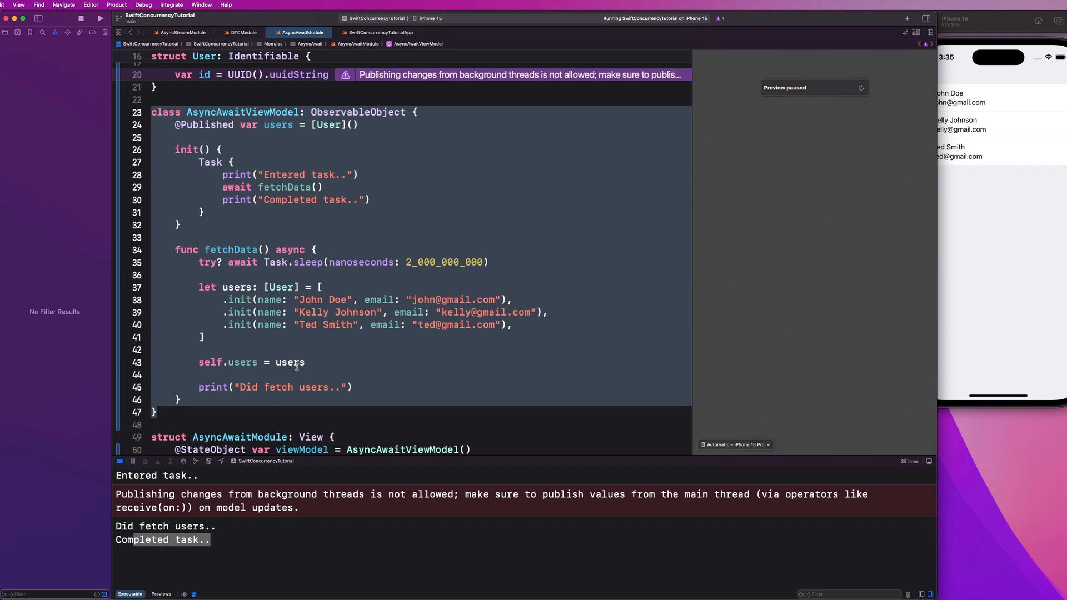